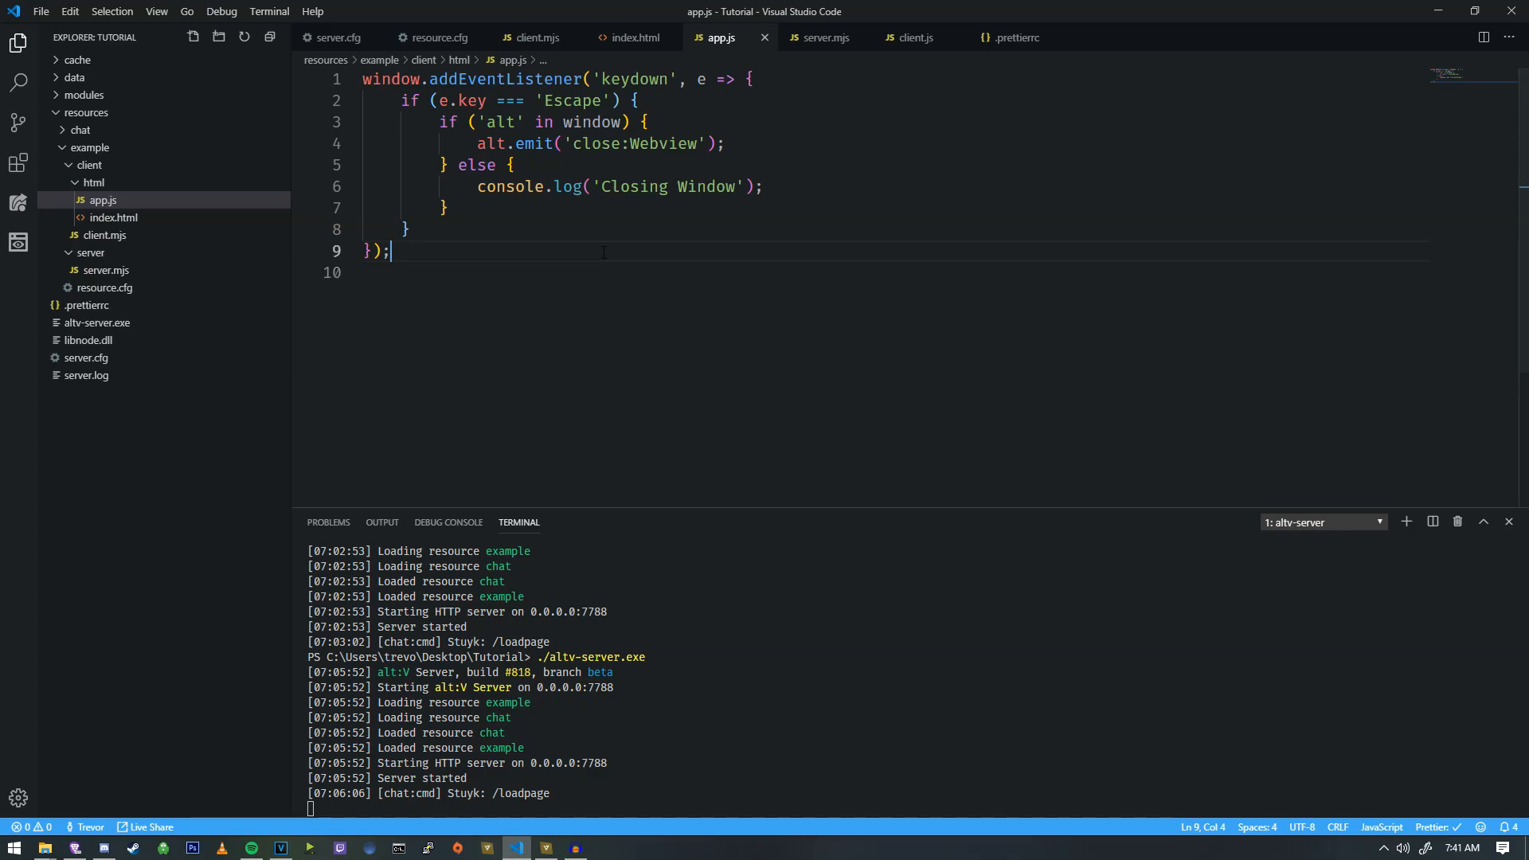
mouse_move(767, 161)
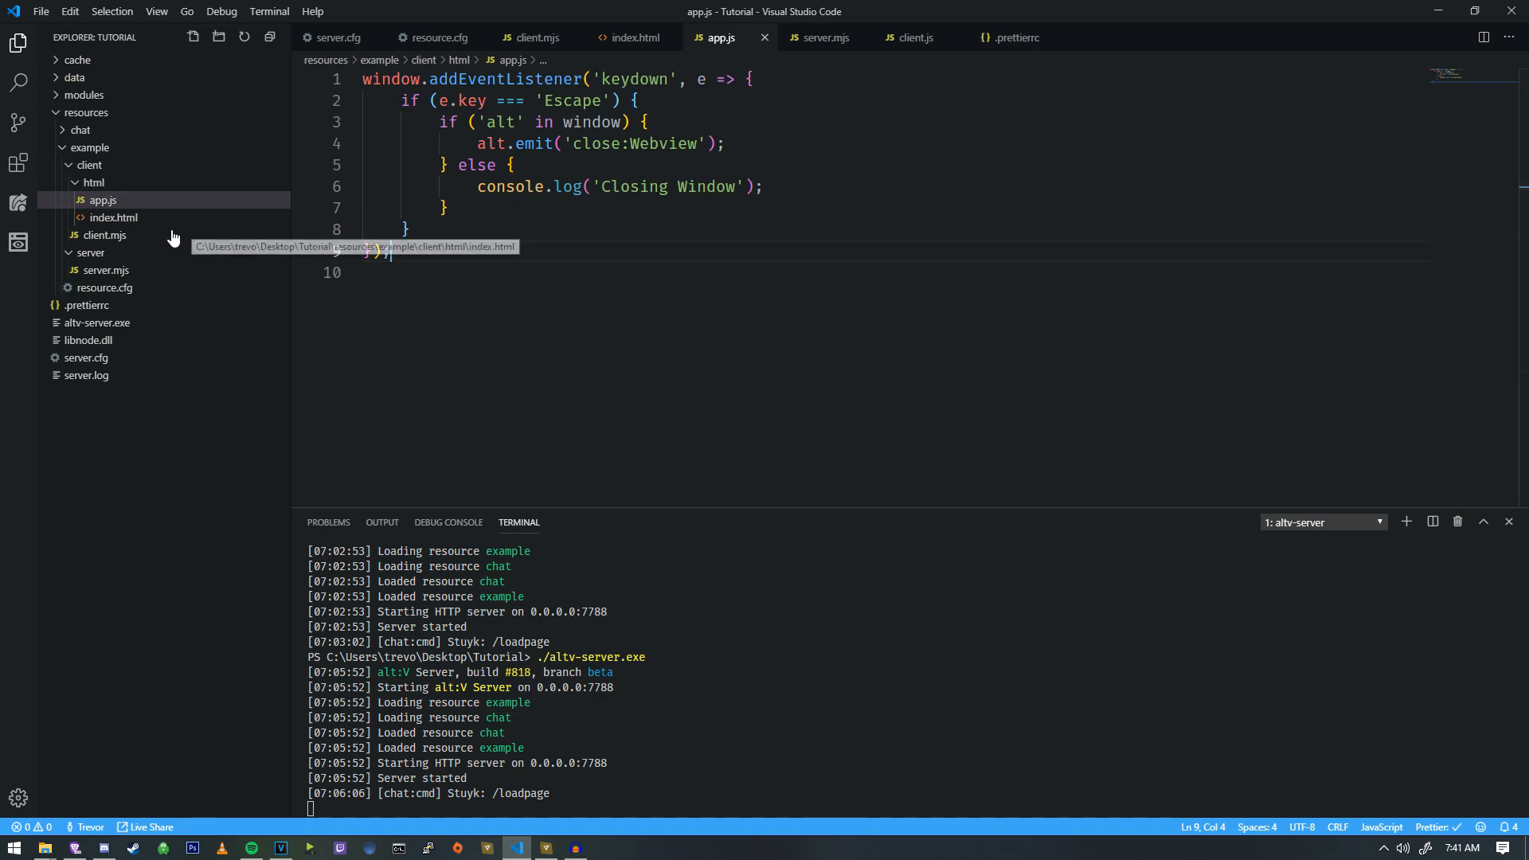
mouse_move(105, 235)
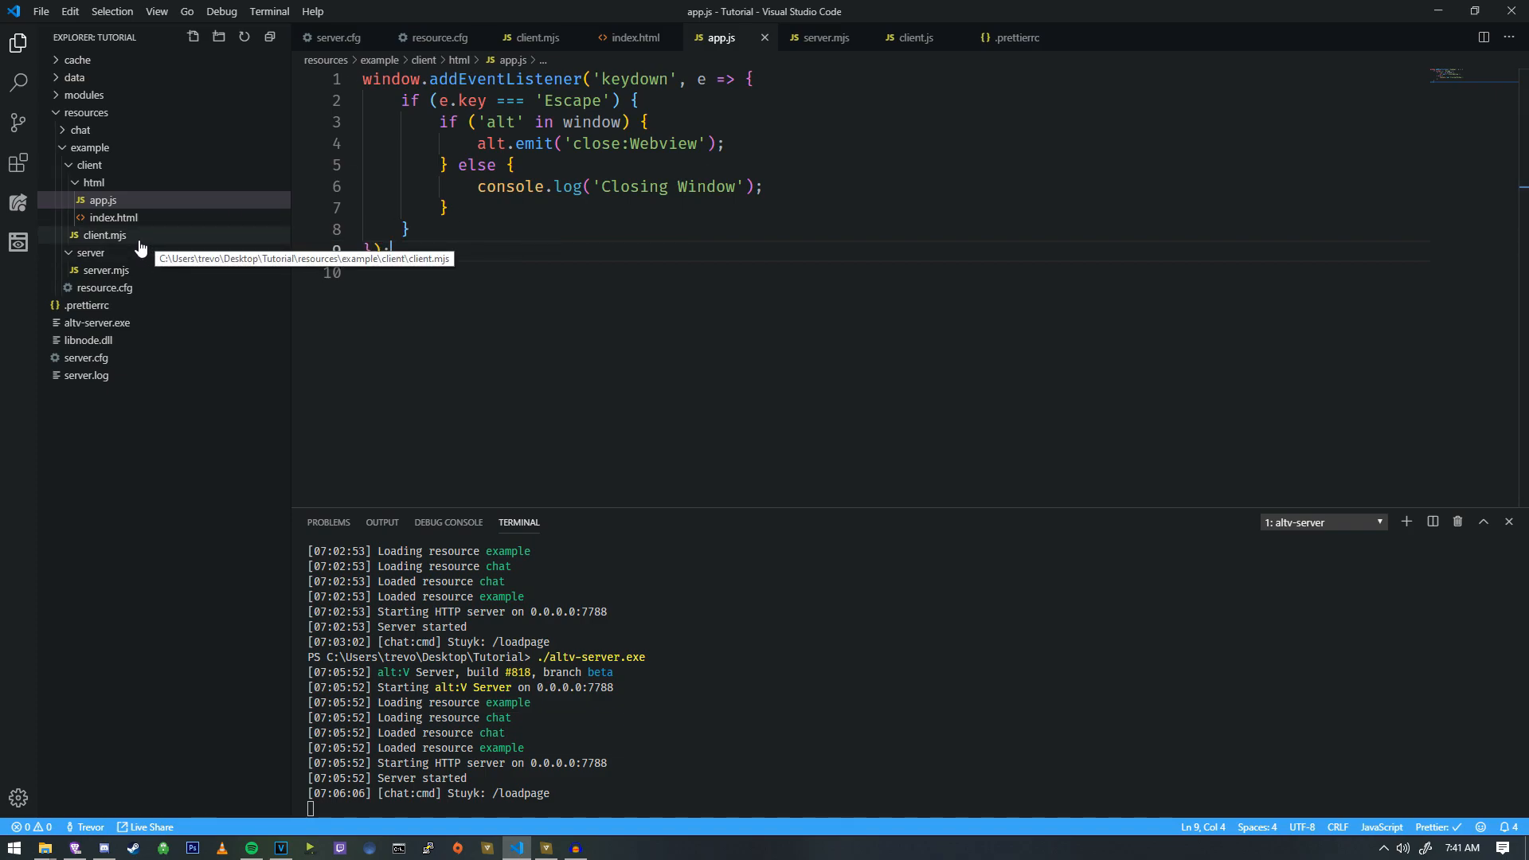
Start a webview.emit( call after webview.focus() in client.mjs's webview:Load handler.
click(106, 236)
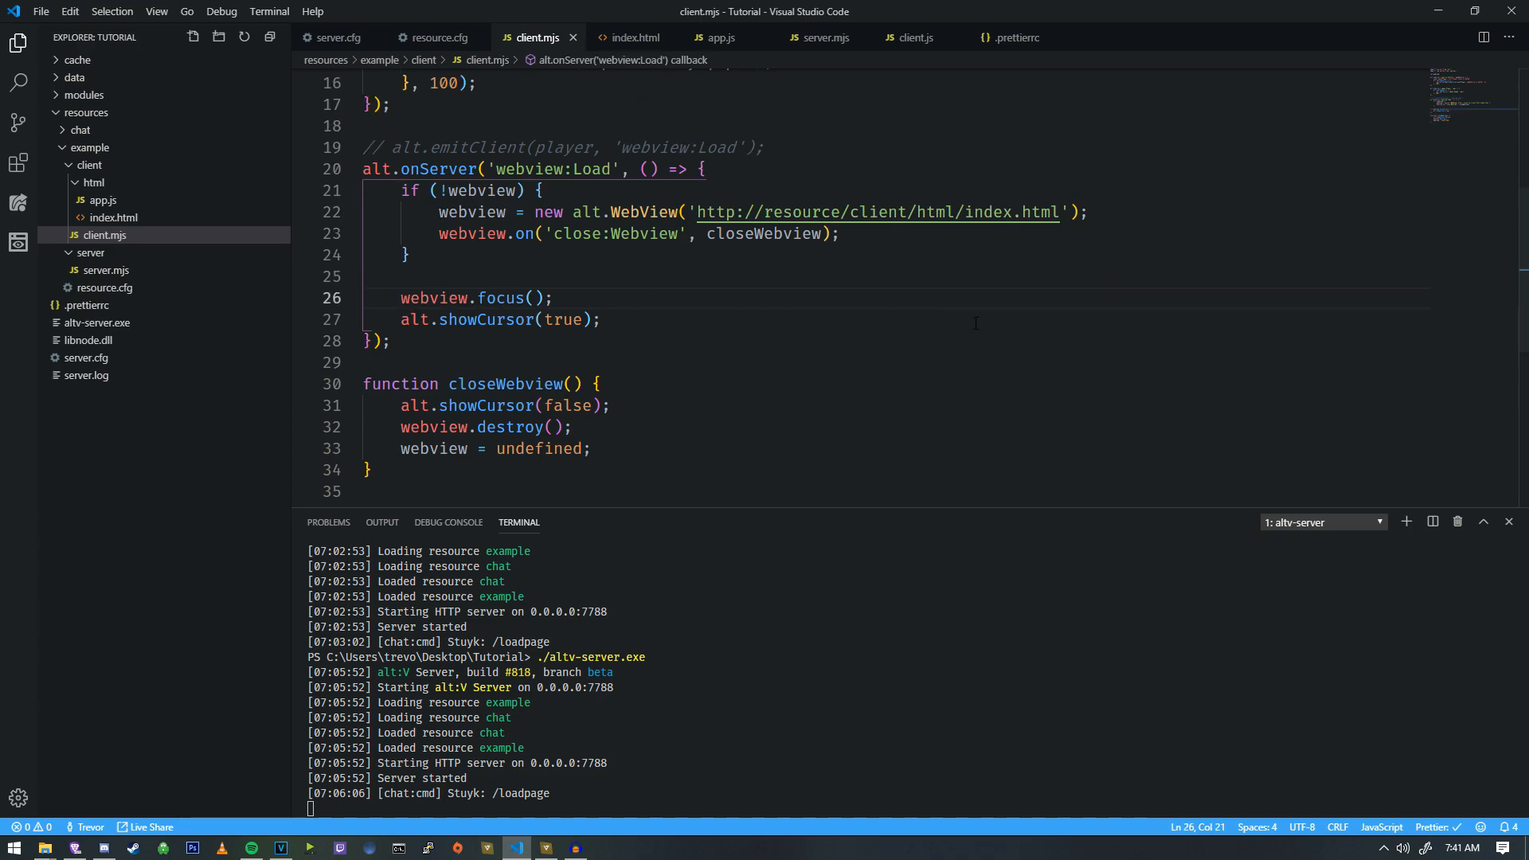
text(webview.)
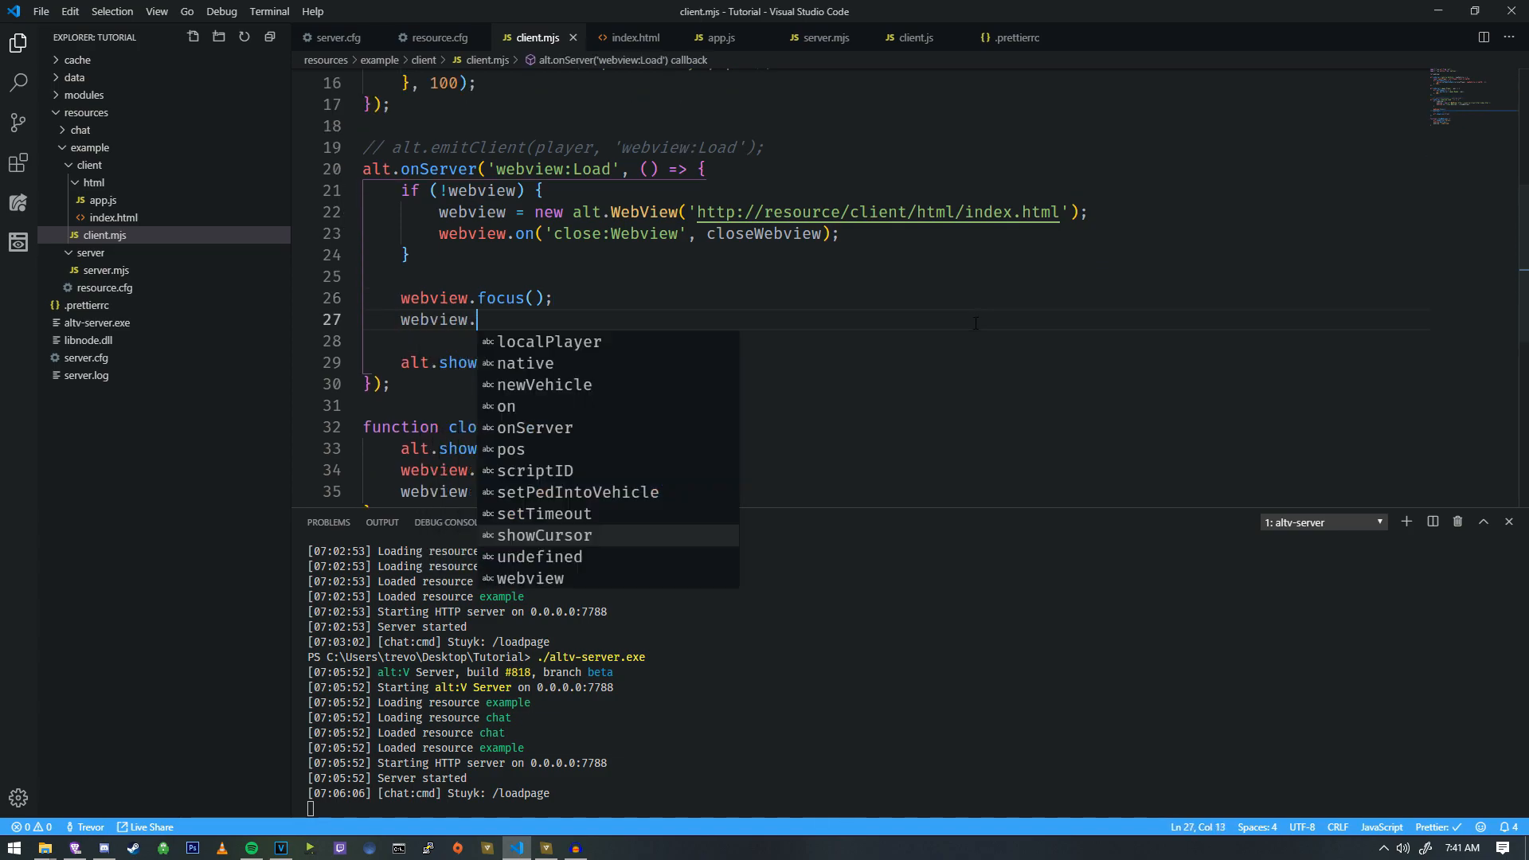
text(emit()
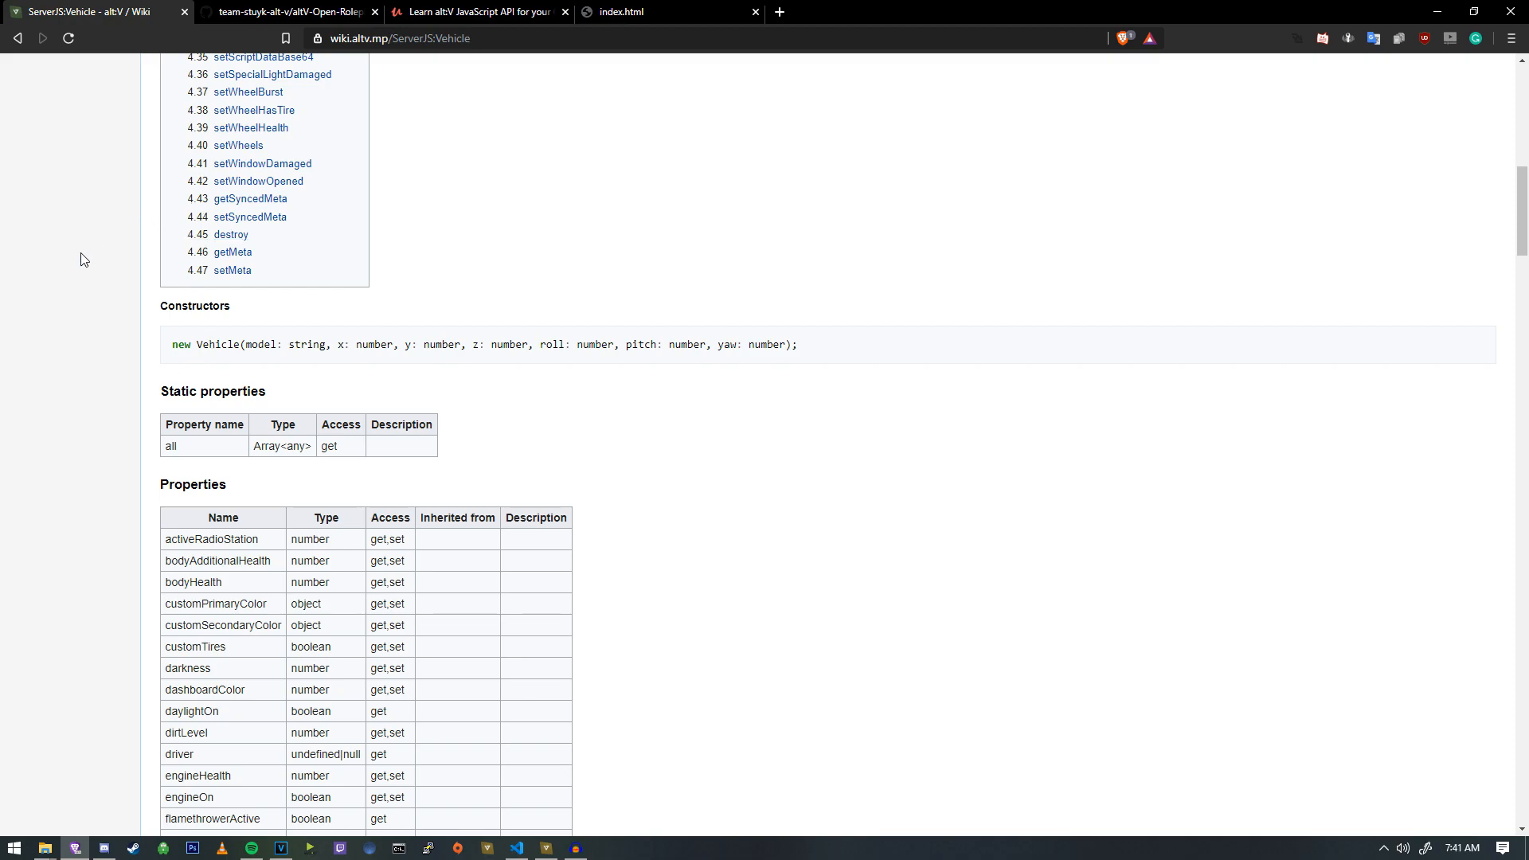
Navigate the alt:V Wiki from Main page through Clientside and alt to the Player class page.
scroll(up, 3)
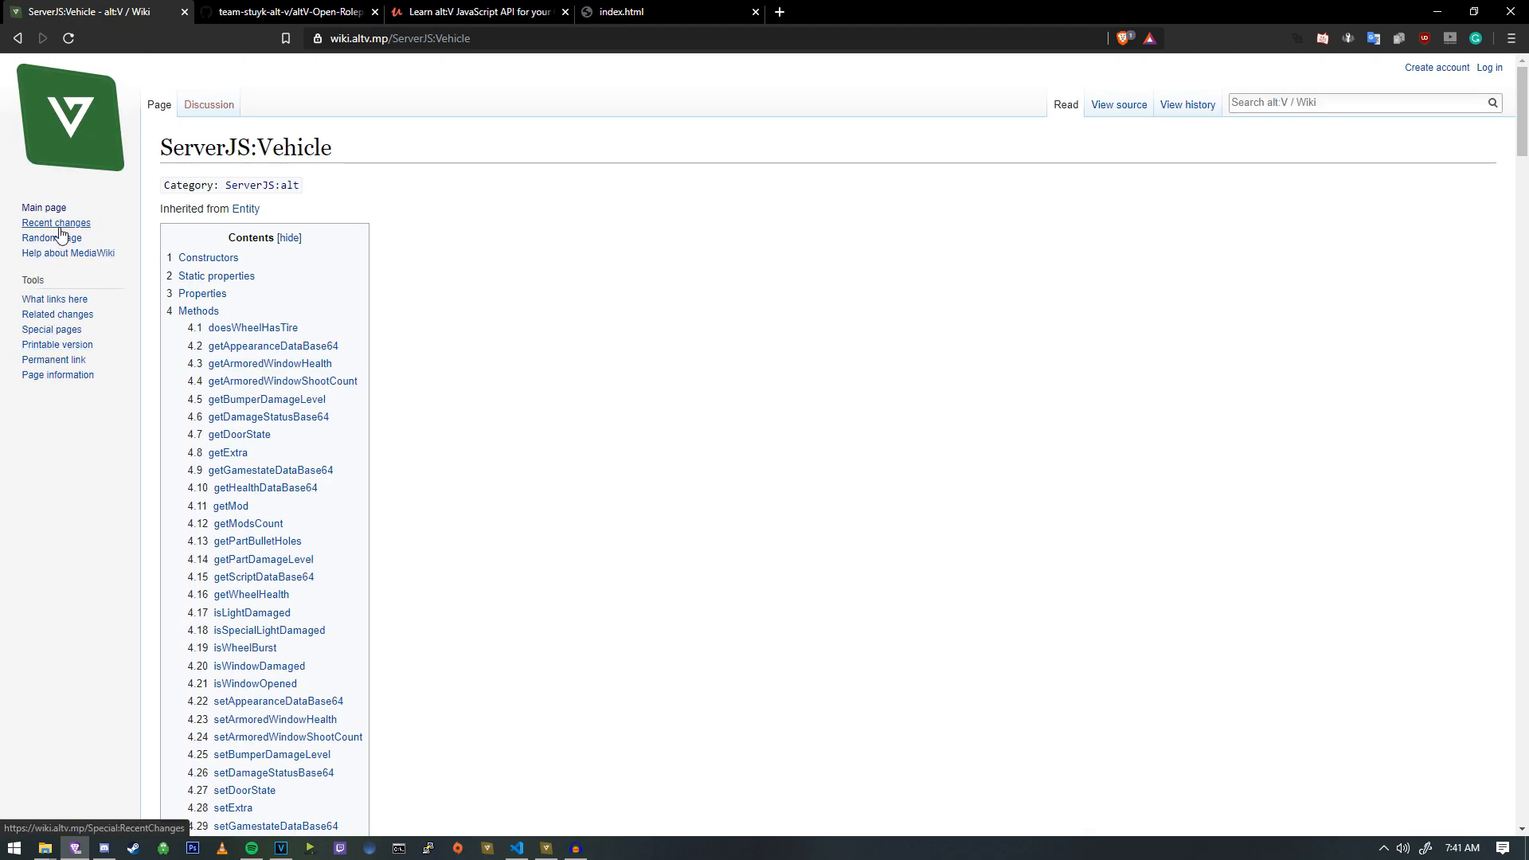
click(55, 223)
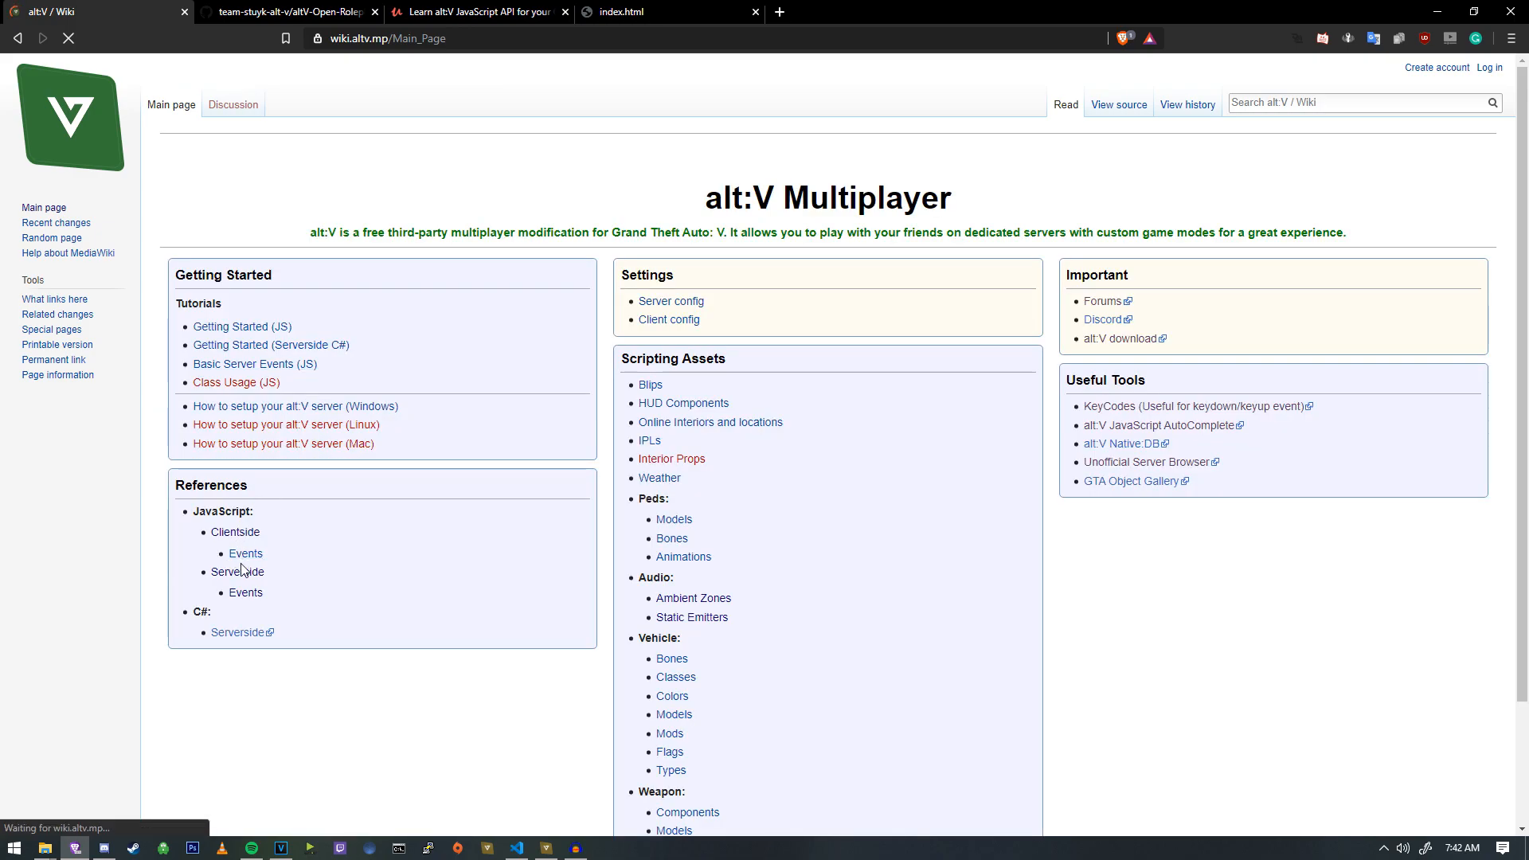
click(234, 532)
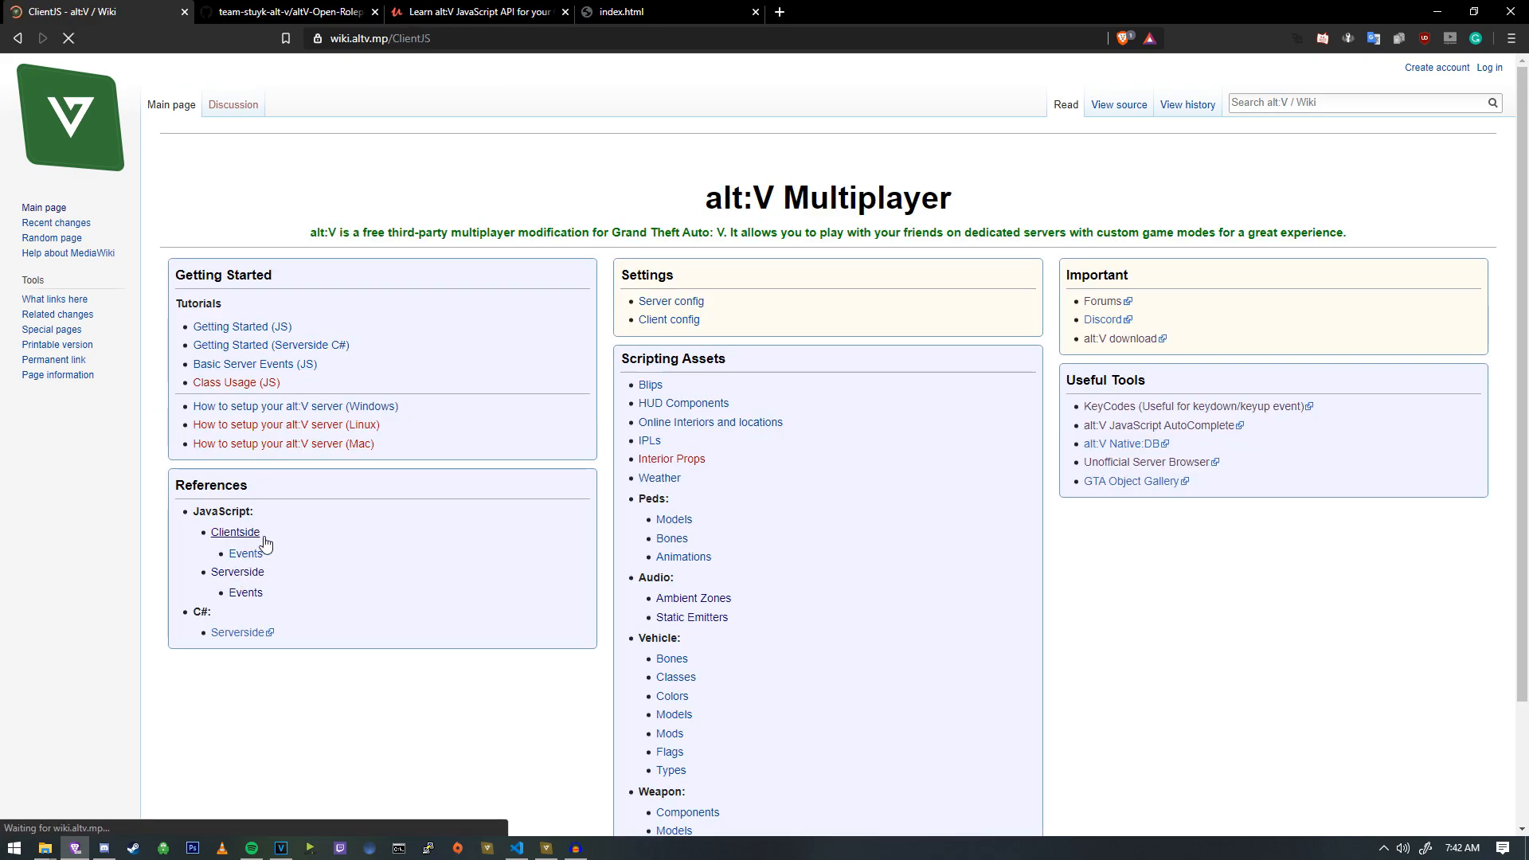
click(236, 532)
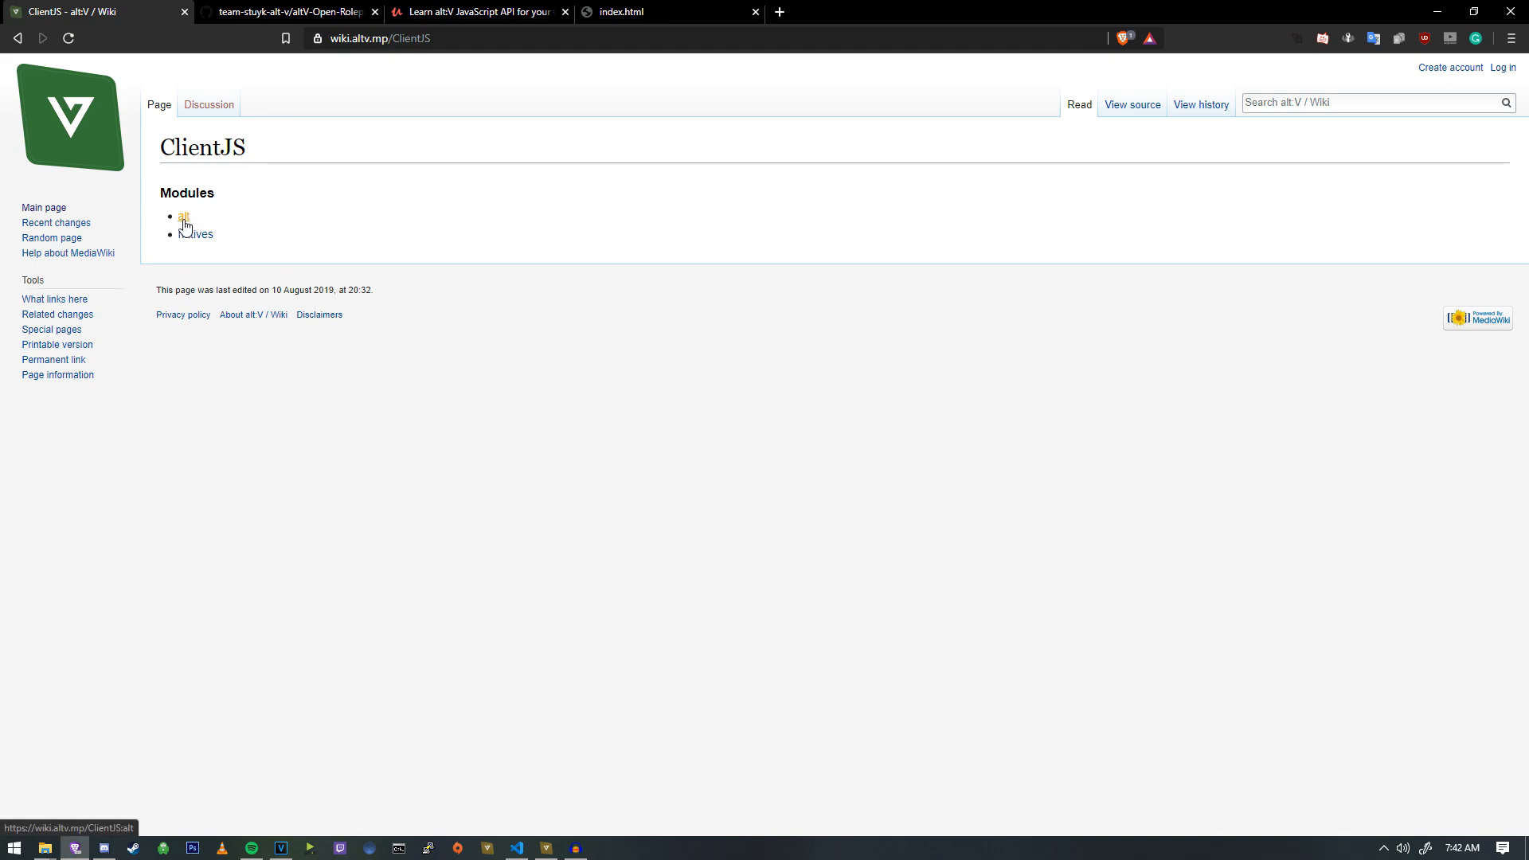
click(182, 218)
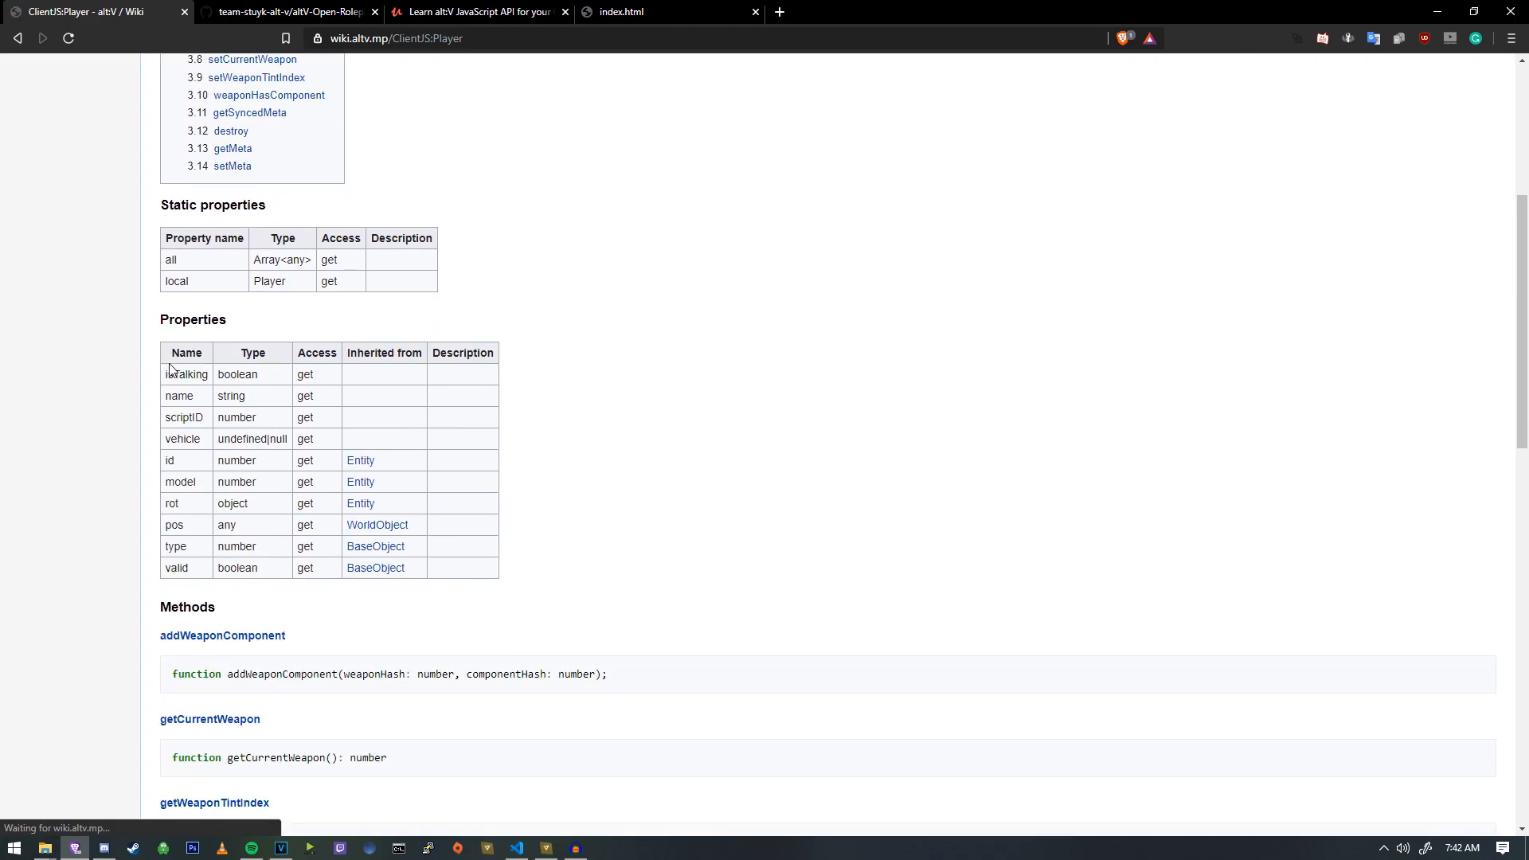
Review the Player Properties table's name string property, then return to the editor.
double_click(178, 397)
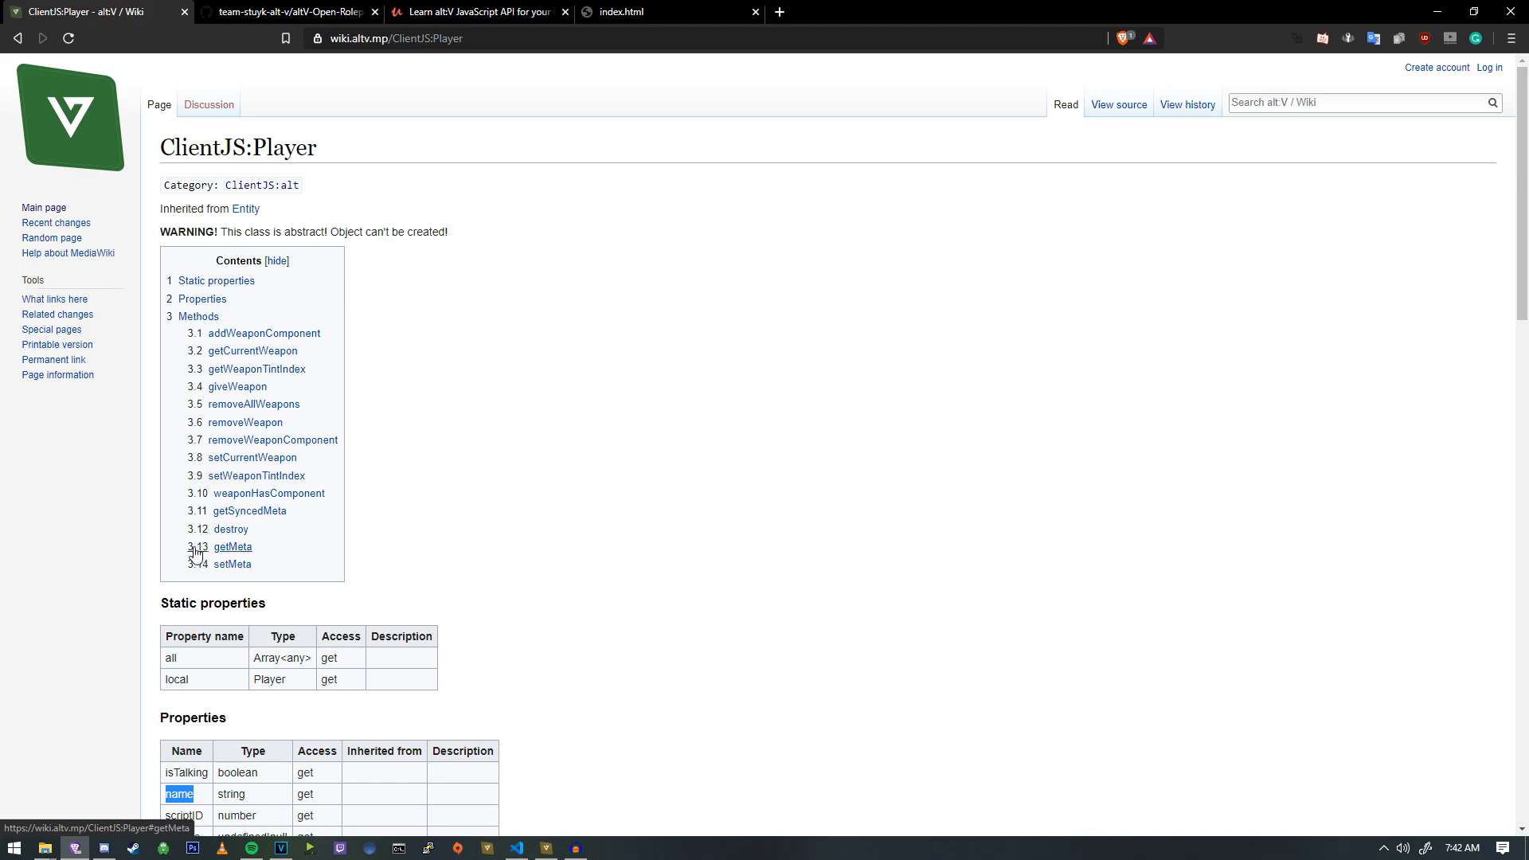
scroll(down, 3)
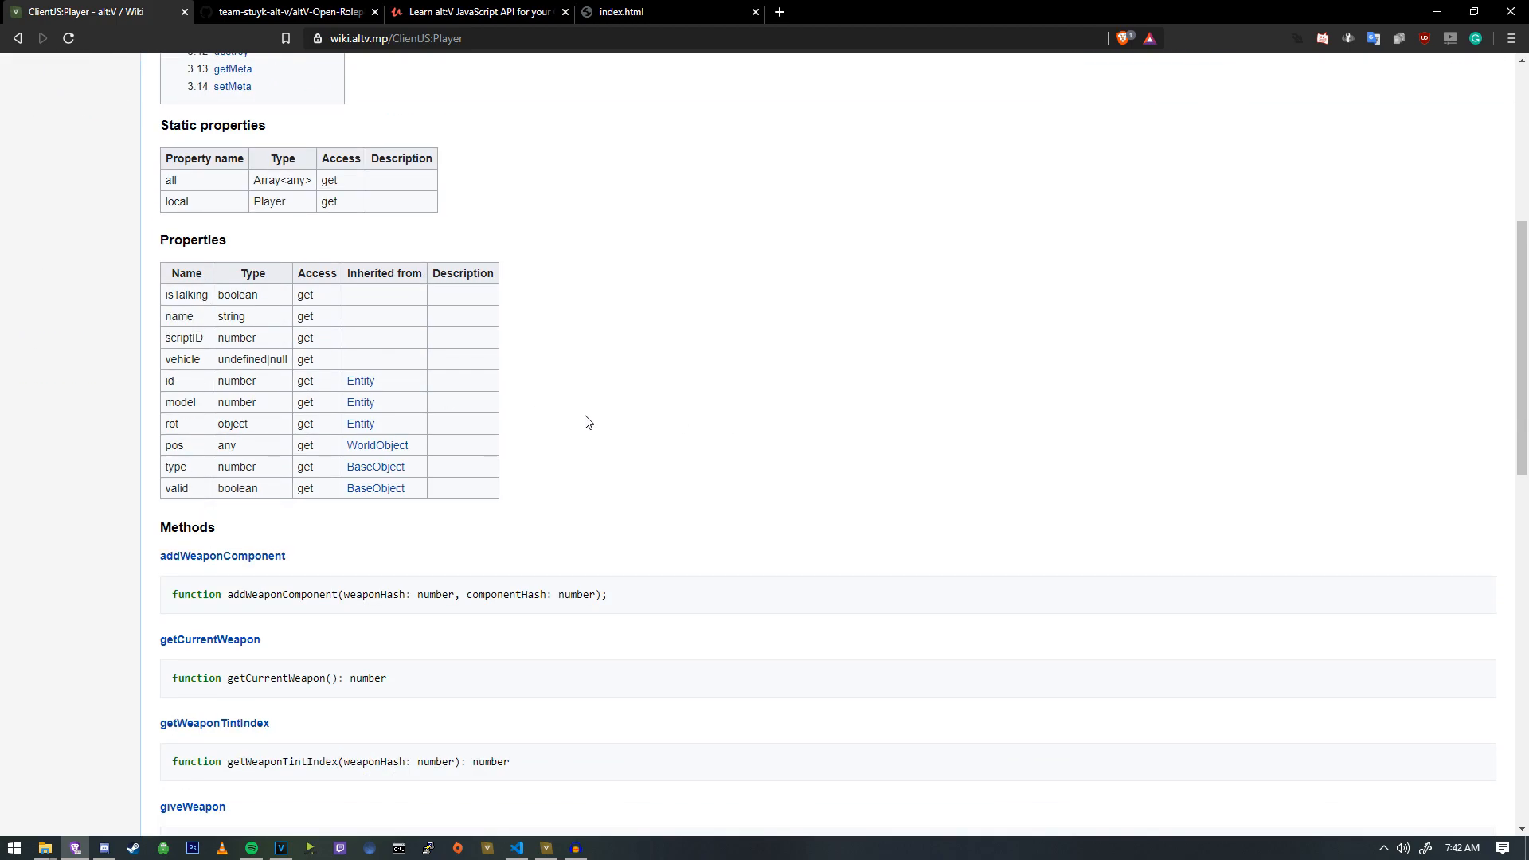
mouse_move(344, 449)
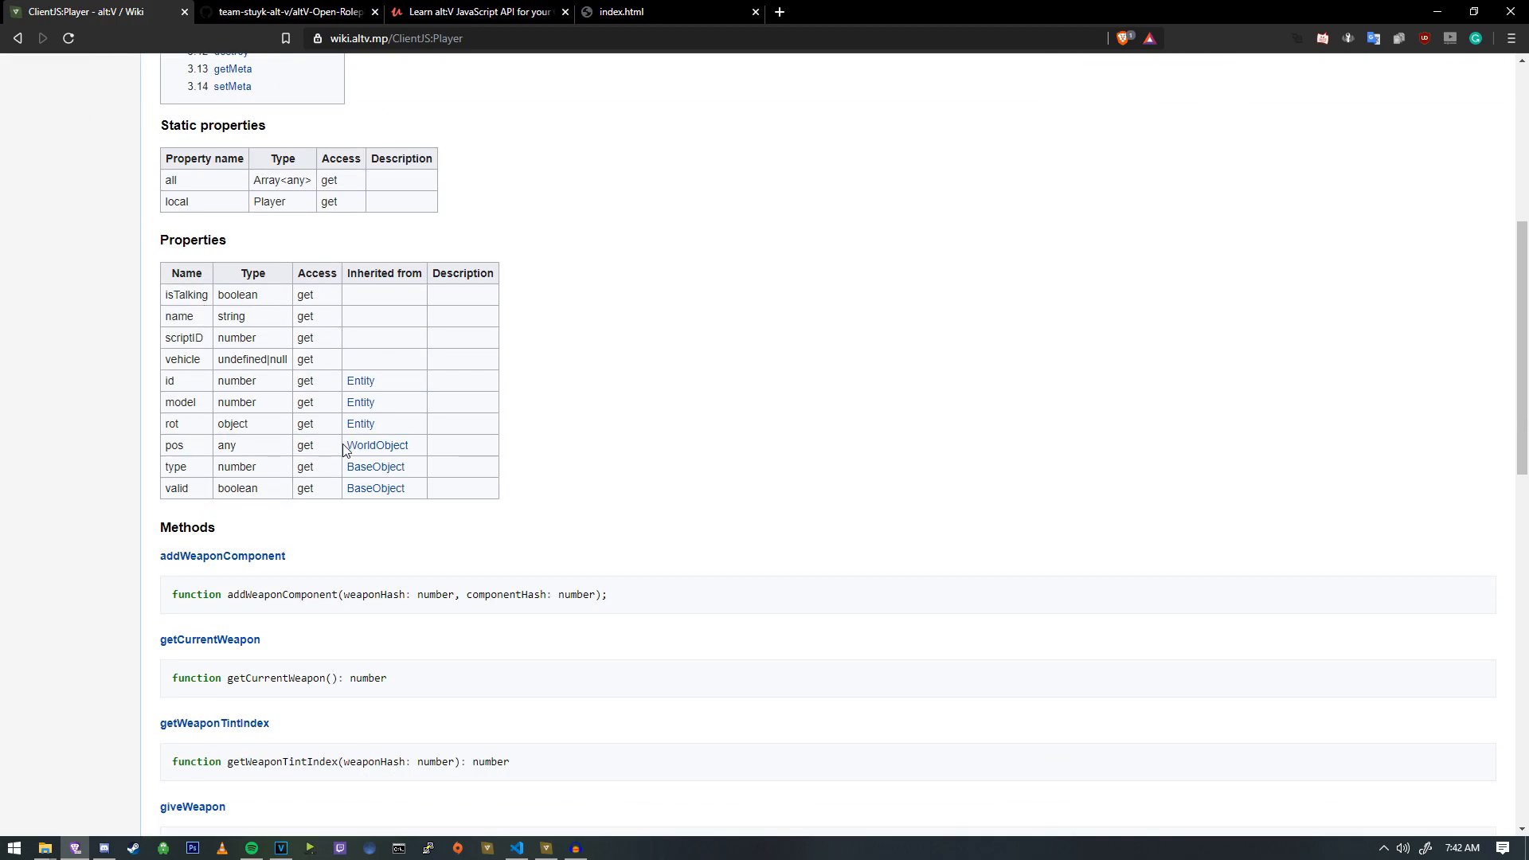
mouse_move(341, 470)
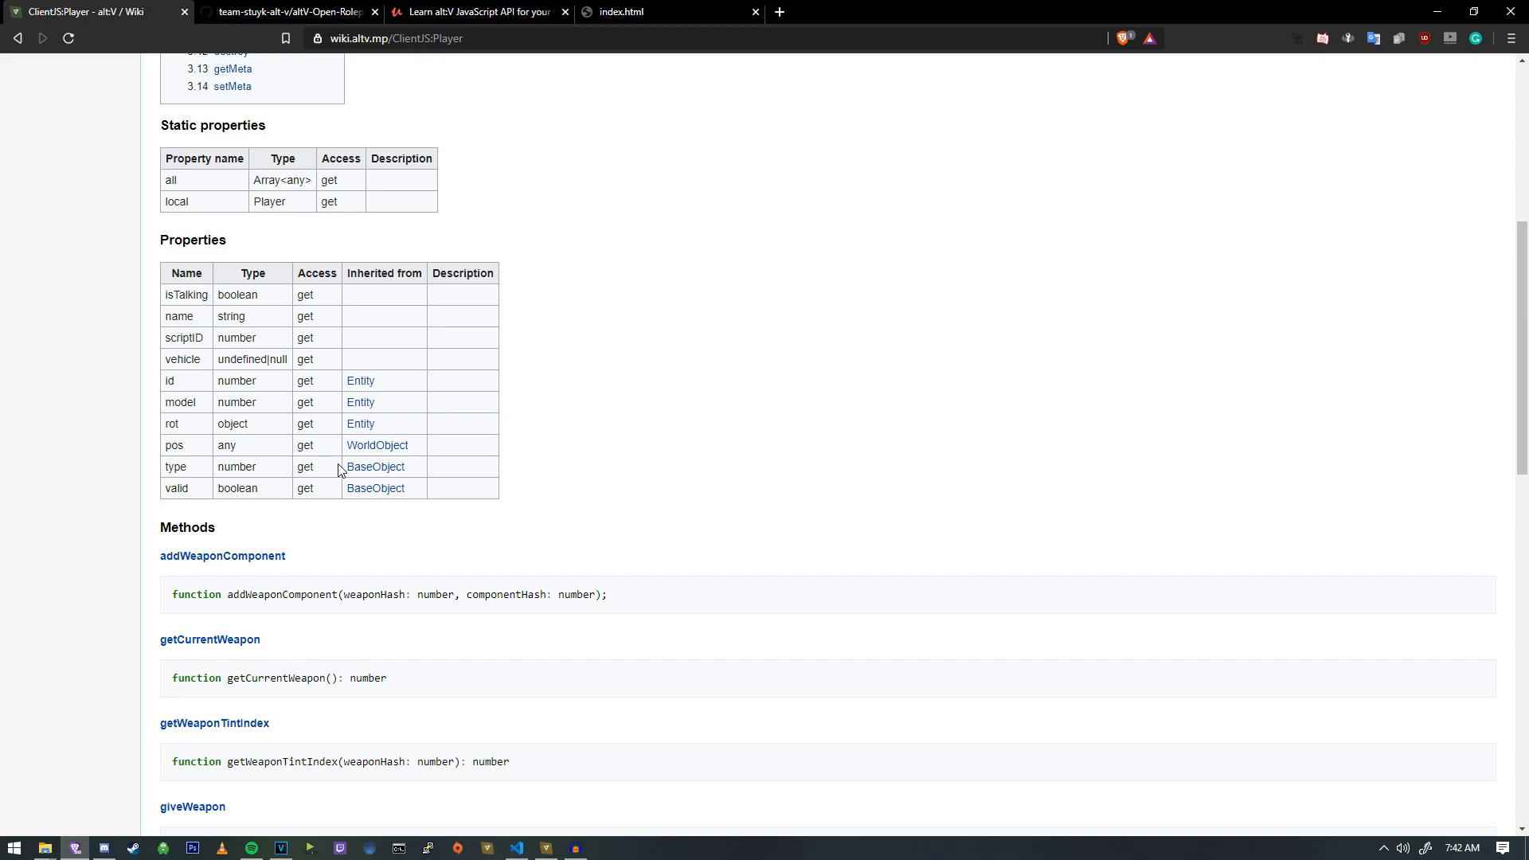
mouse_move(185, 381)
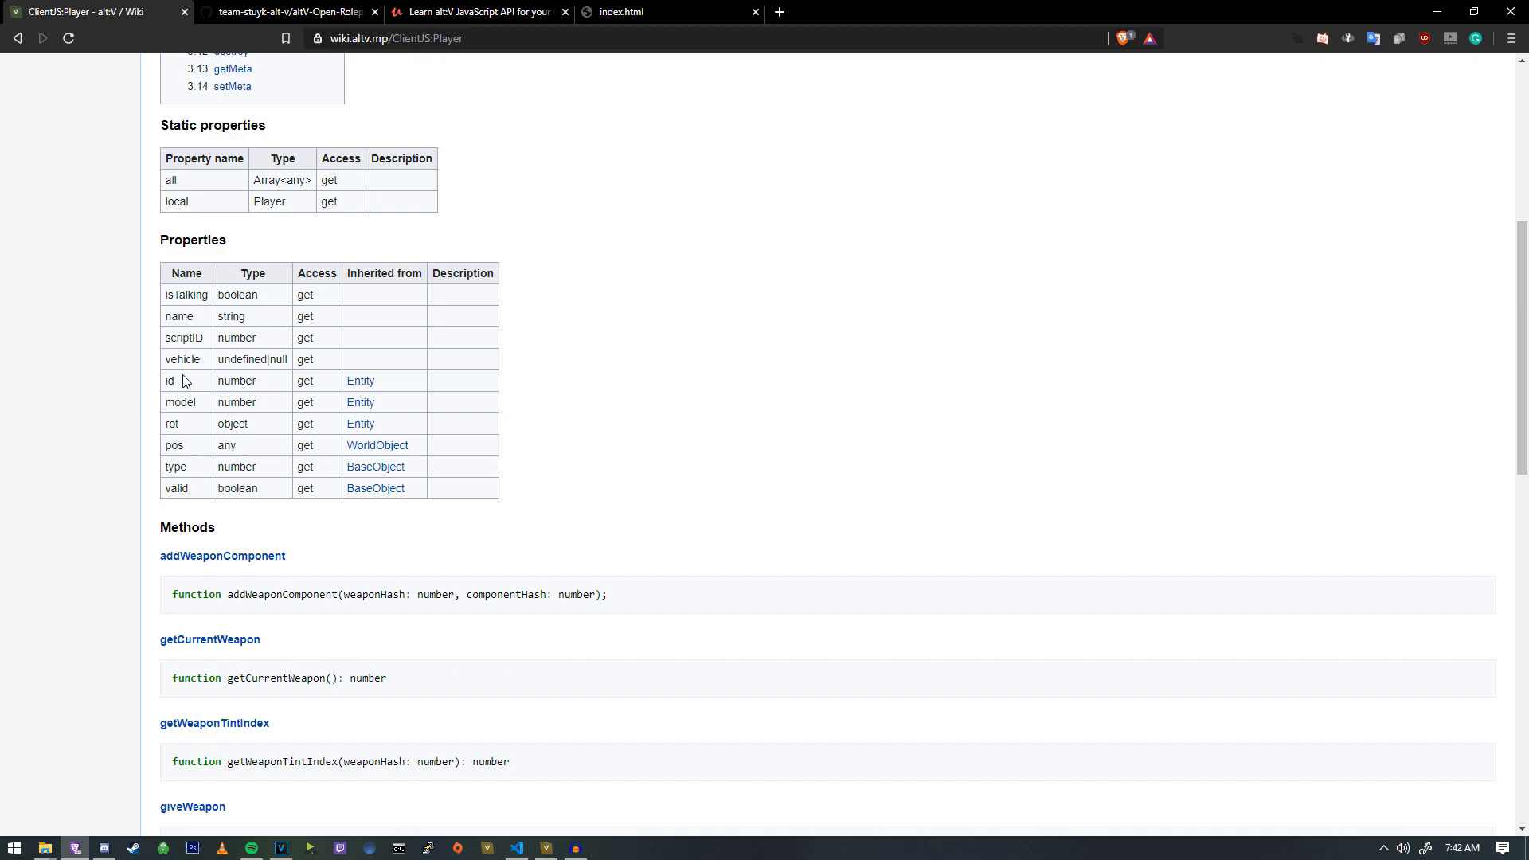
click(516, 846)
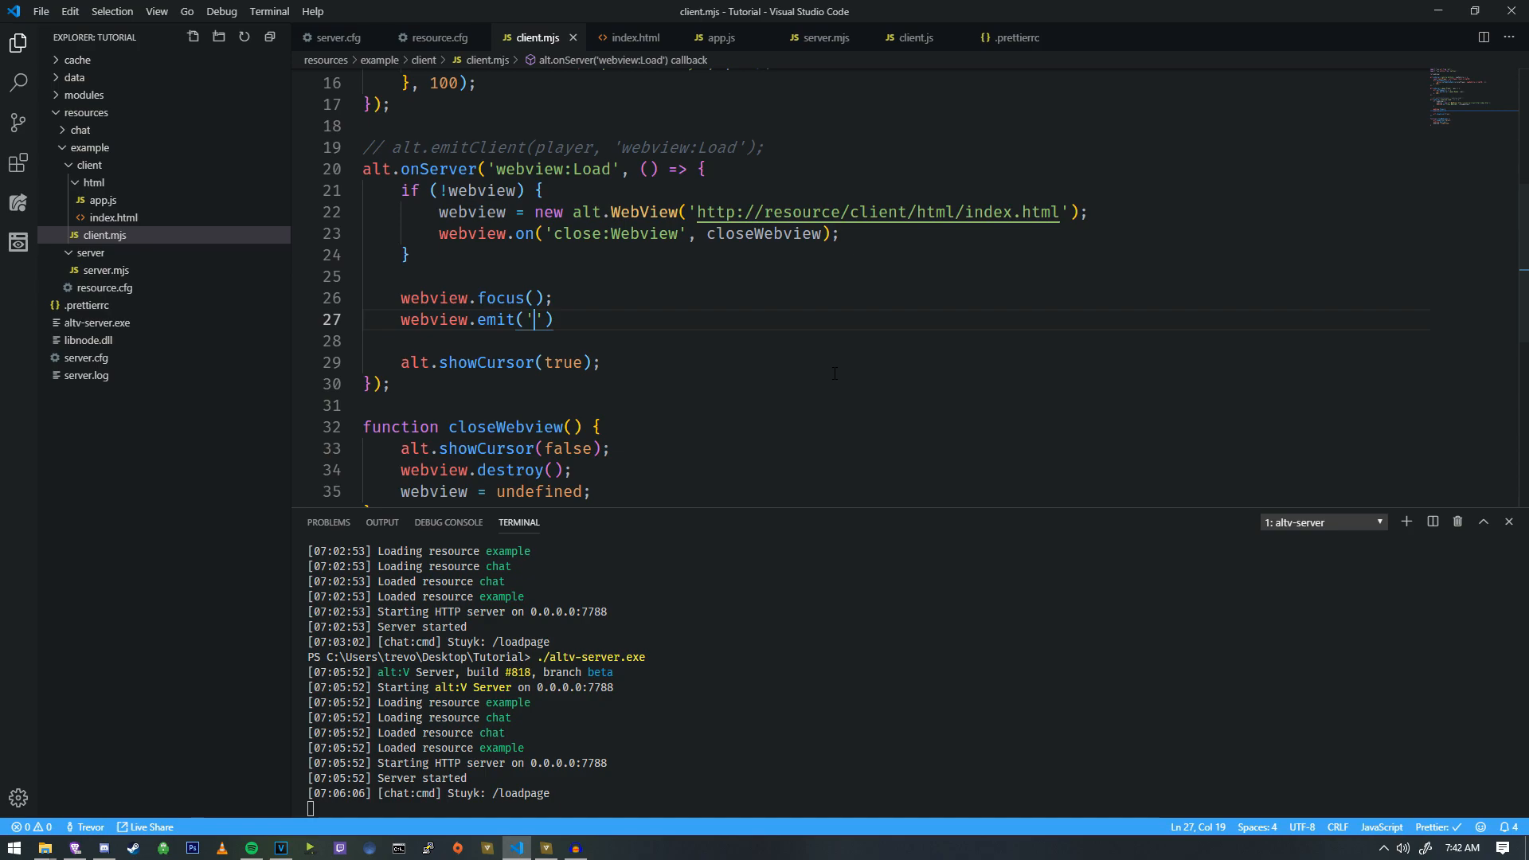
Complete the call as webview.emit('display:Name', alt.Player.local.name);.
text(display:Name)
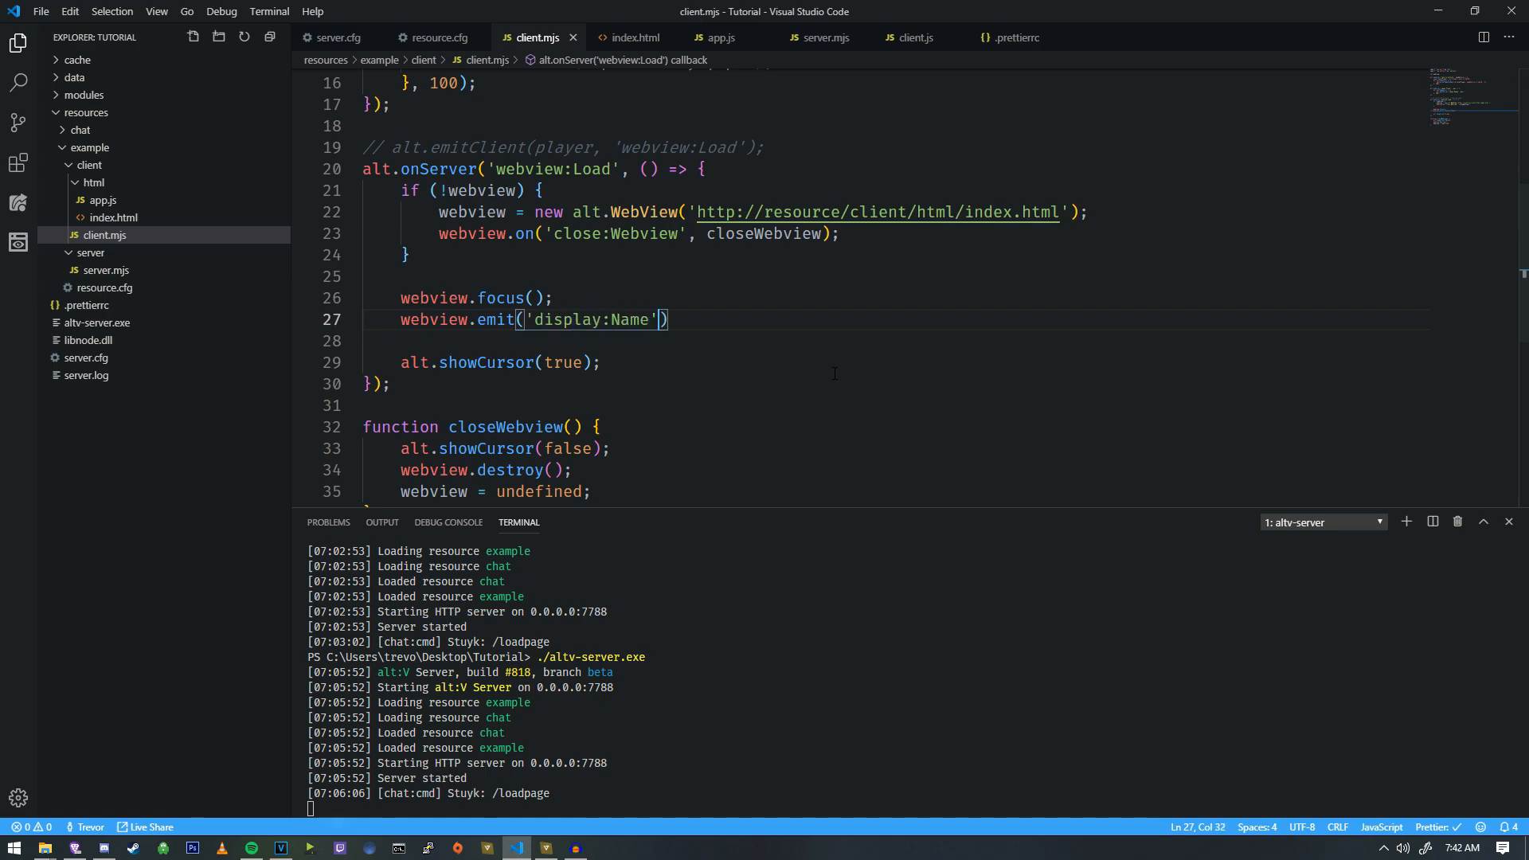
text(, alt.Player.local.name)
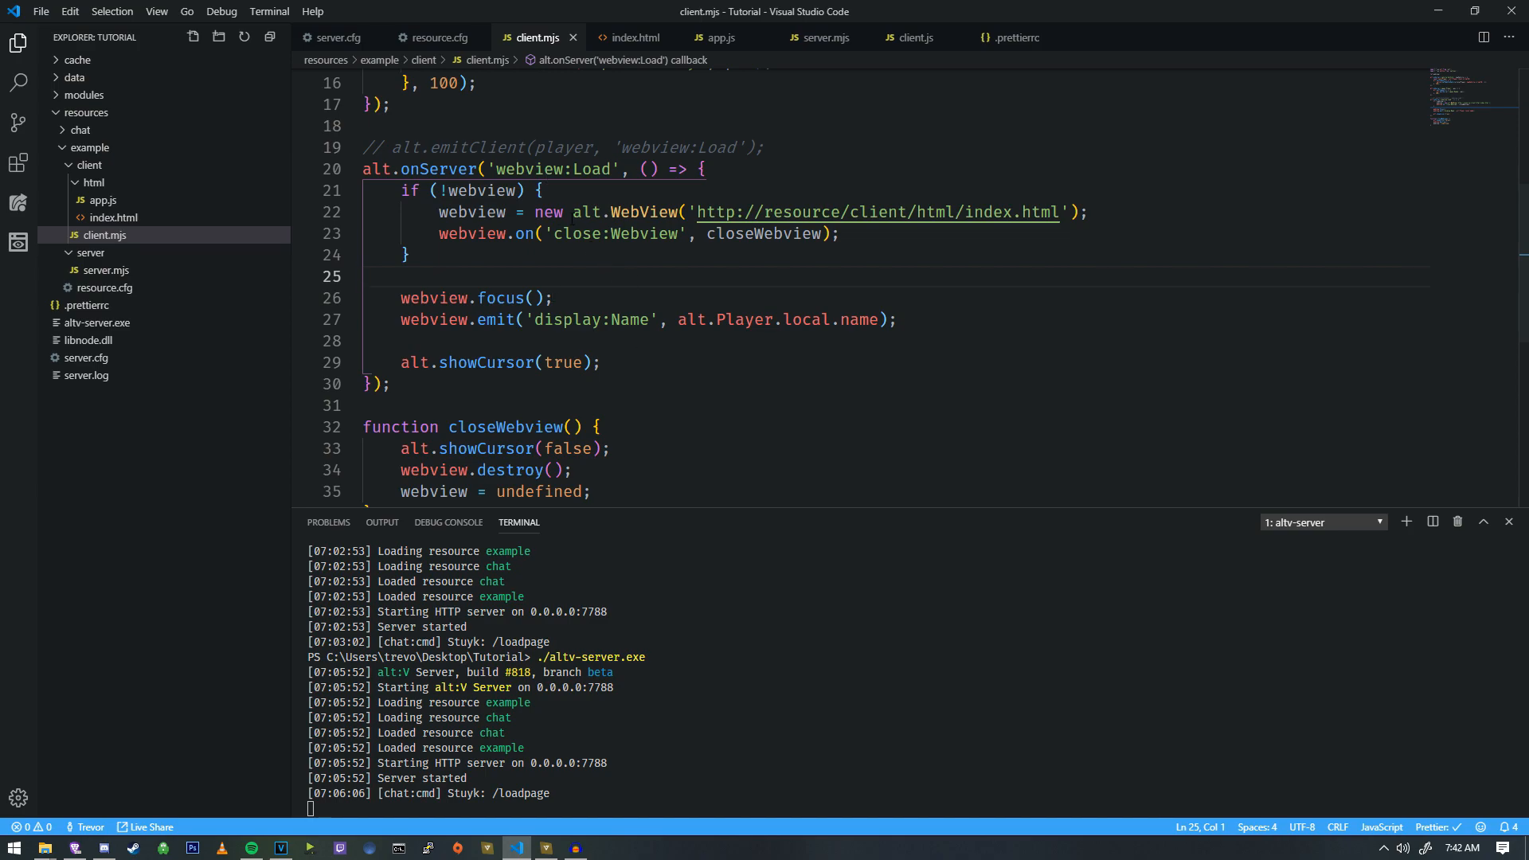
mouse_move(718, 37)
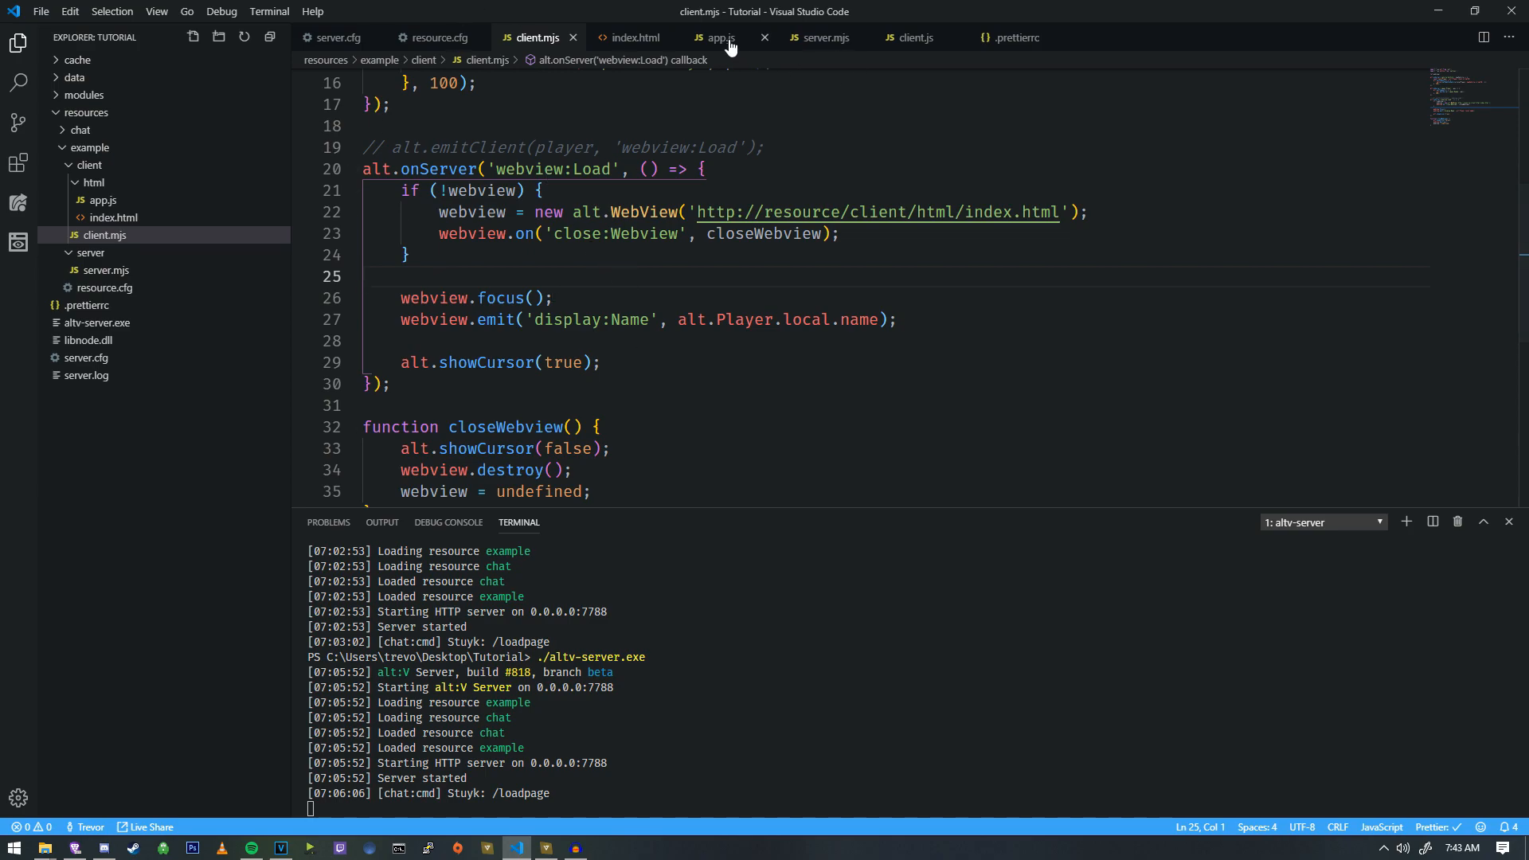
In app.js add an alt-in-window check and declare let playerName; above it.
click(717, 37)
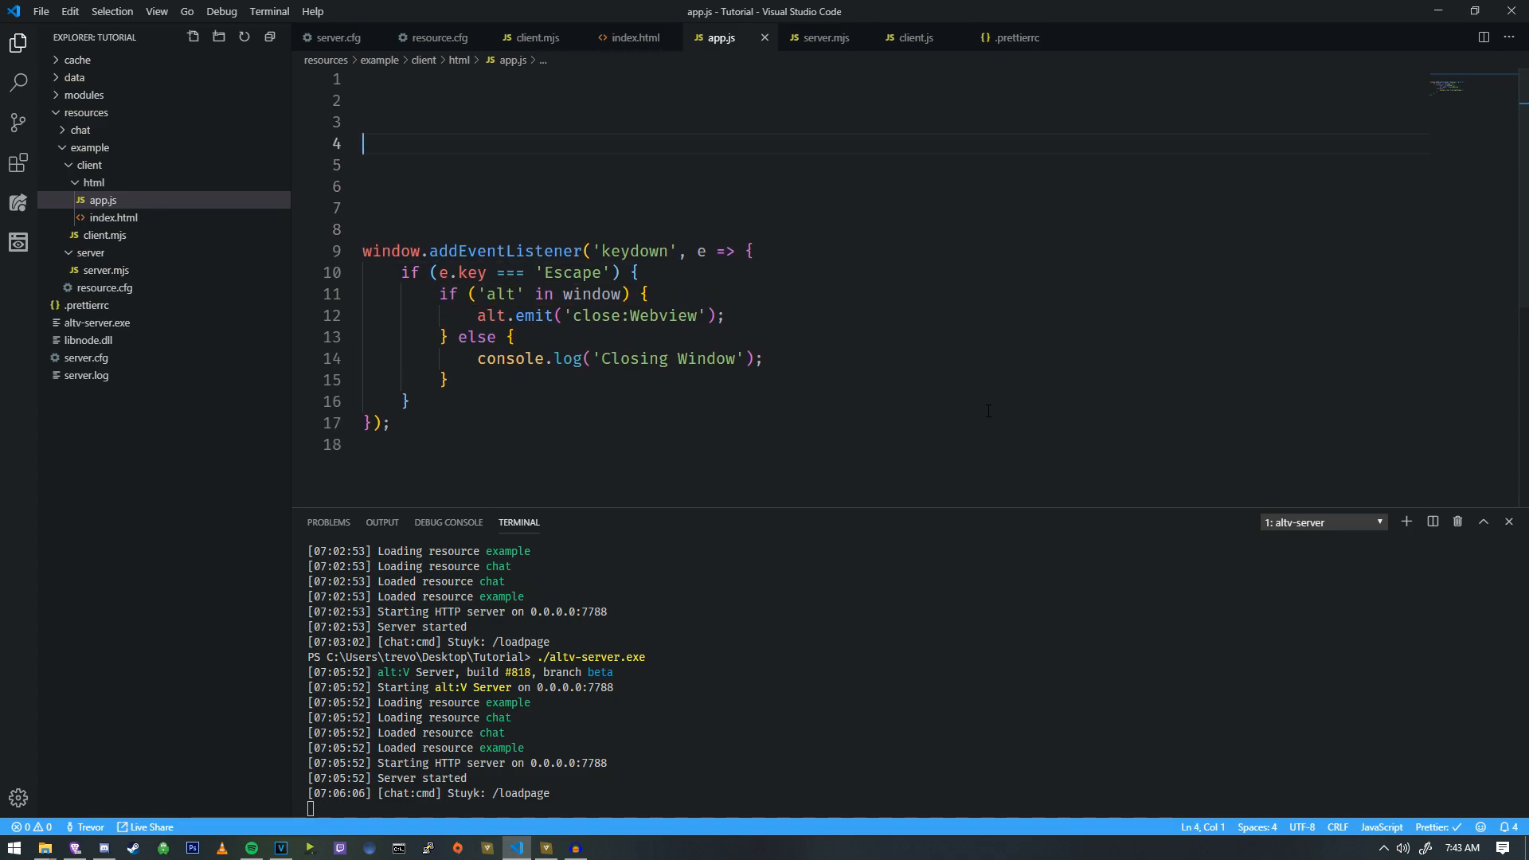
text(if ('a'))
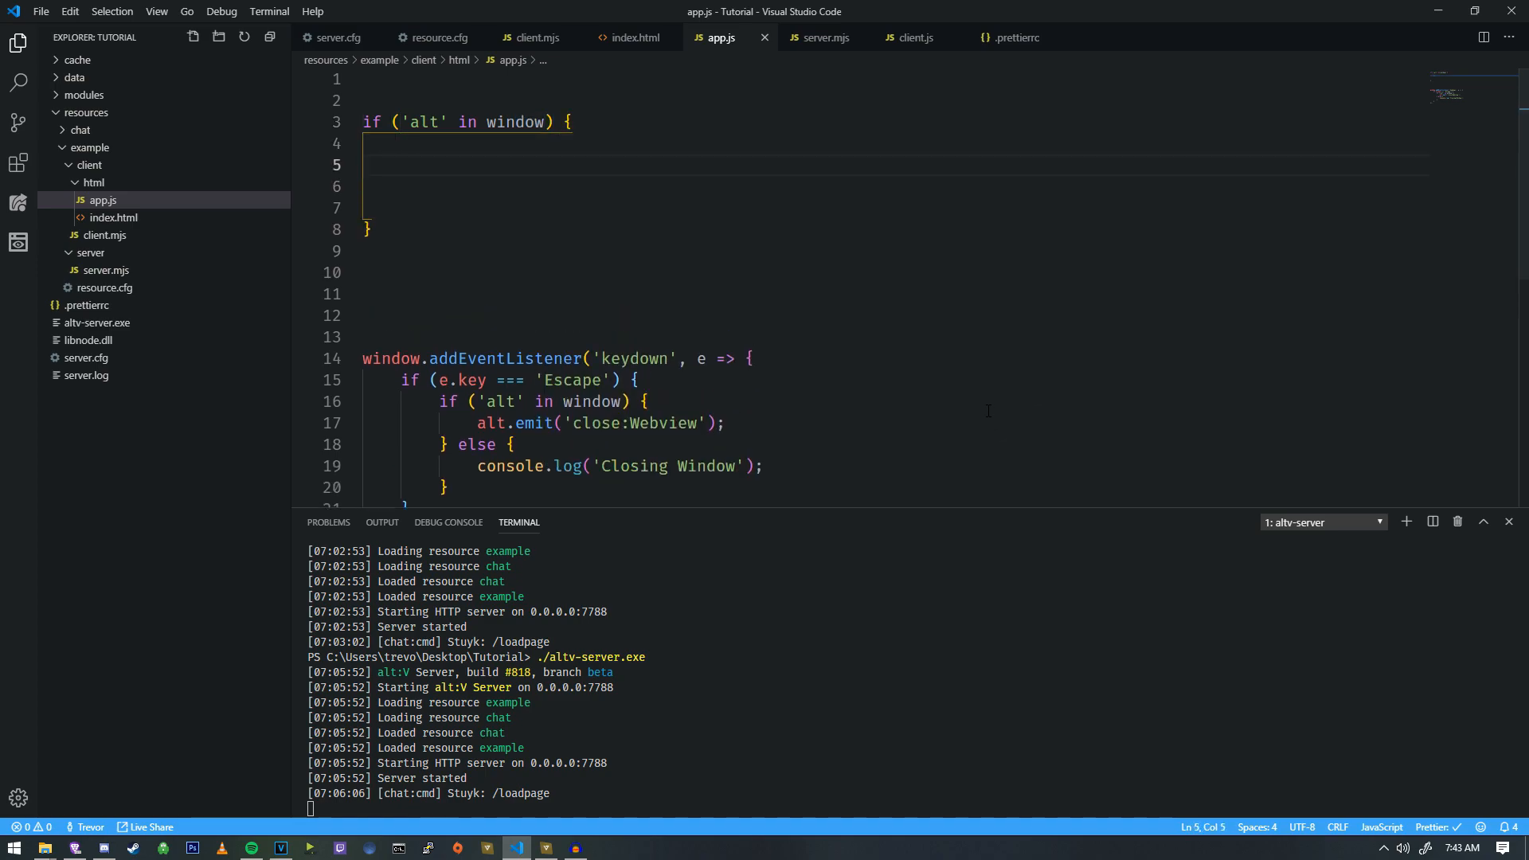
text('display:Name')
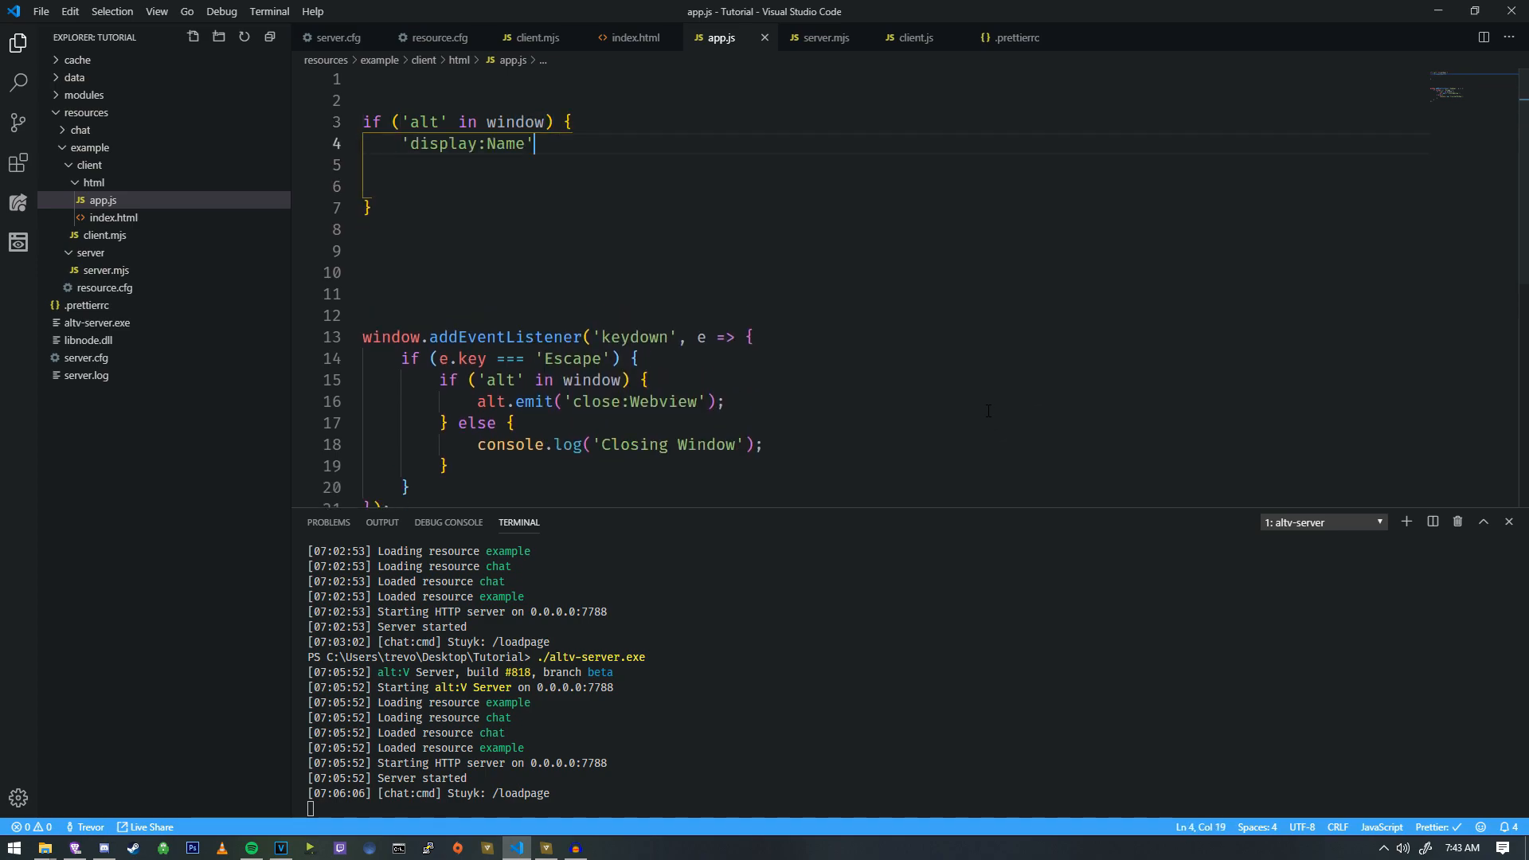
key(Backspace)
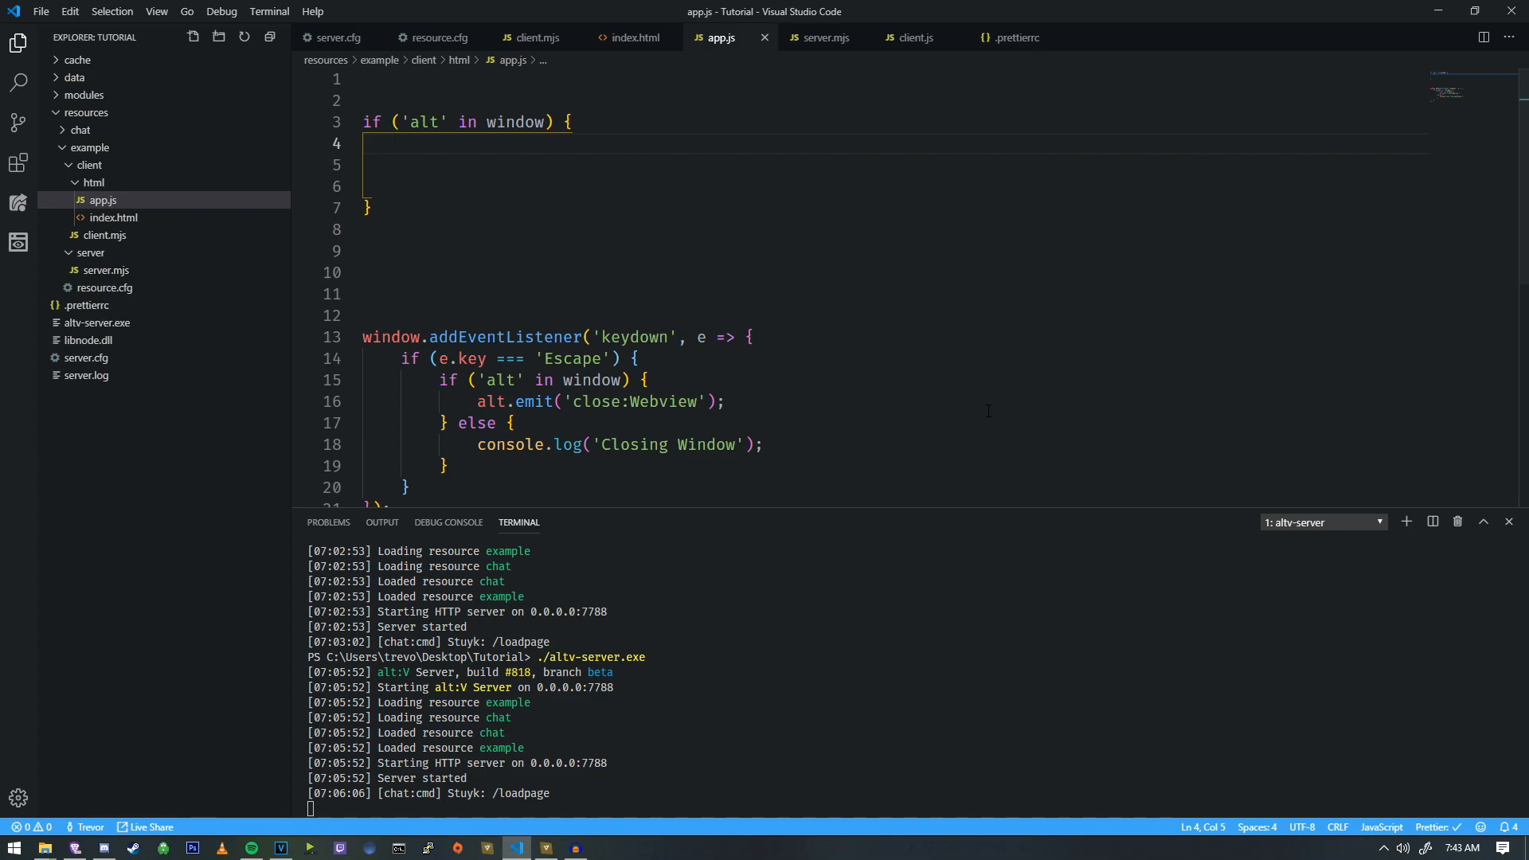
key(Enter)
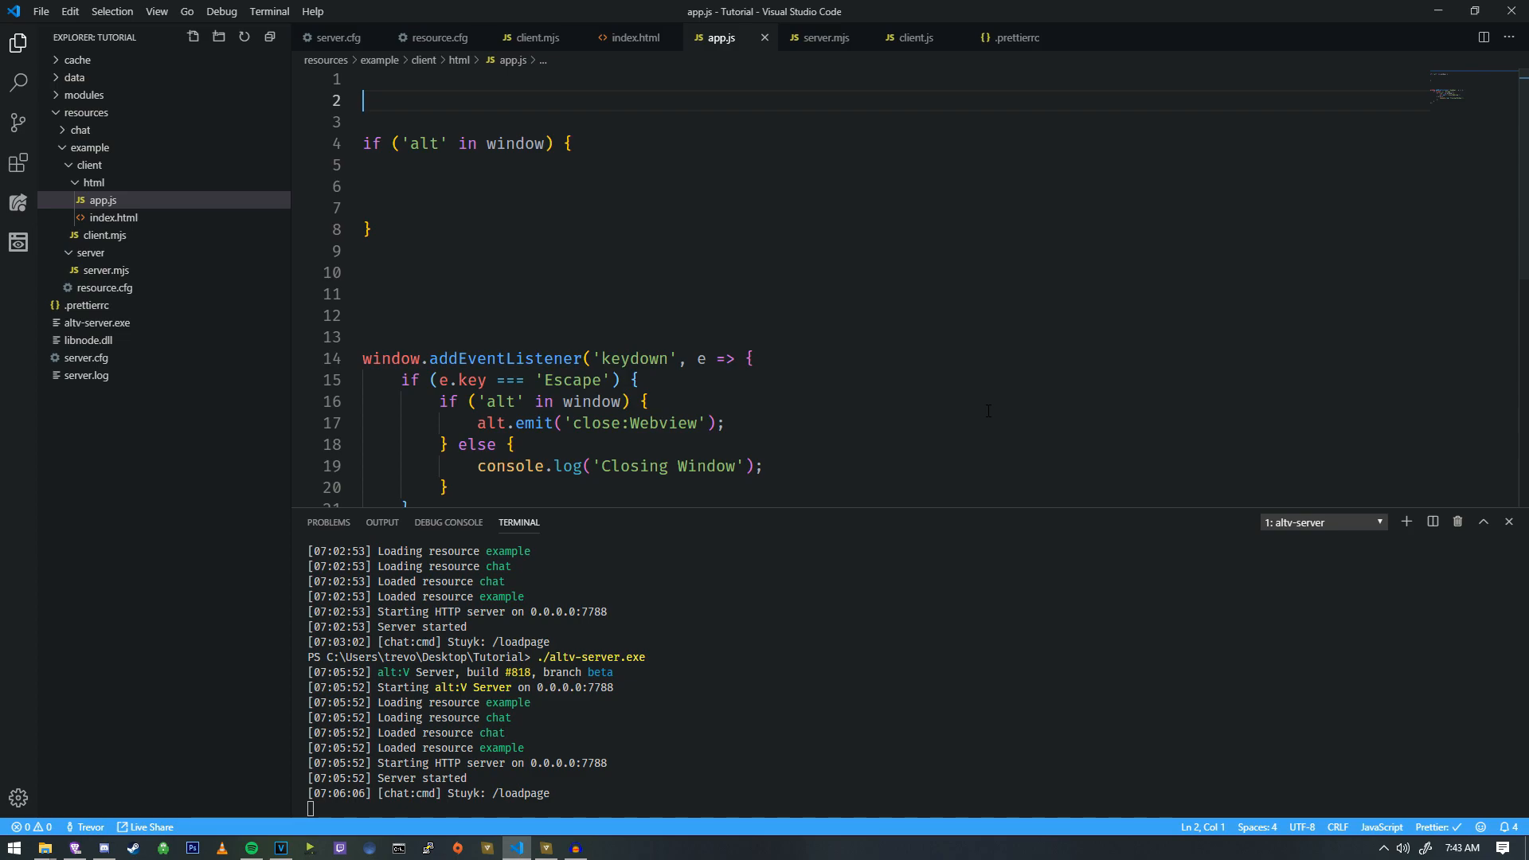
text(let)
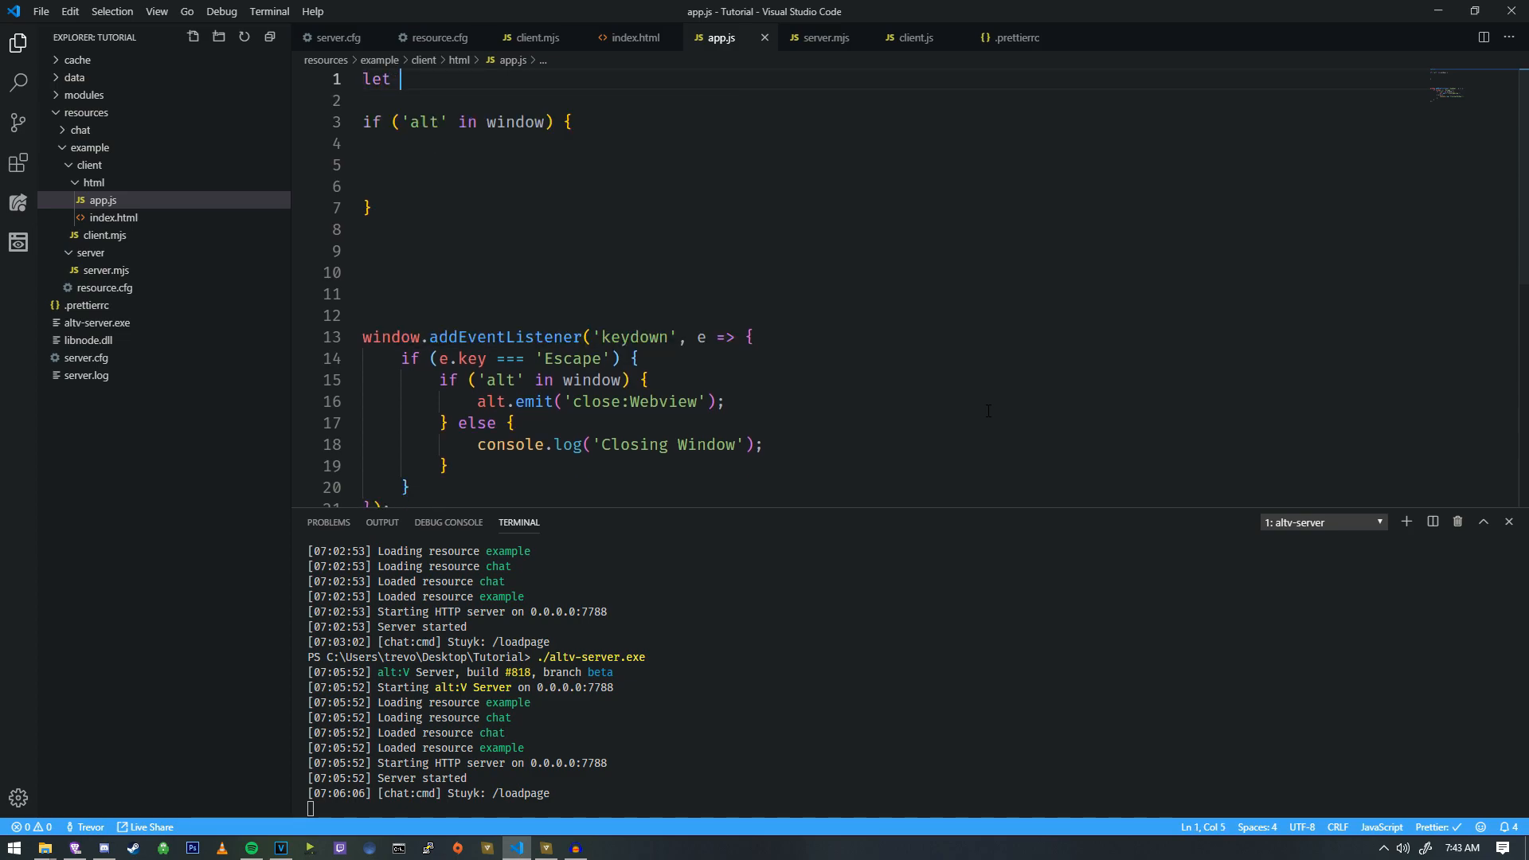
text(playerName;)
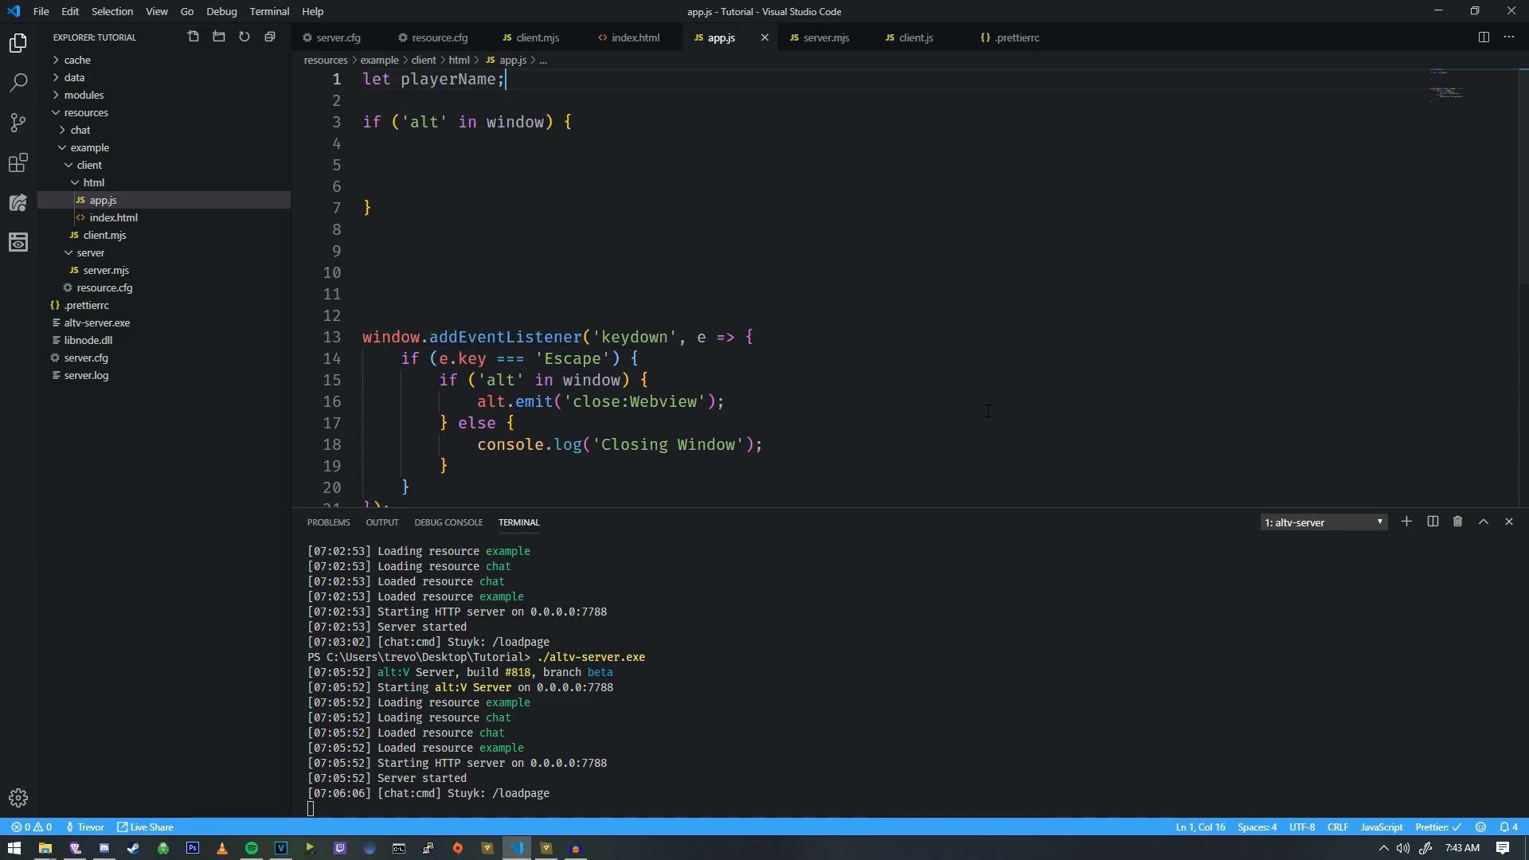
Register alt.on('display:Name', ...) with a name callback inside the alt check.
text(alt)
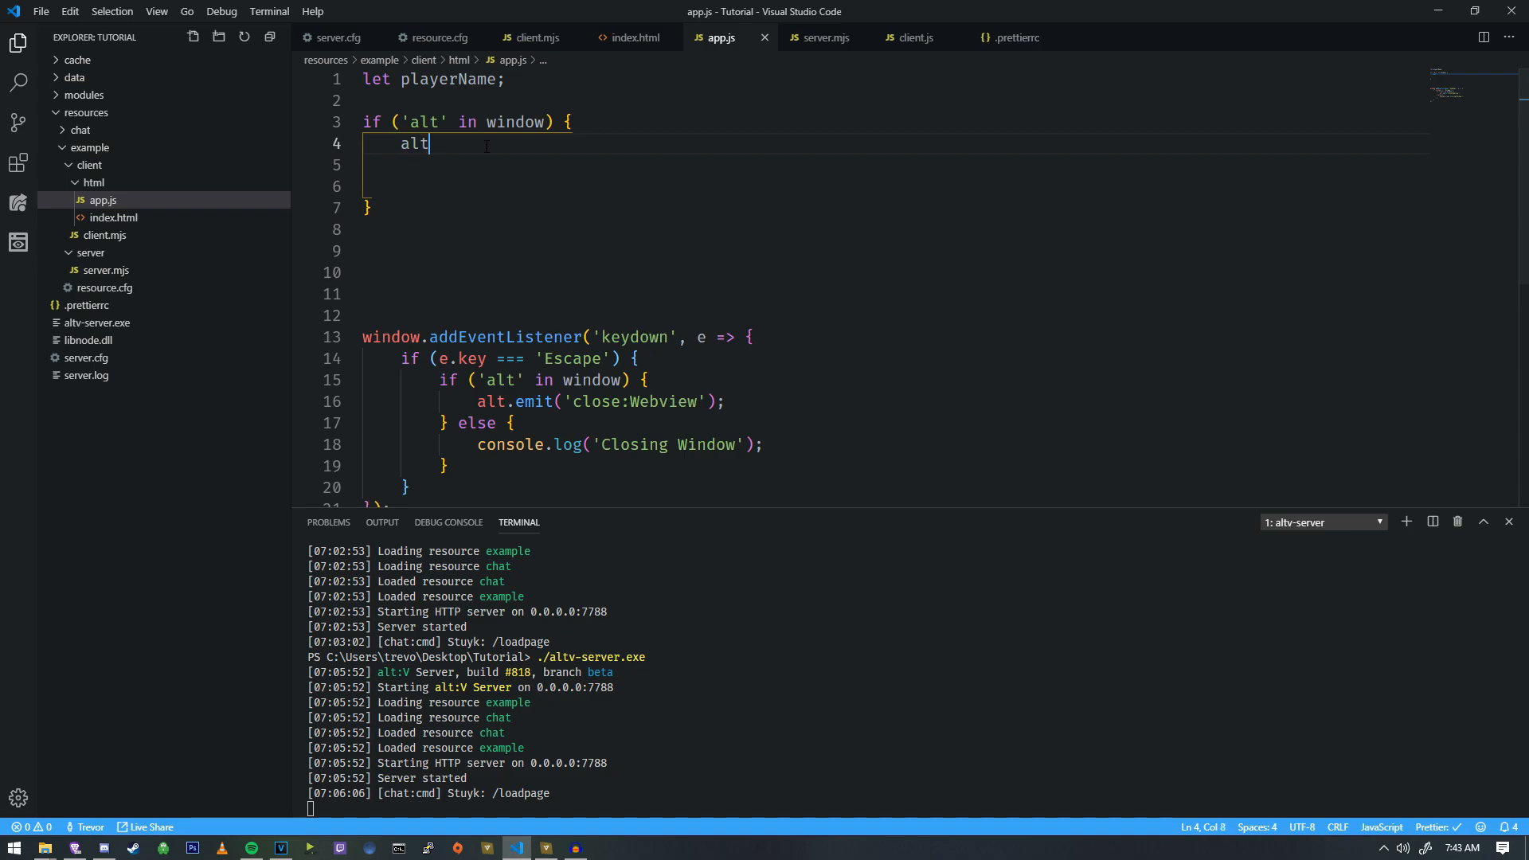
text(.on(''))
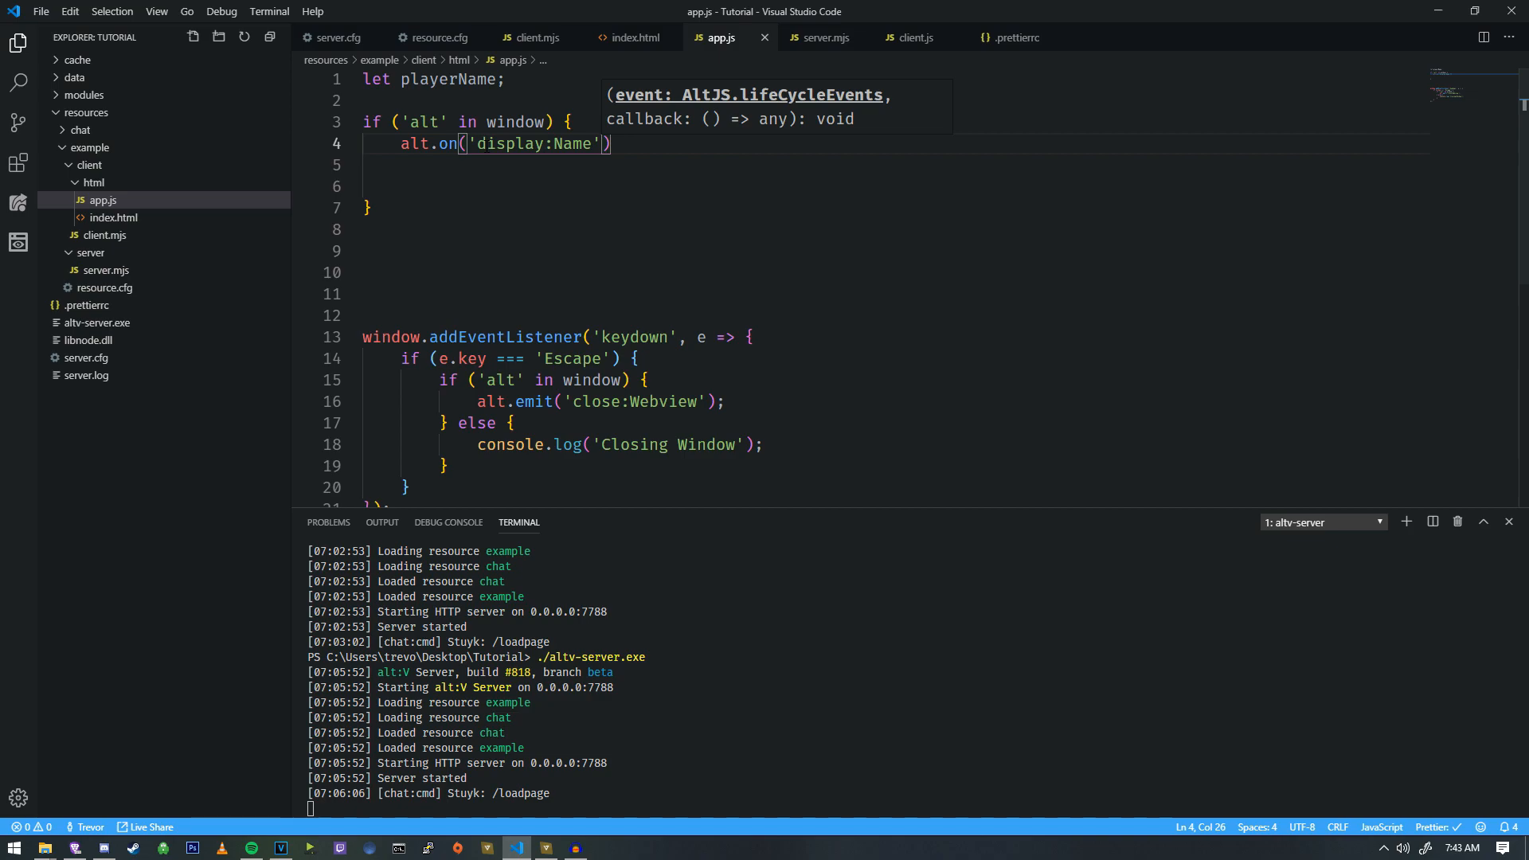
text(,)
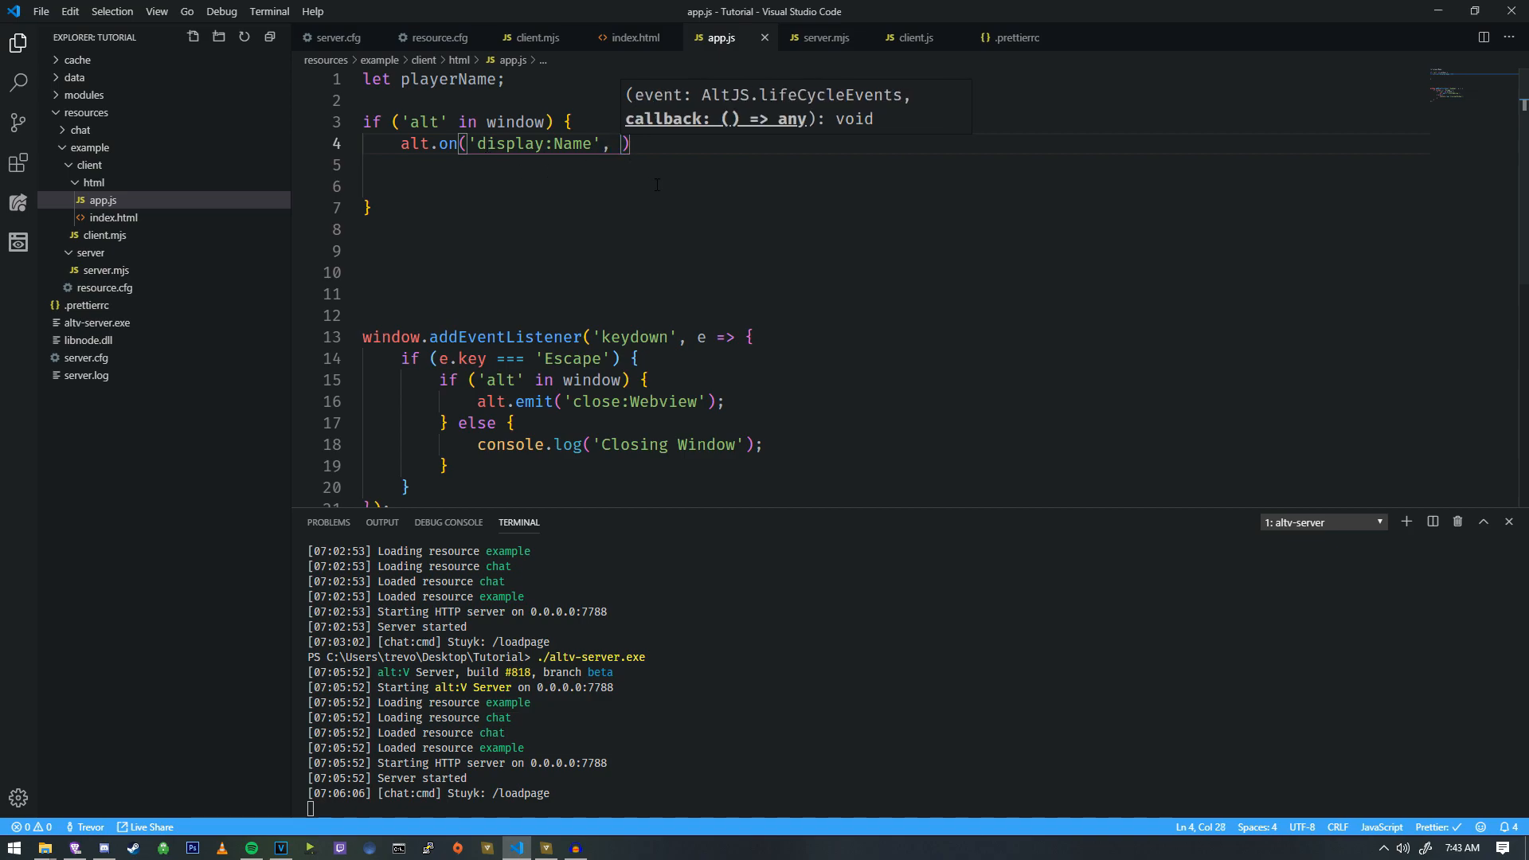
text(())
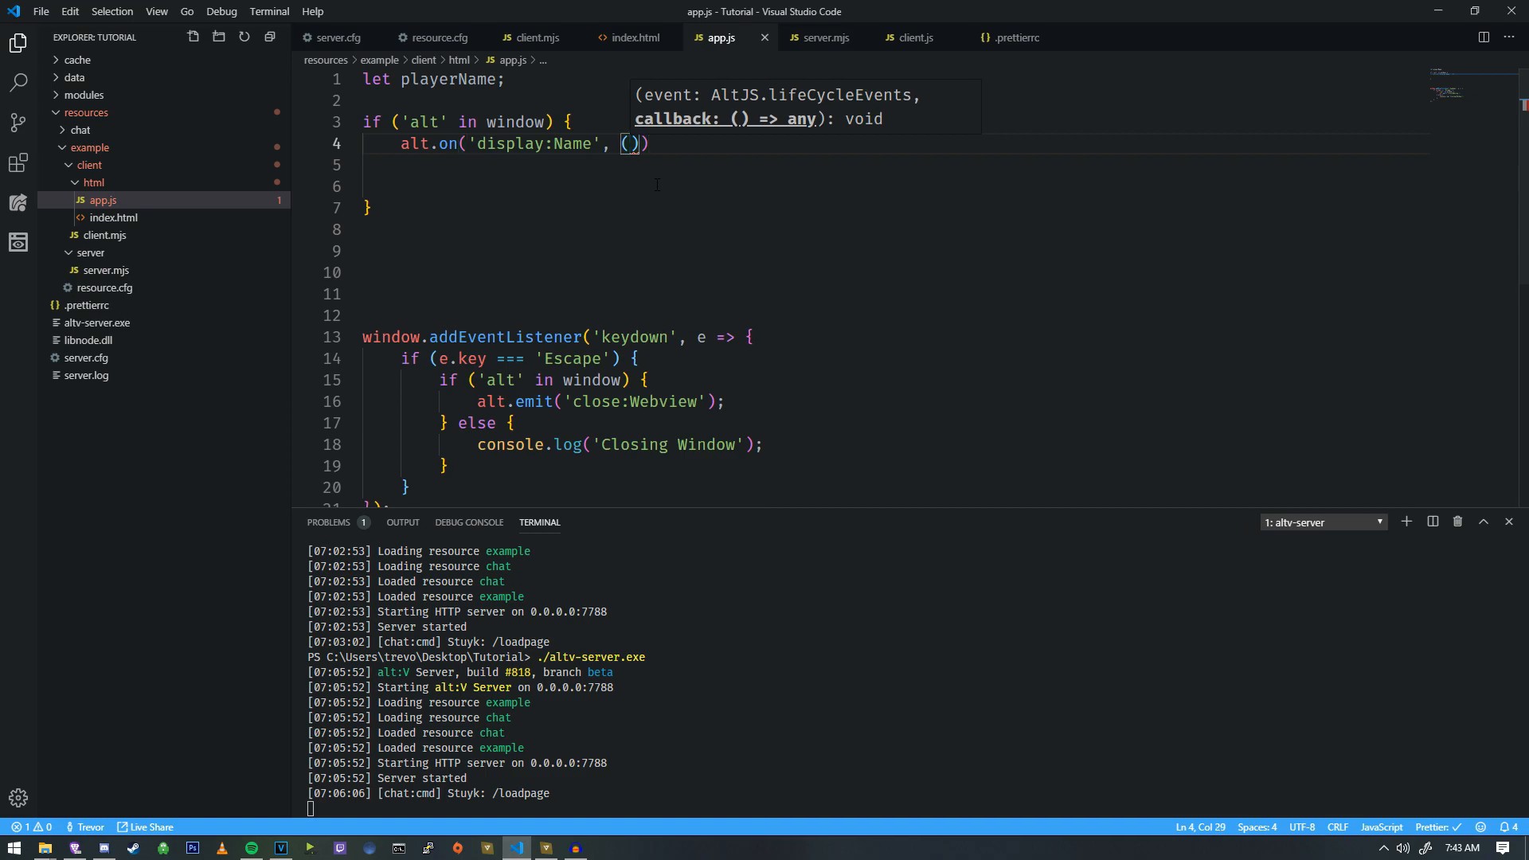
text(name) => {)
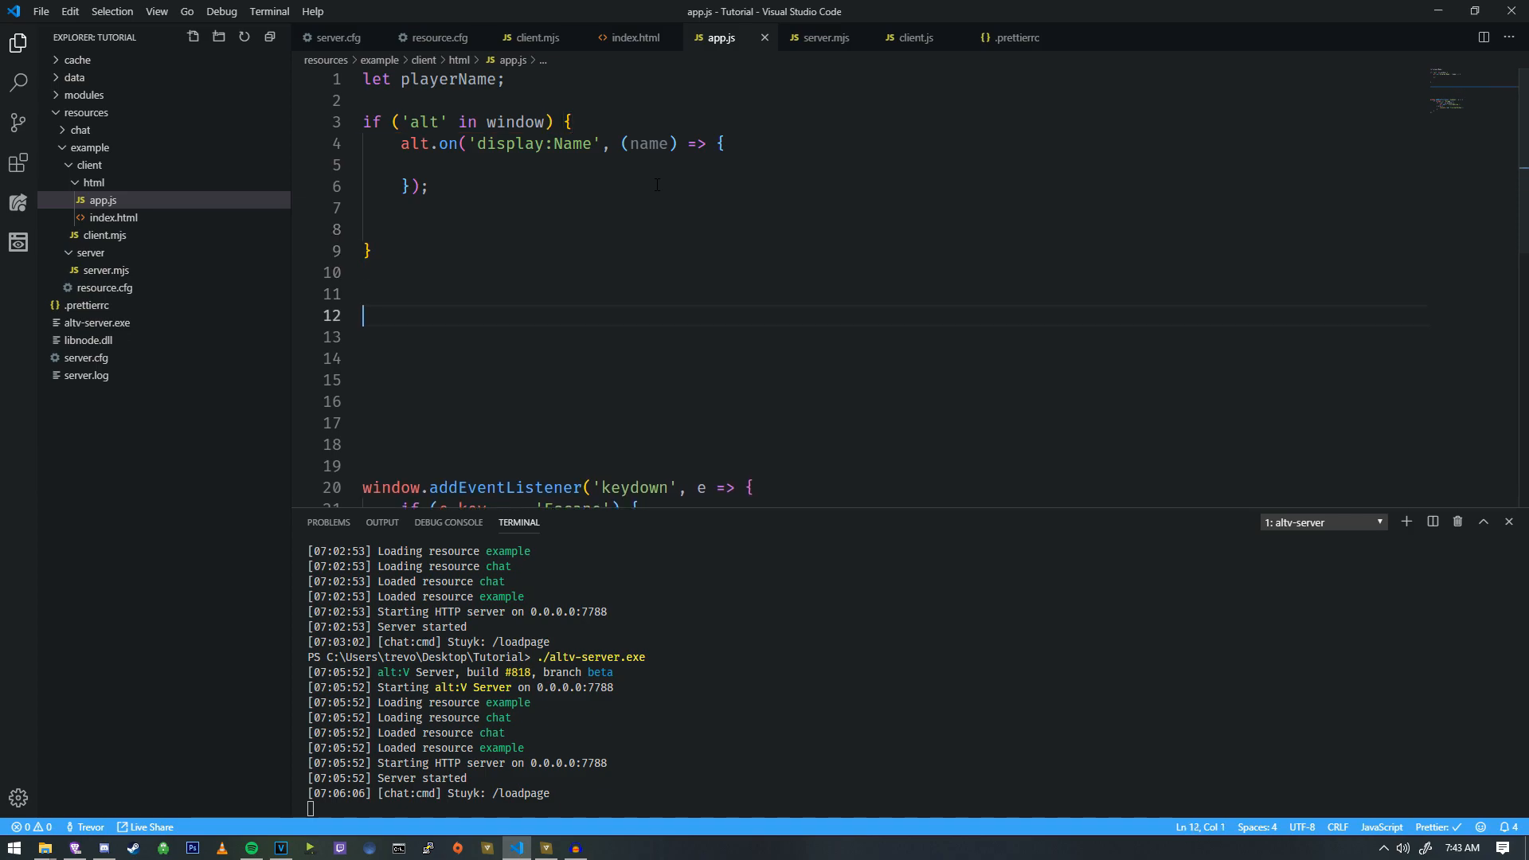
Write function displayName(name) that stores playerName = name.
text(function)
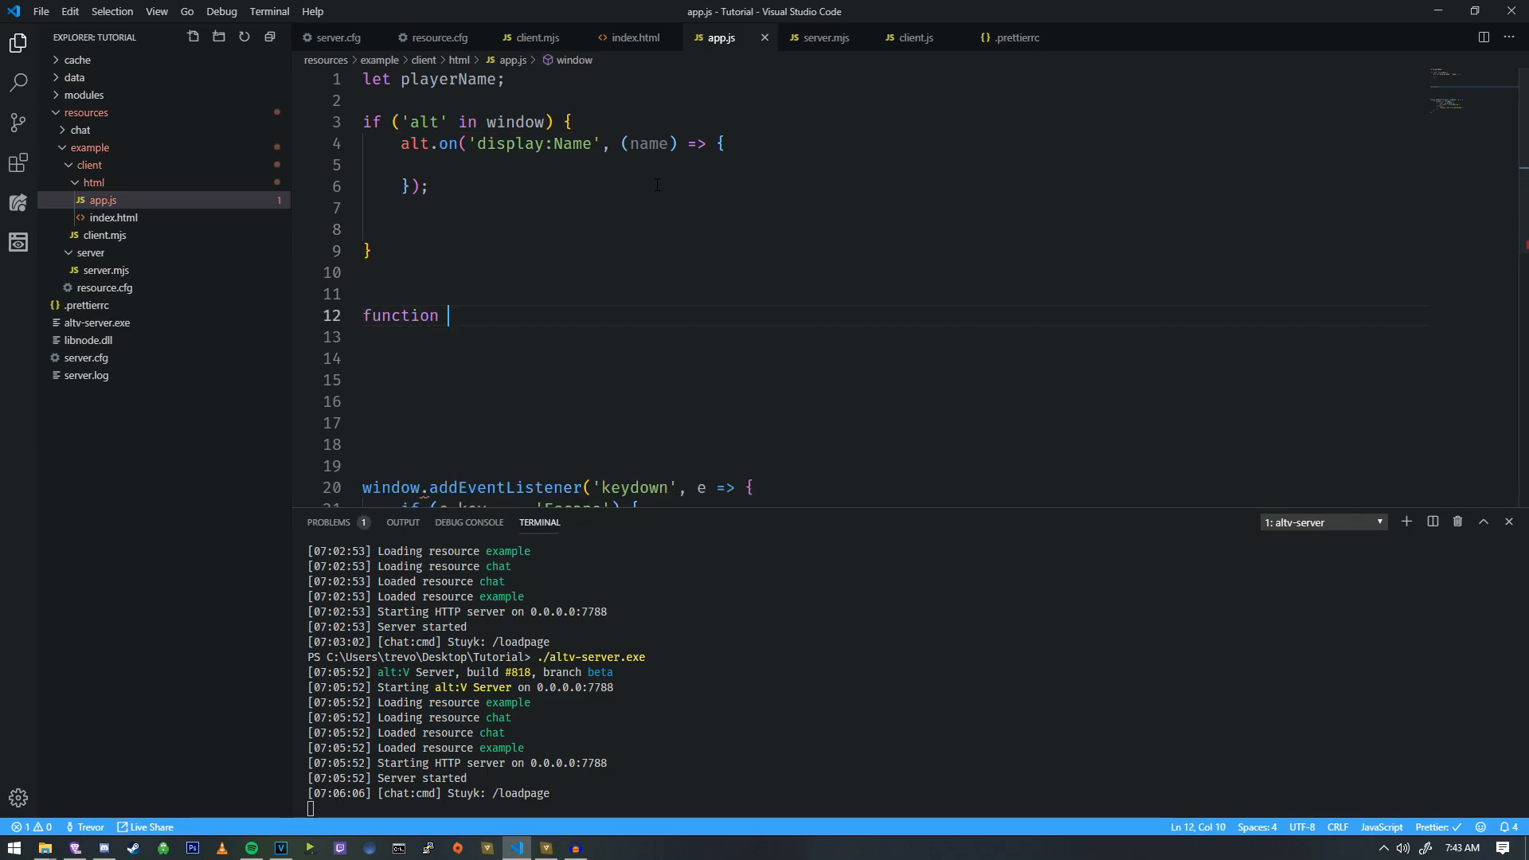
text(displayName())
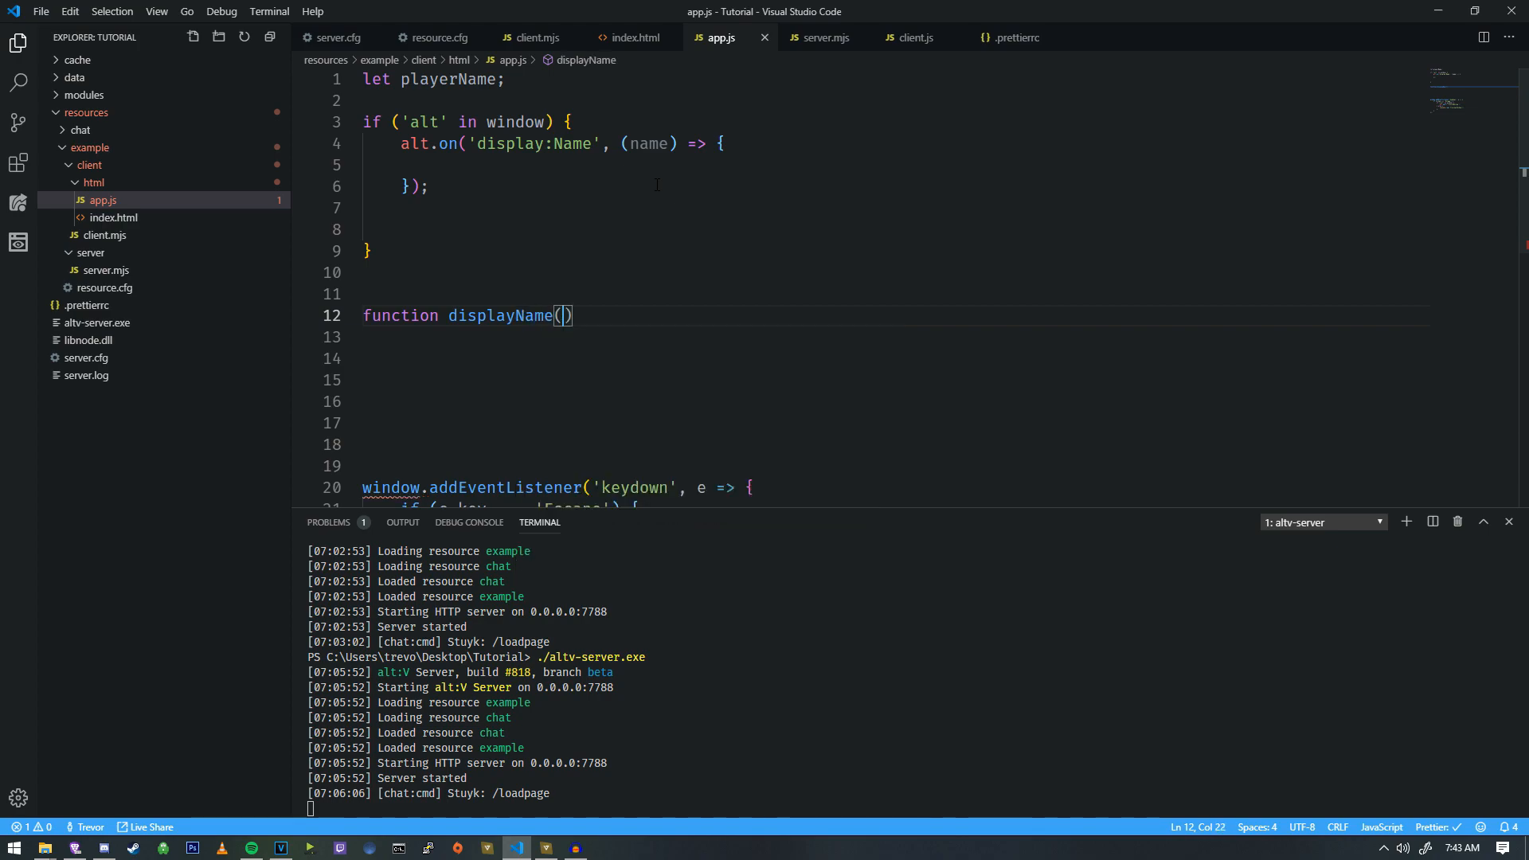
text(name) {)
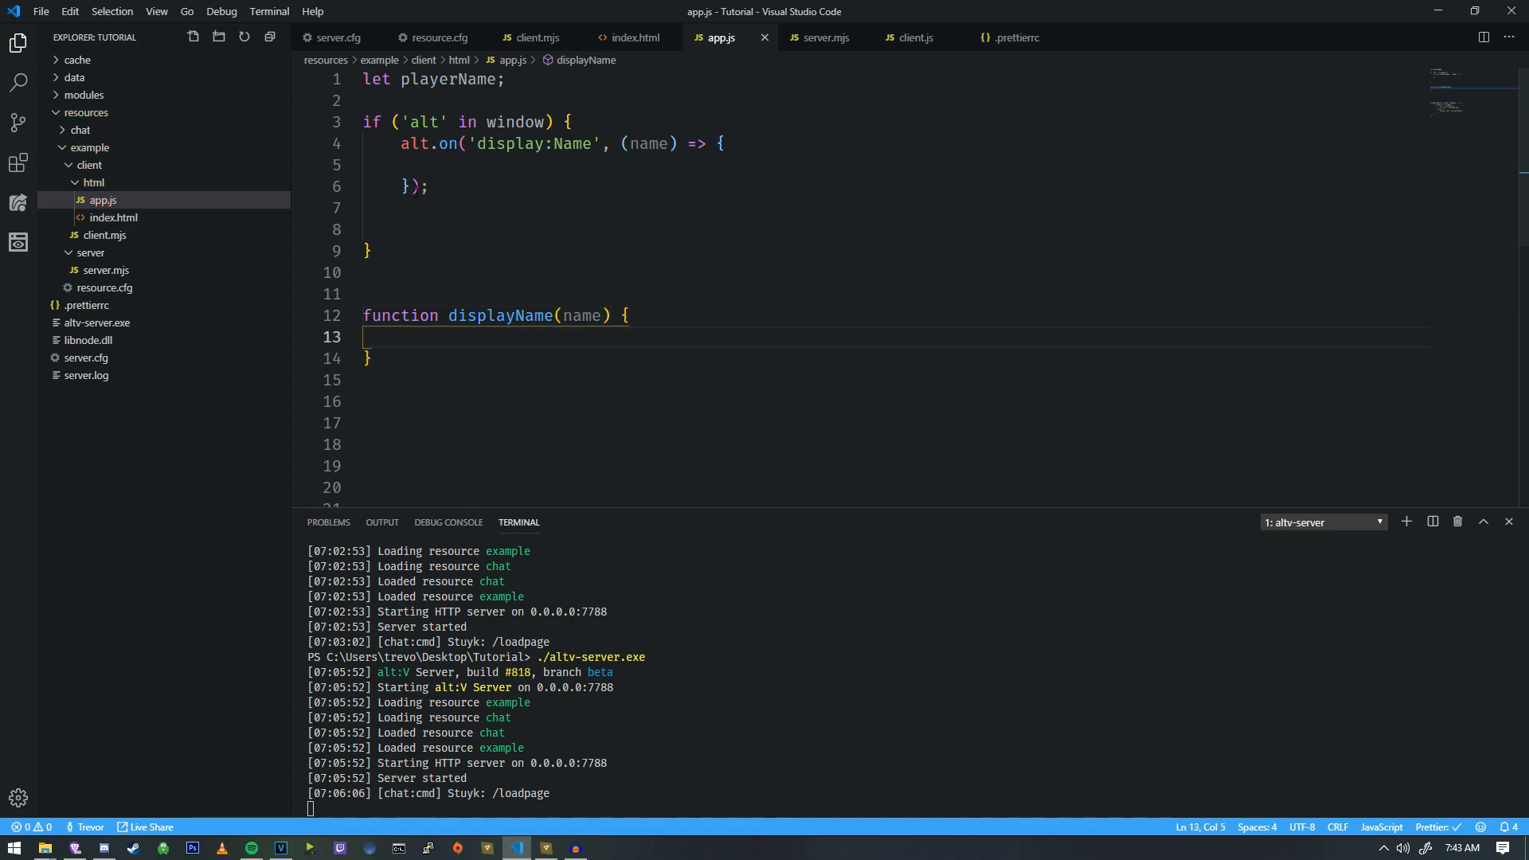
text(displayN)
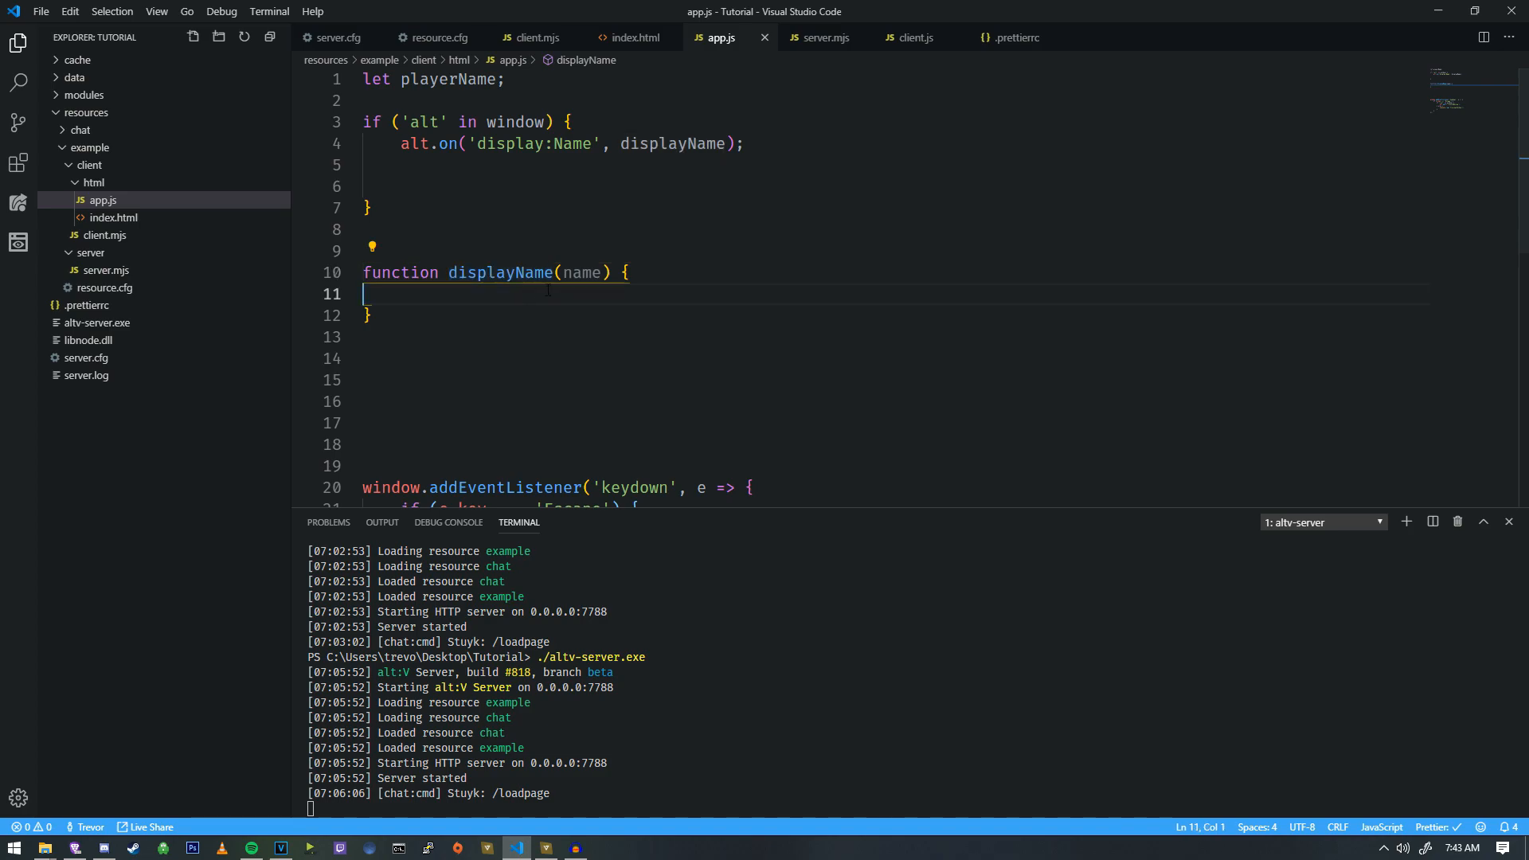
mouse_move(525, 320)
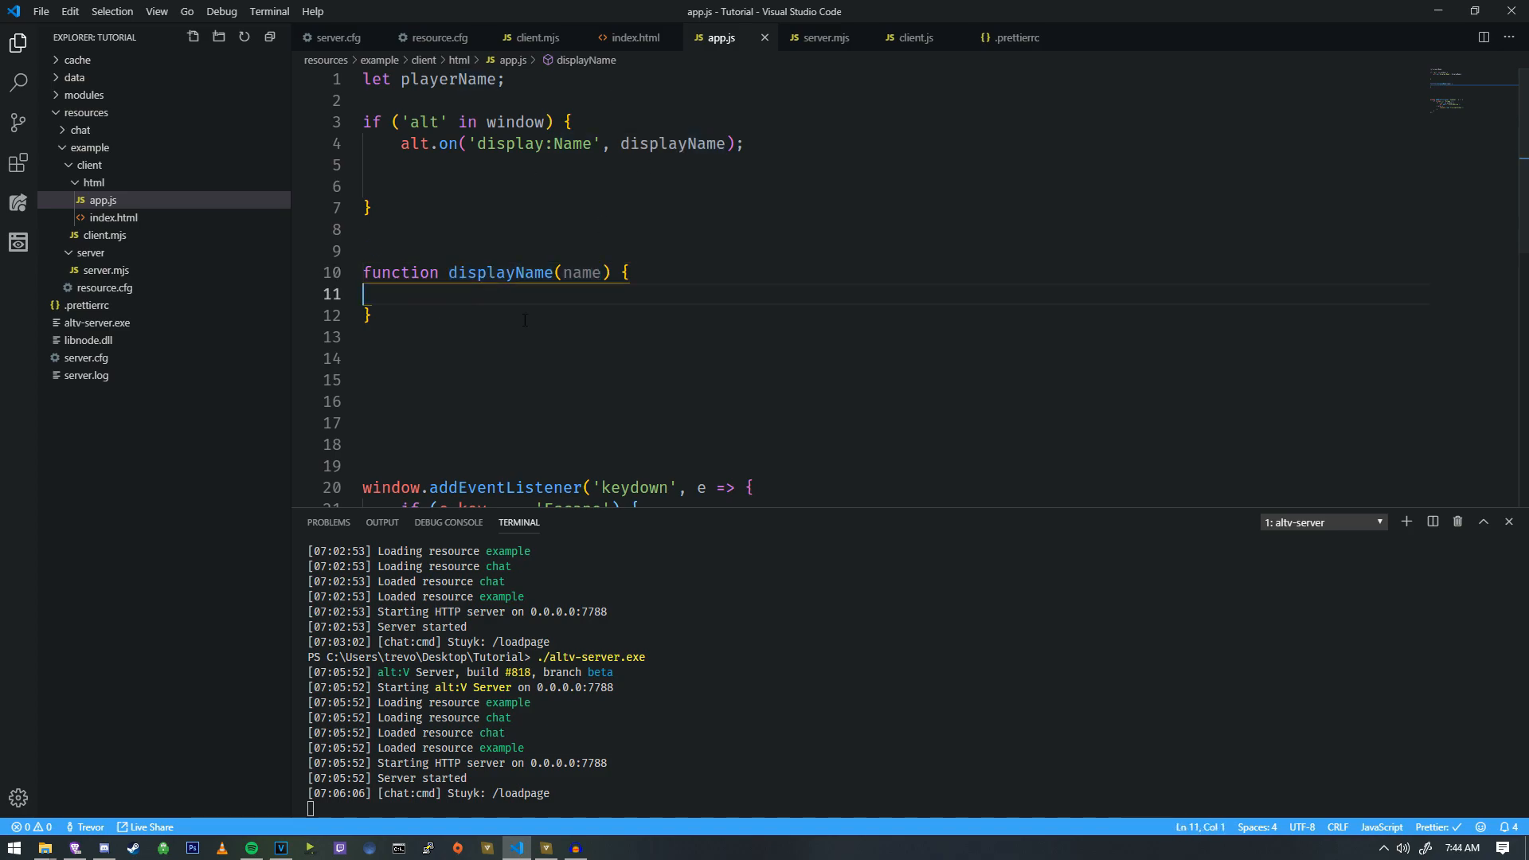
text(playerN)
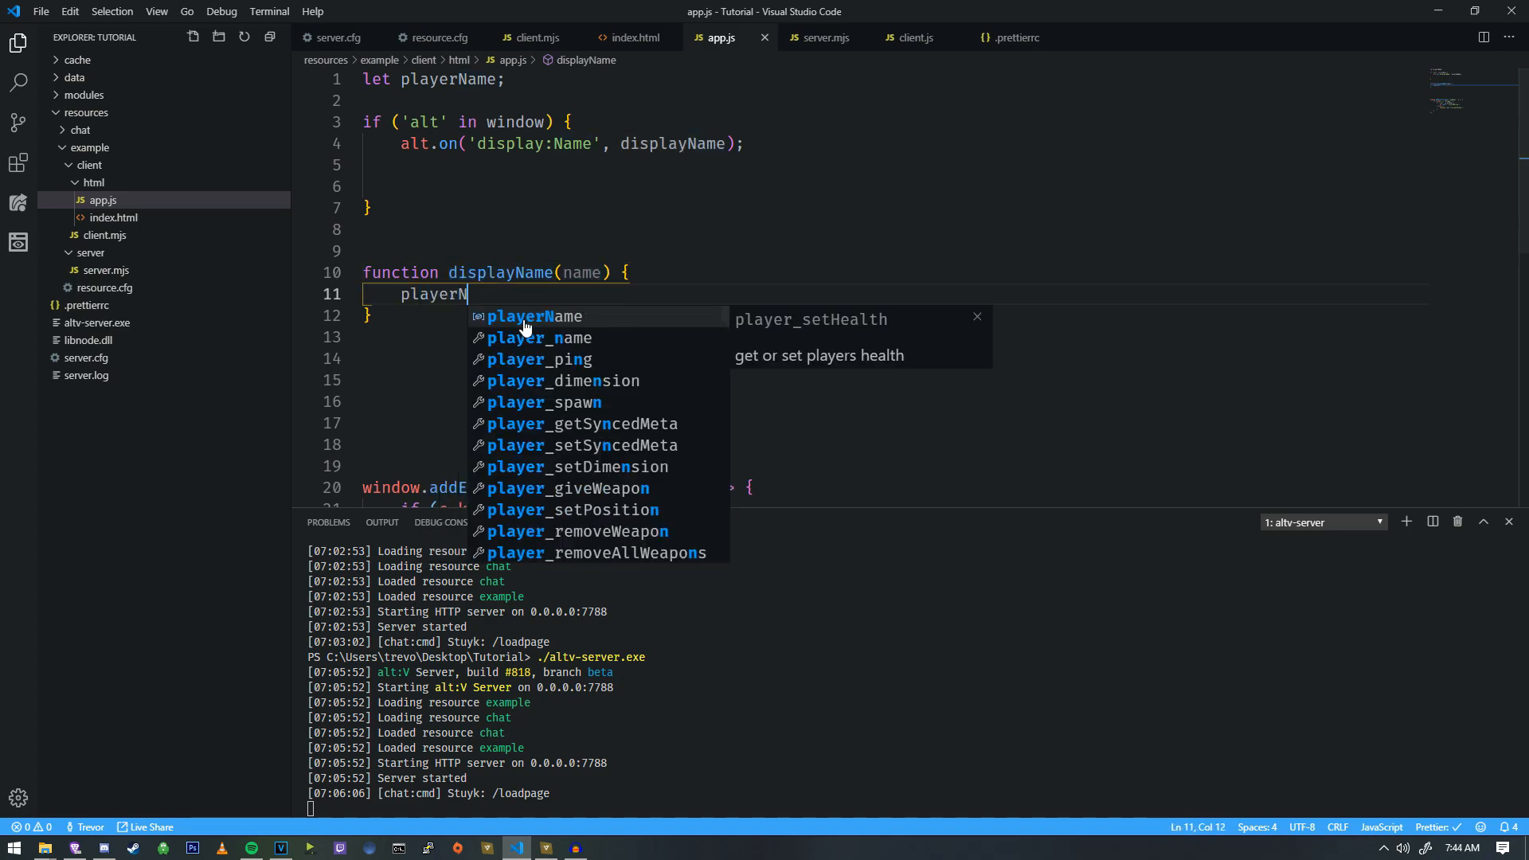
text(Name = name;)
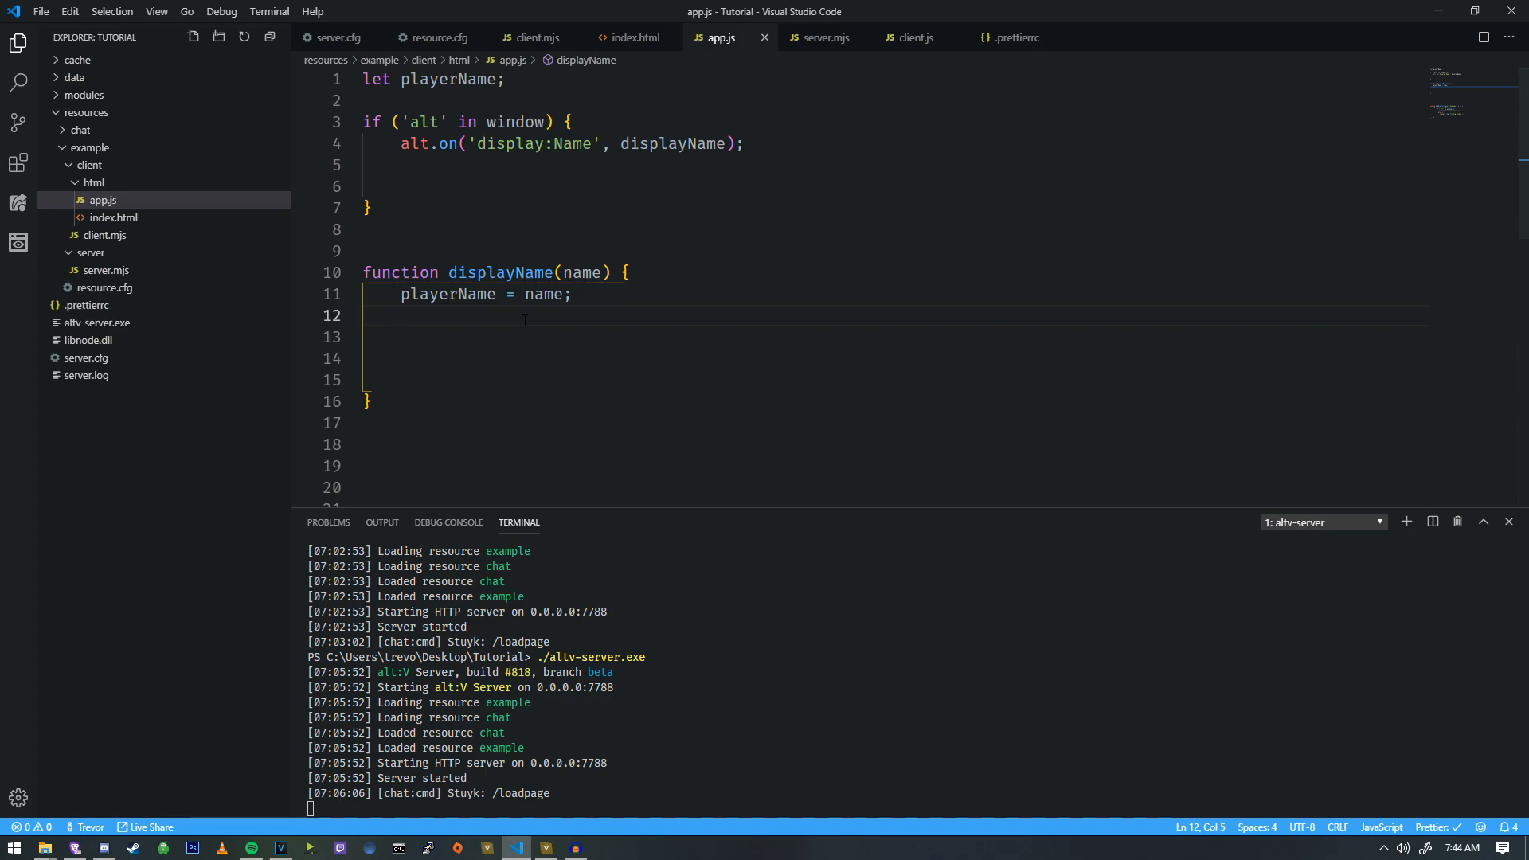
Add an else branch calling displayName('Johnny_Ringo') and document.write the playerName.
click(366, 164)
text(} else {)
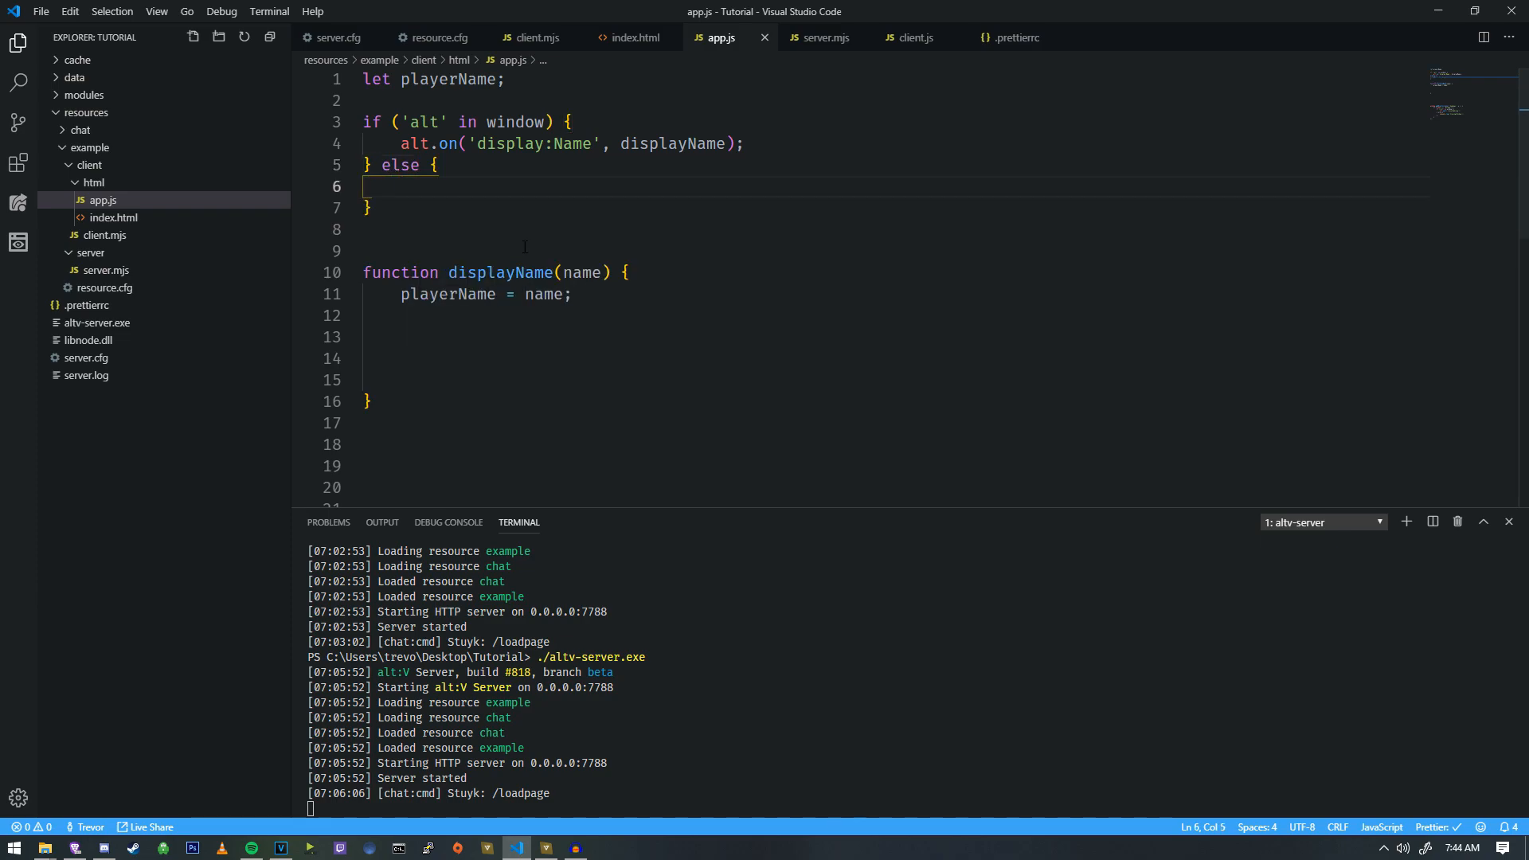
text(displayName(')
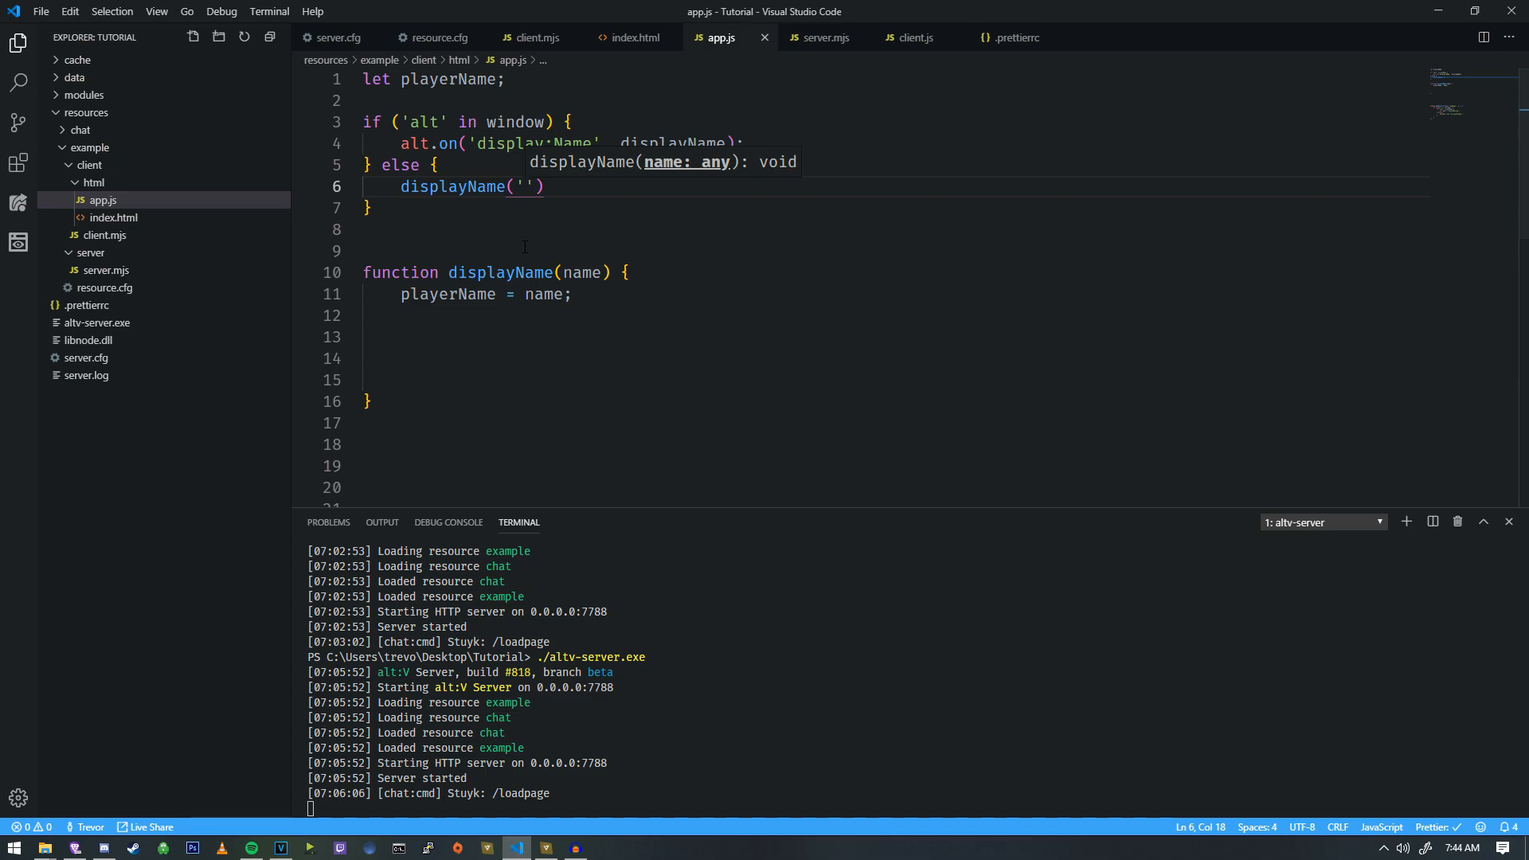
text(Johnny_Ringo)
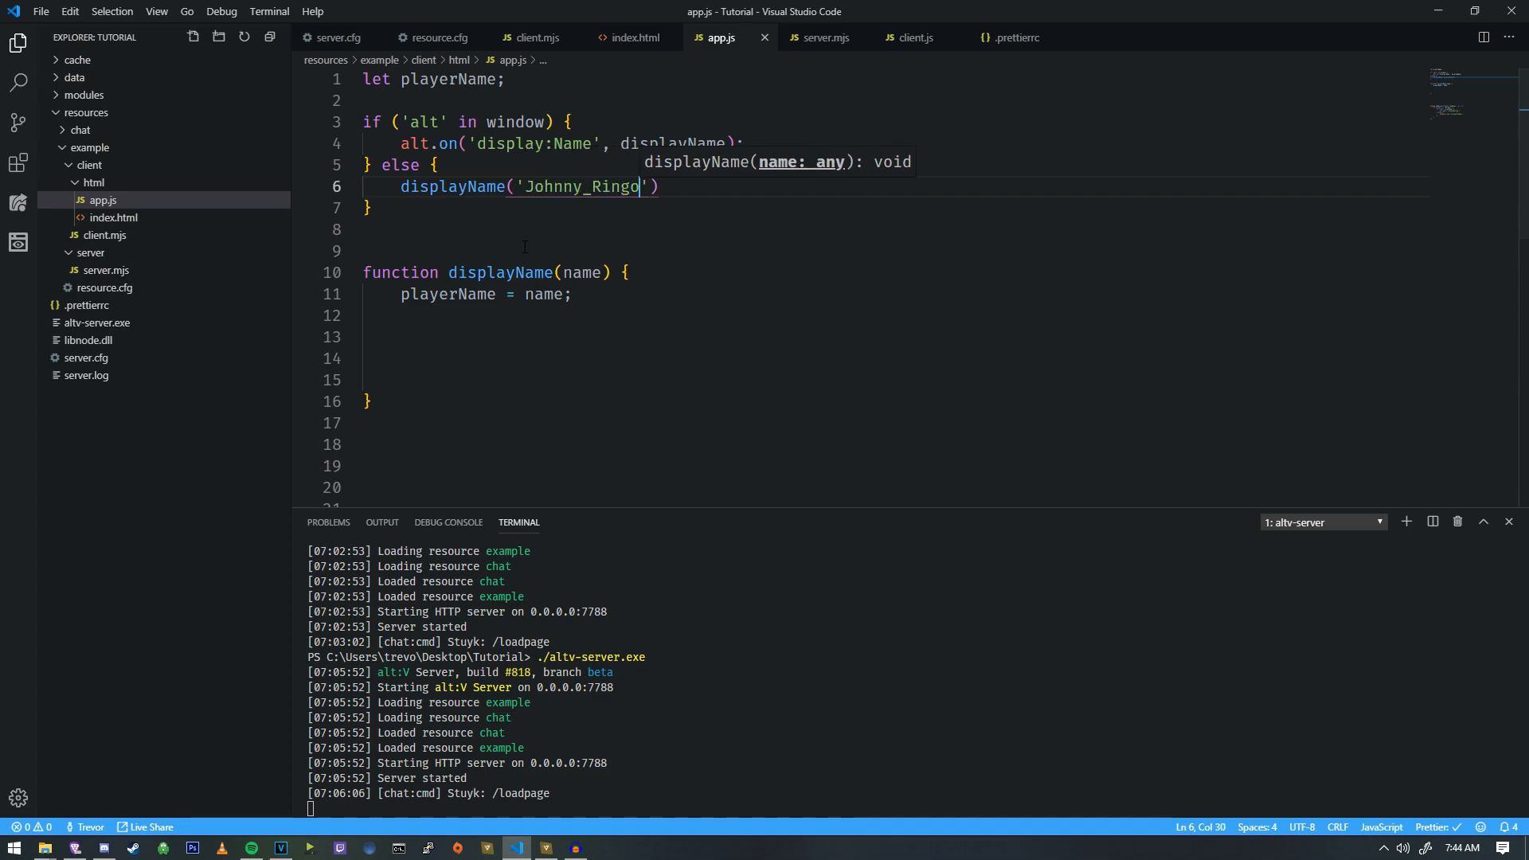
text();)
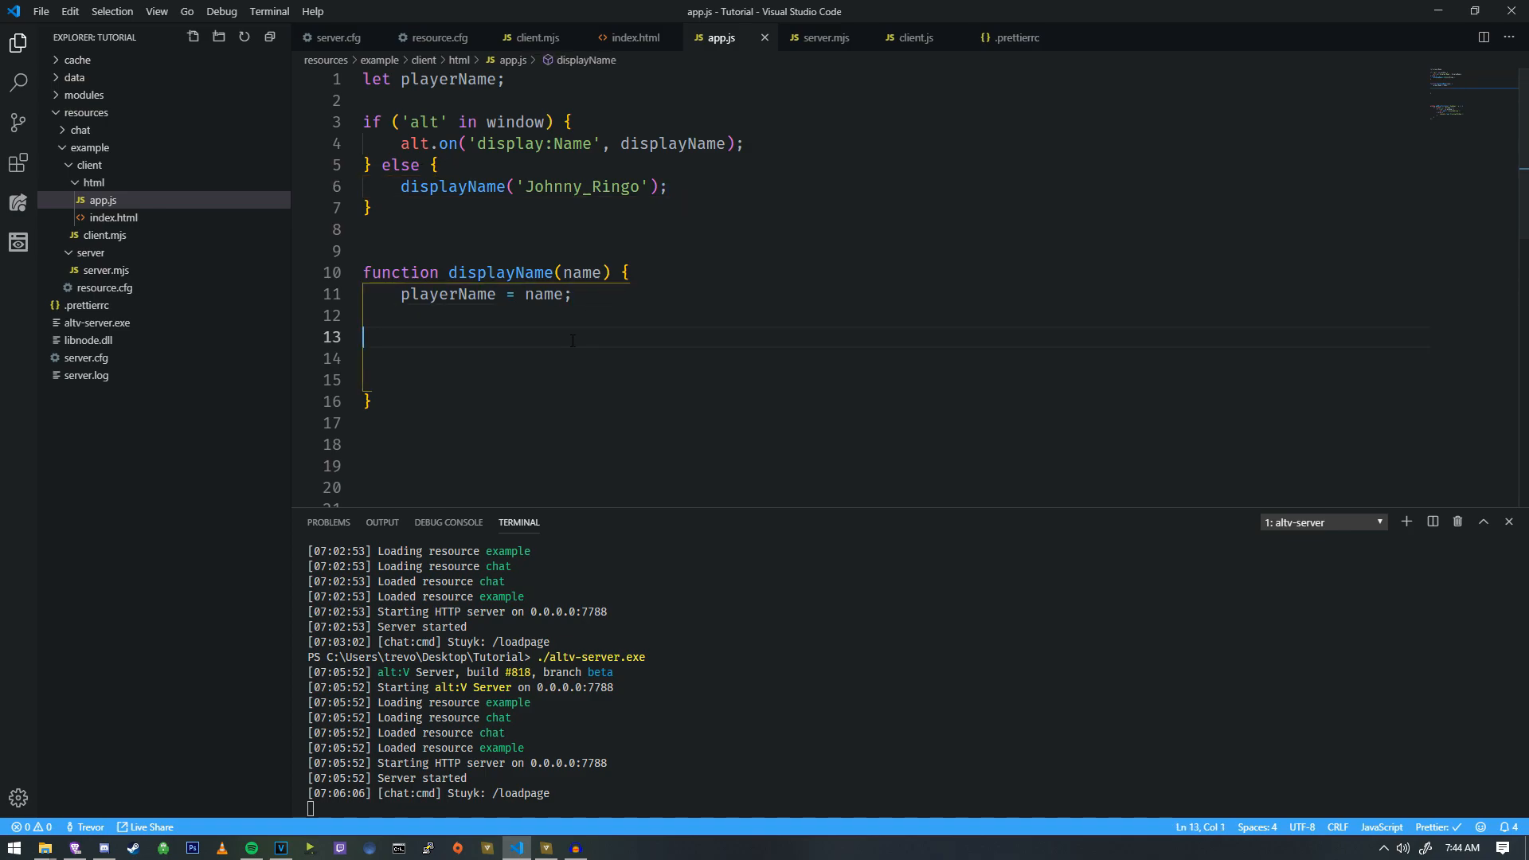
text(document.wr)
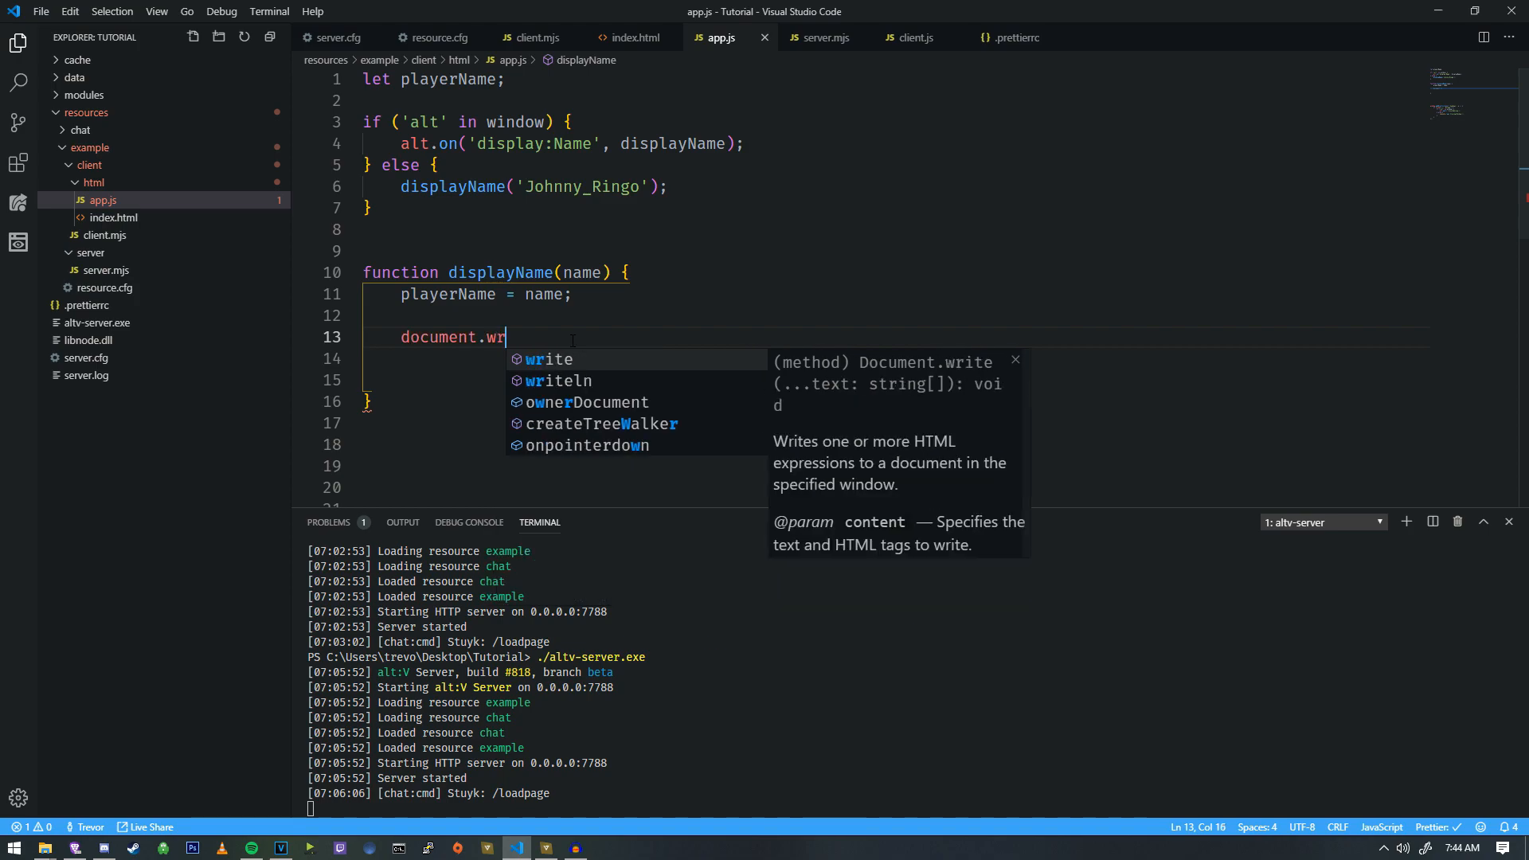
text(ite())
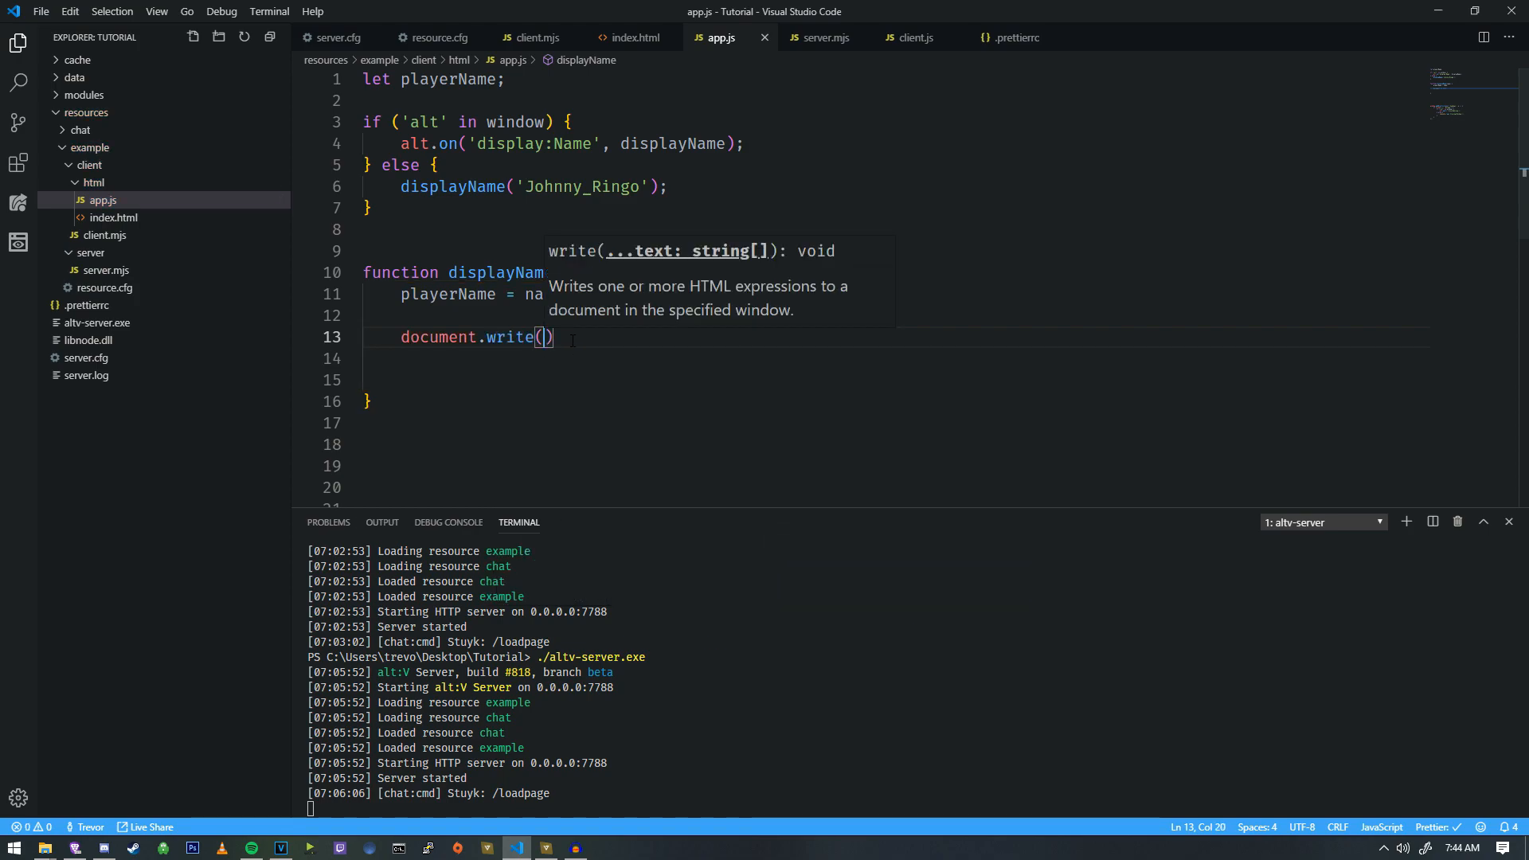
text(playerName)
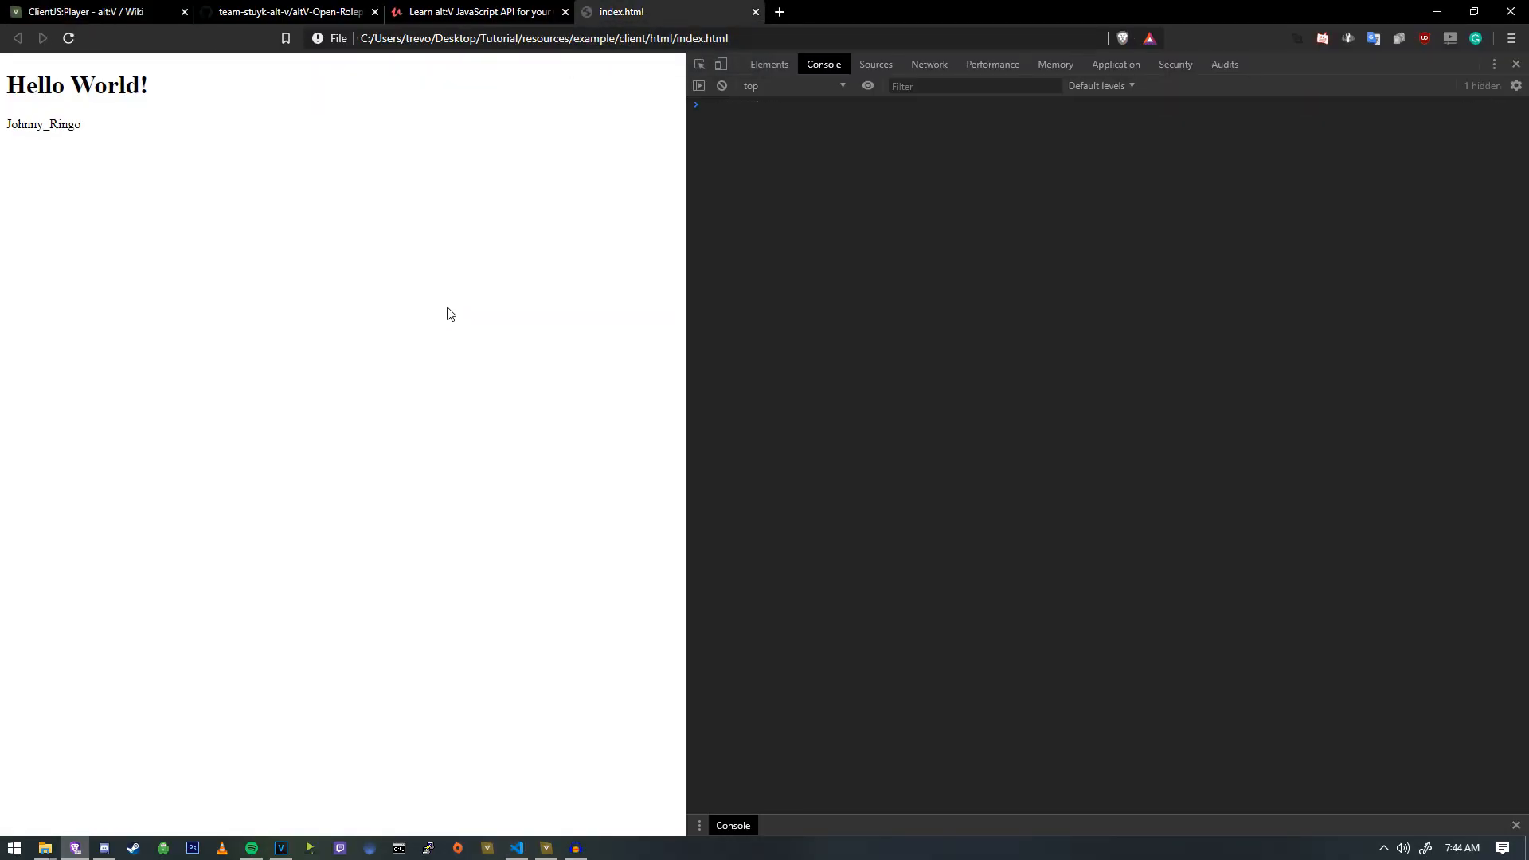
mouse_move(494, 633)
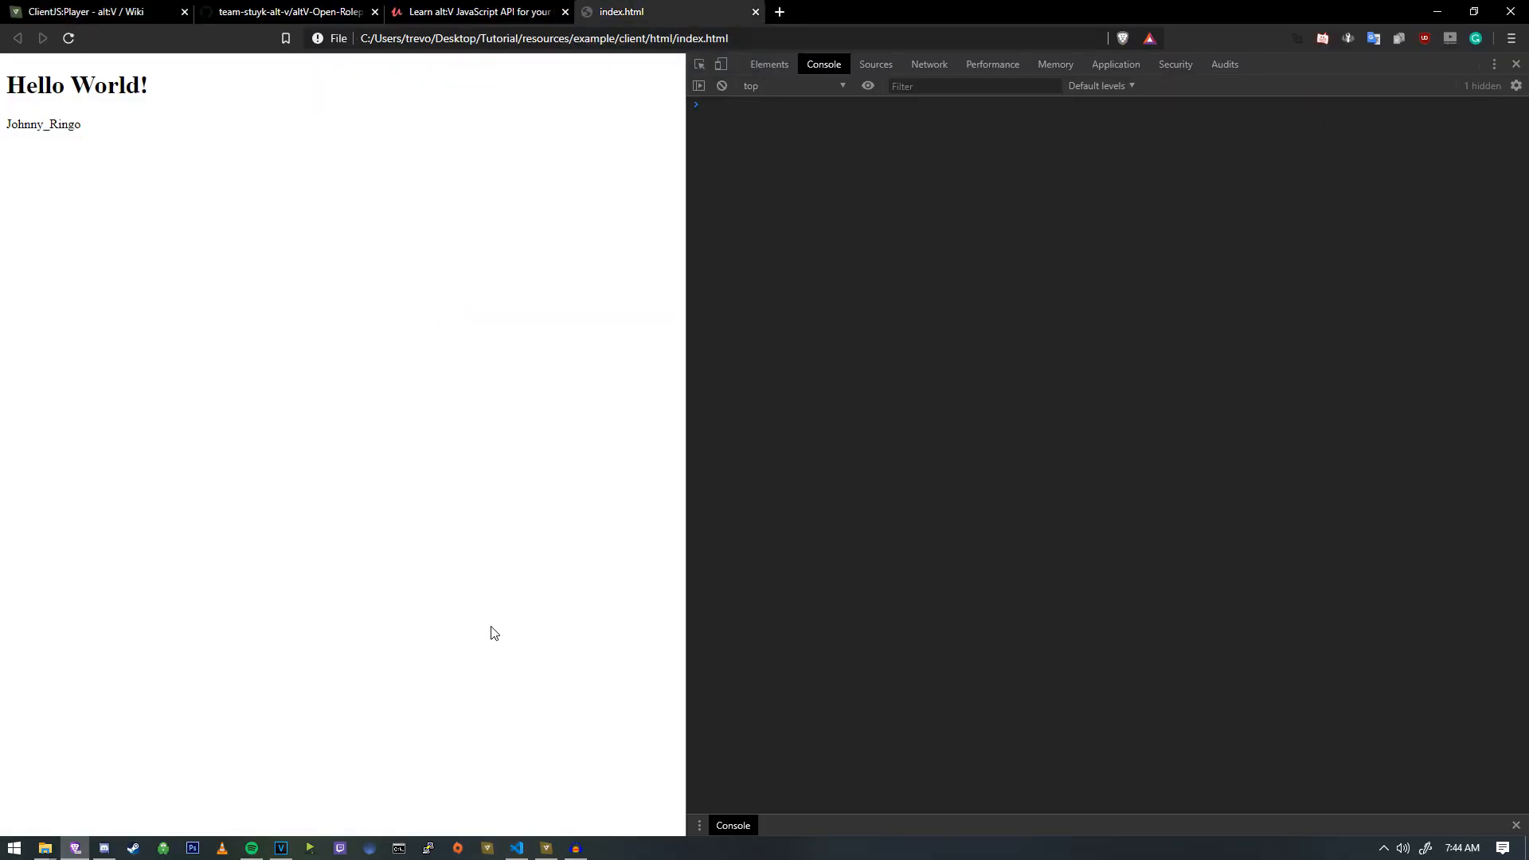
Check index.html in Brave shows the placeholder name, then restart the alt:V server in the terminal.
click(516, 847)
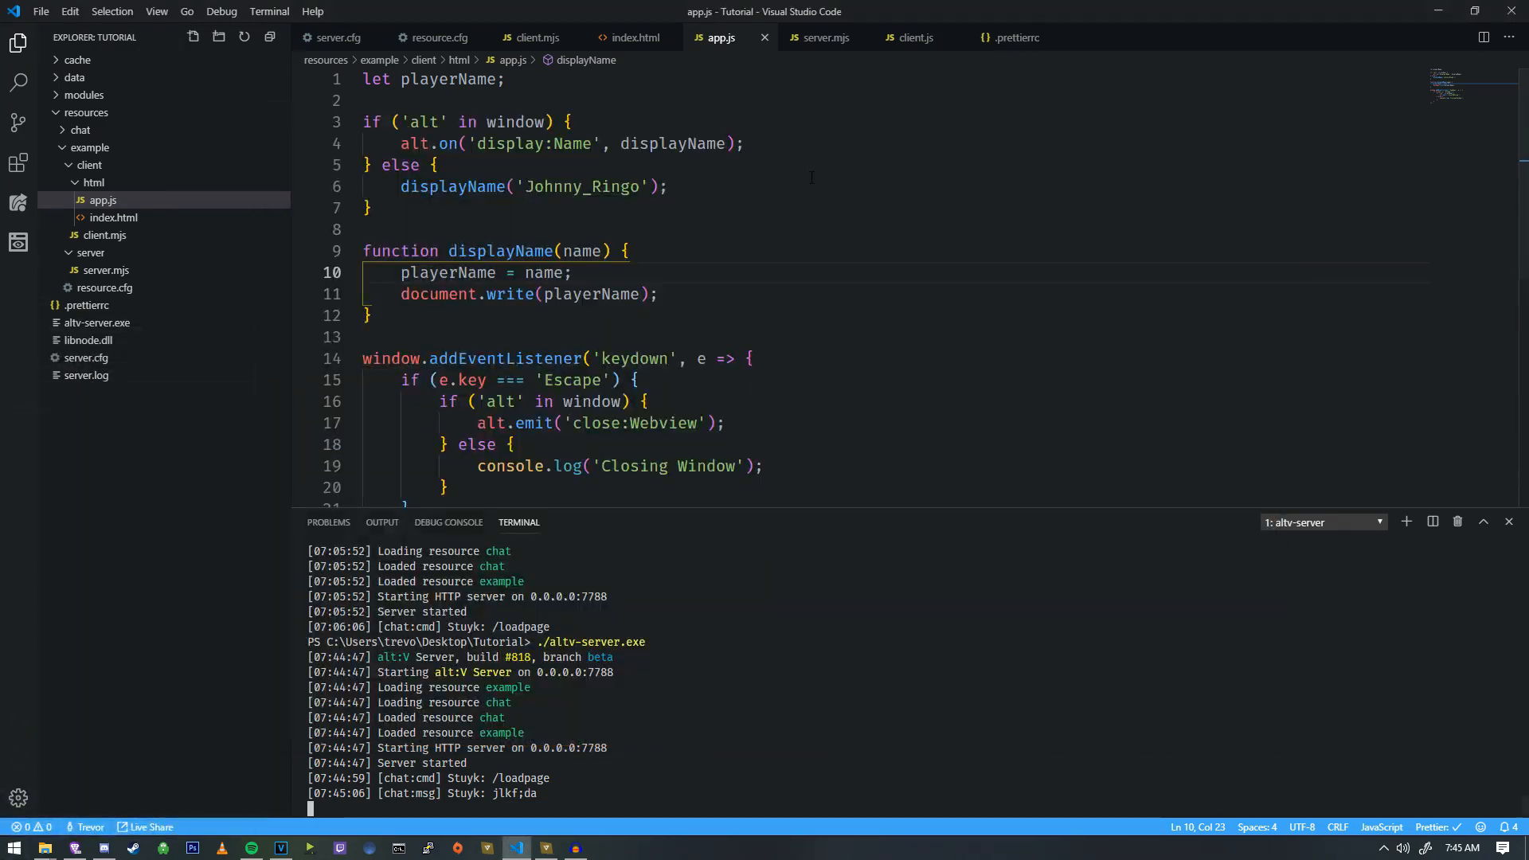
Move the webview.emit('display:Name', alt.Player.local.name); line below alt.showCursor(true) in client.mjs.
click(910, 37)
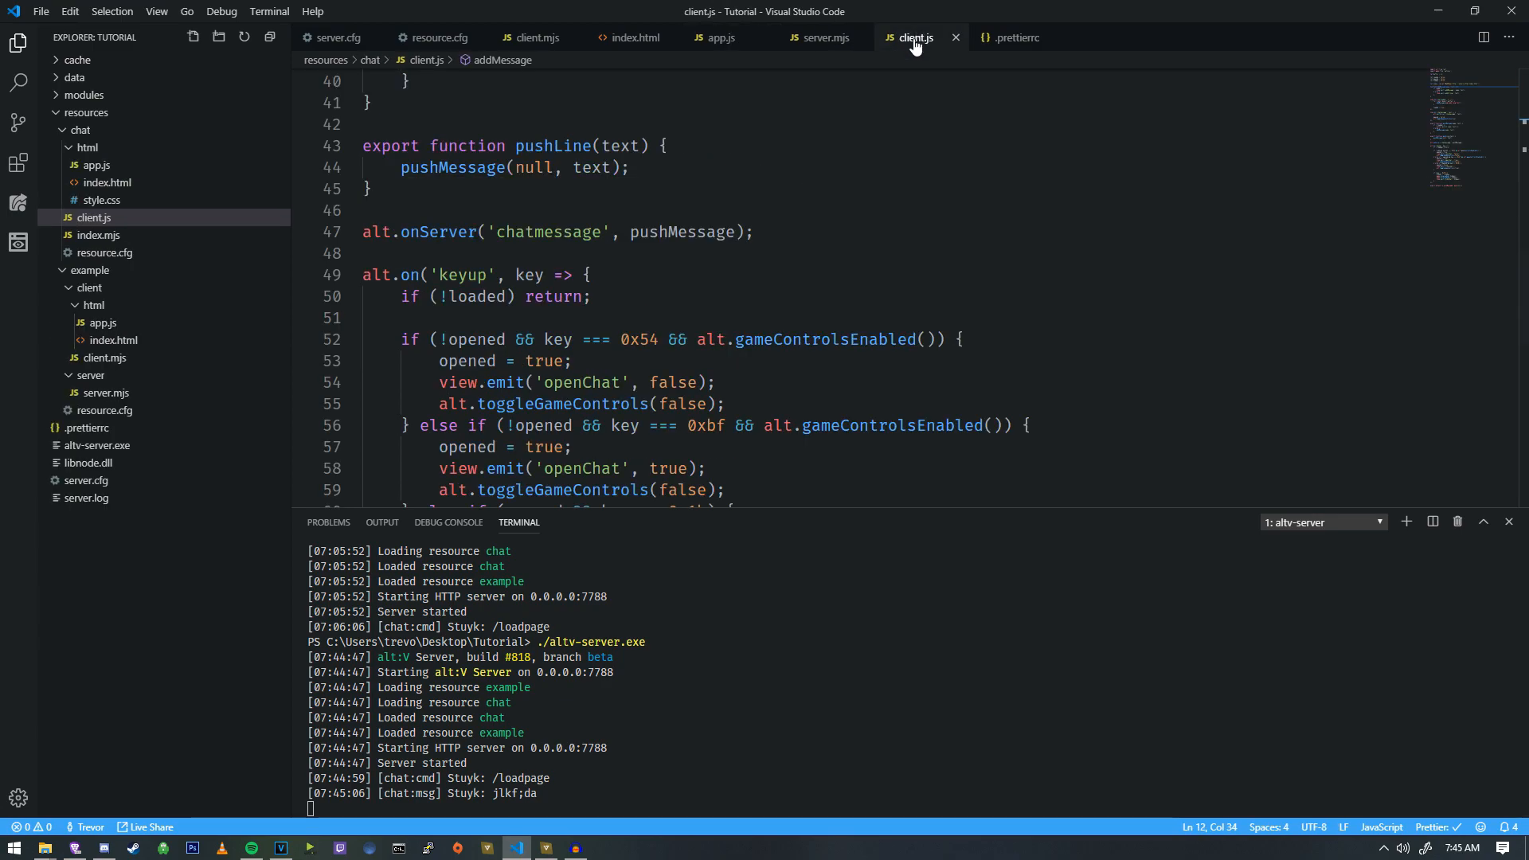
click(722, 36)
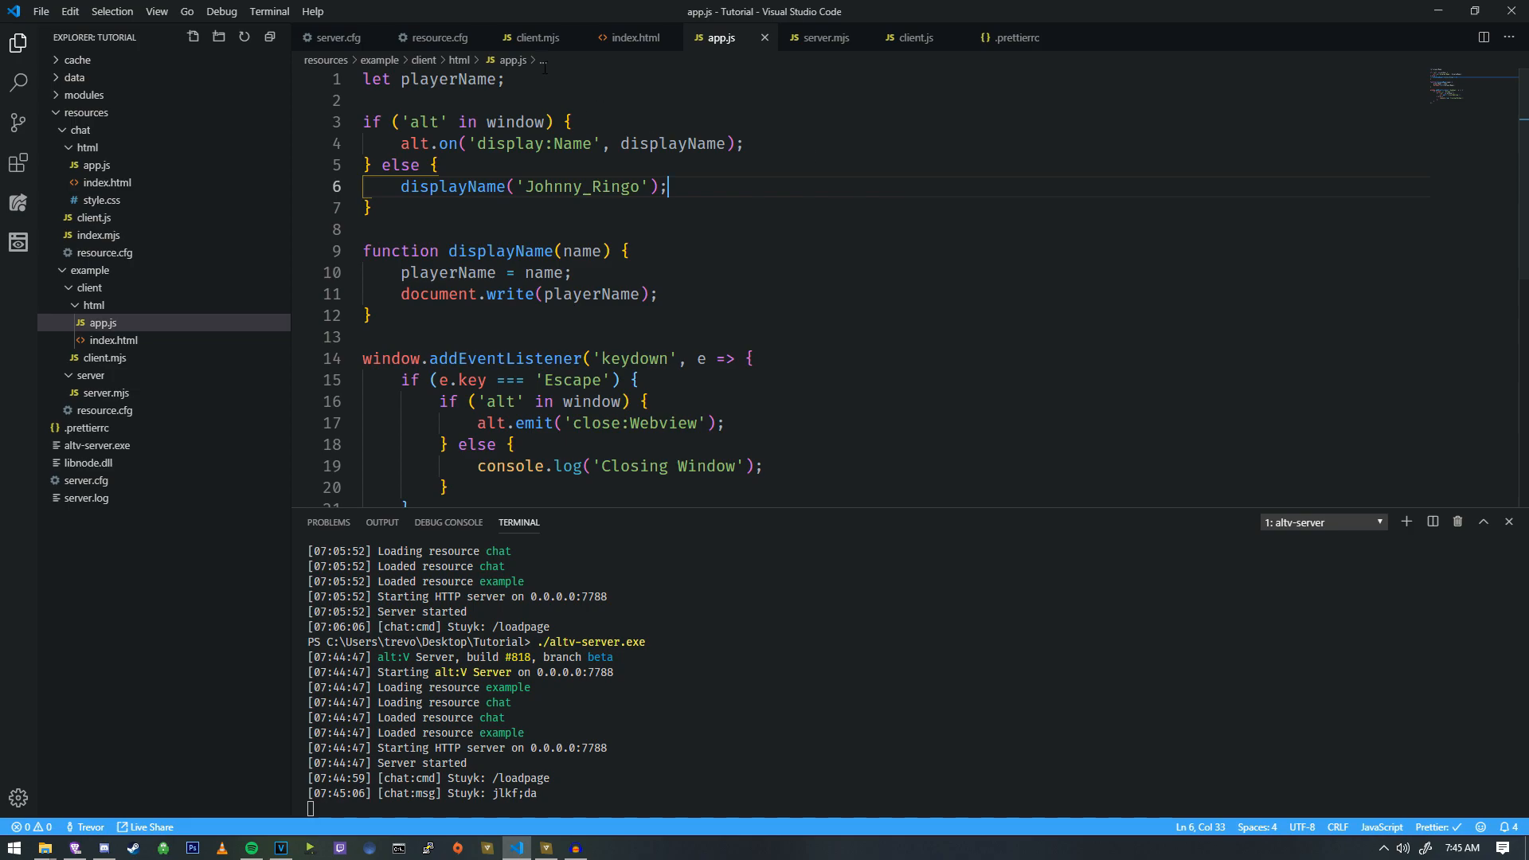
click(532, 37)
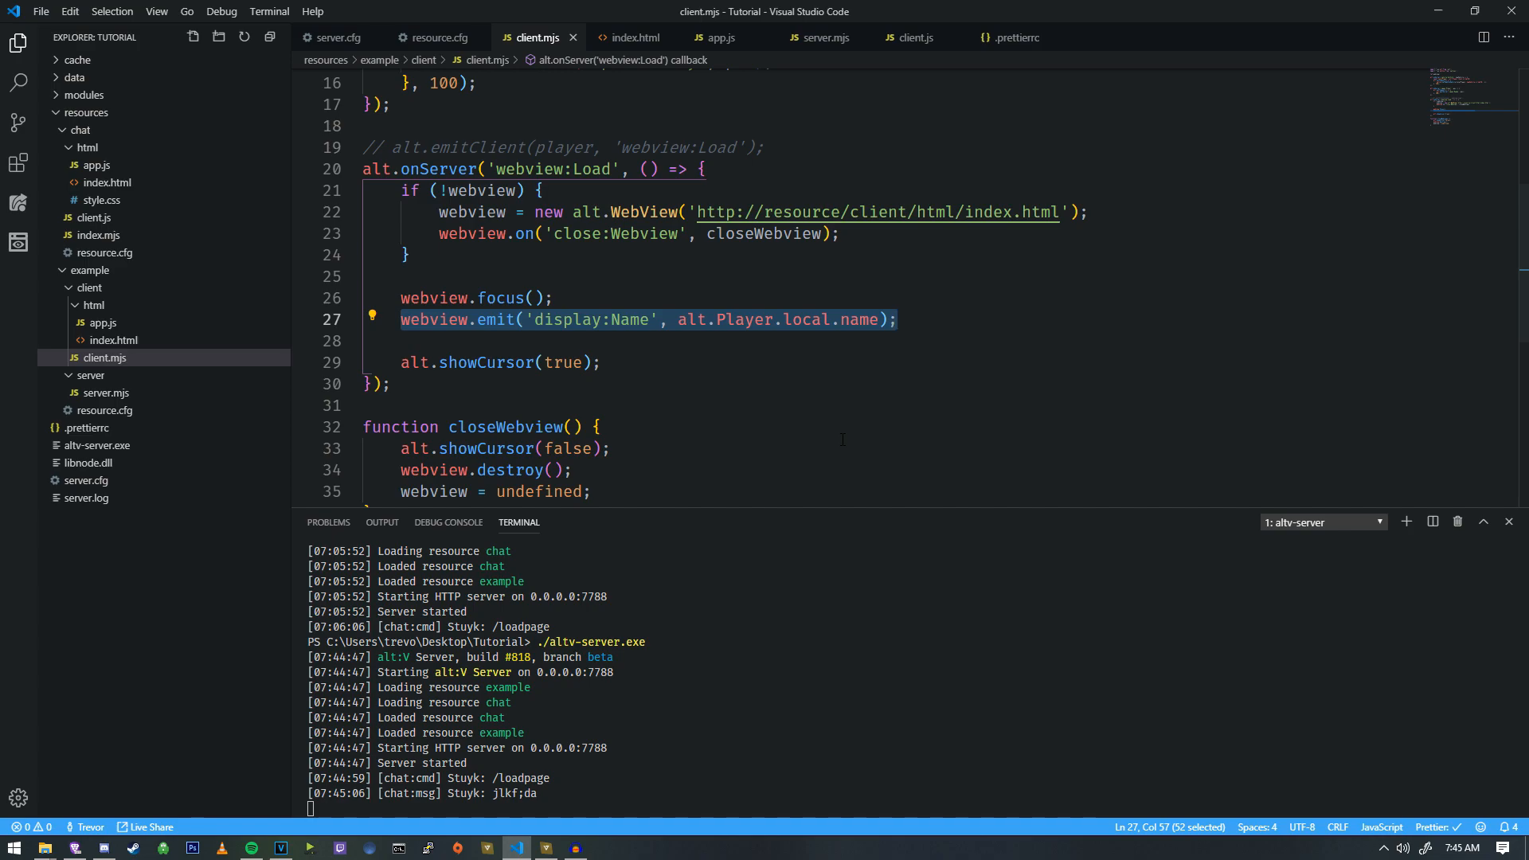
key(Delete)
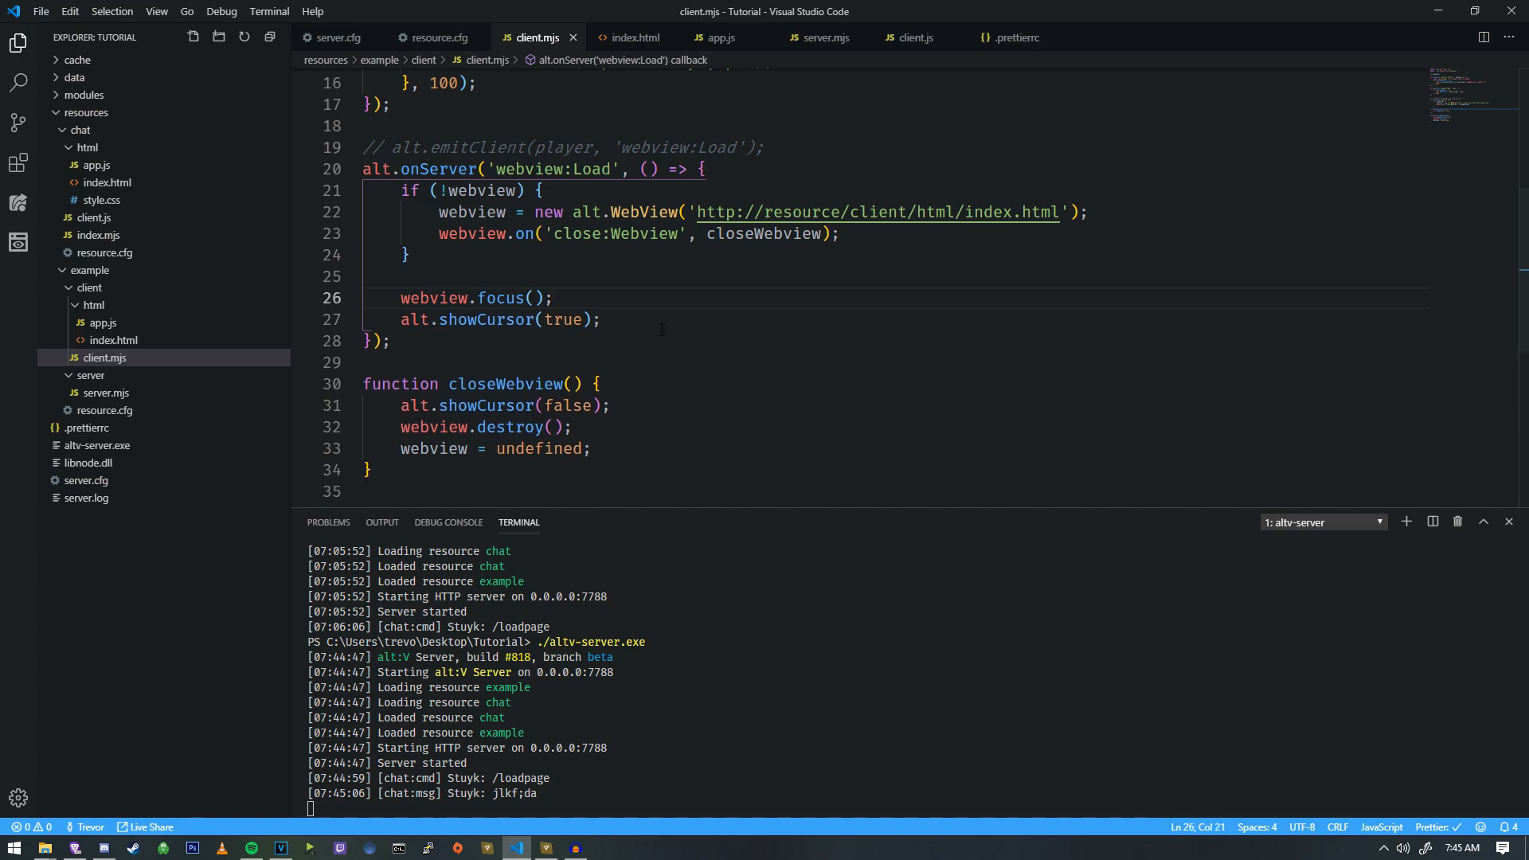
text(webview.emit('display:Name', alt.Player.local.name);)
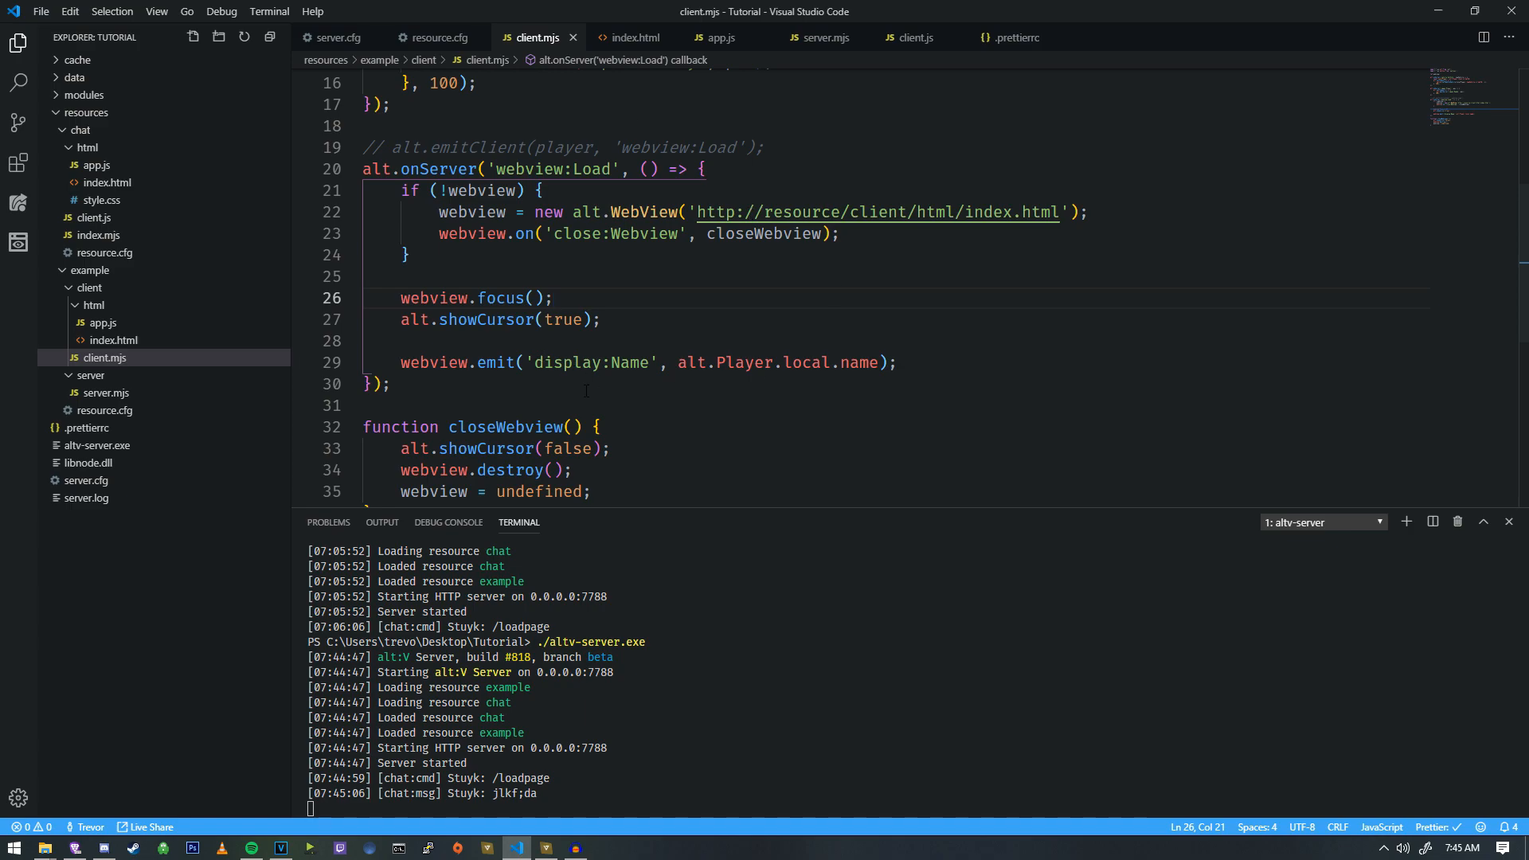
click(366, 341)
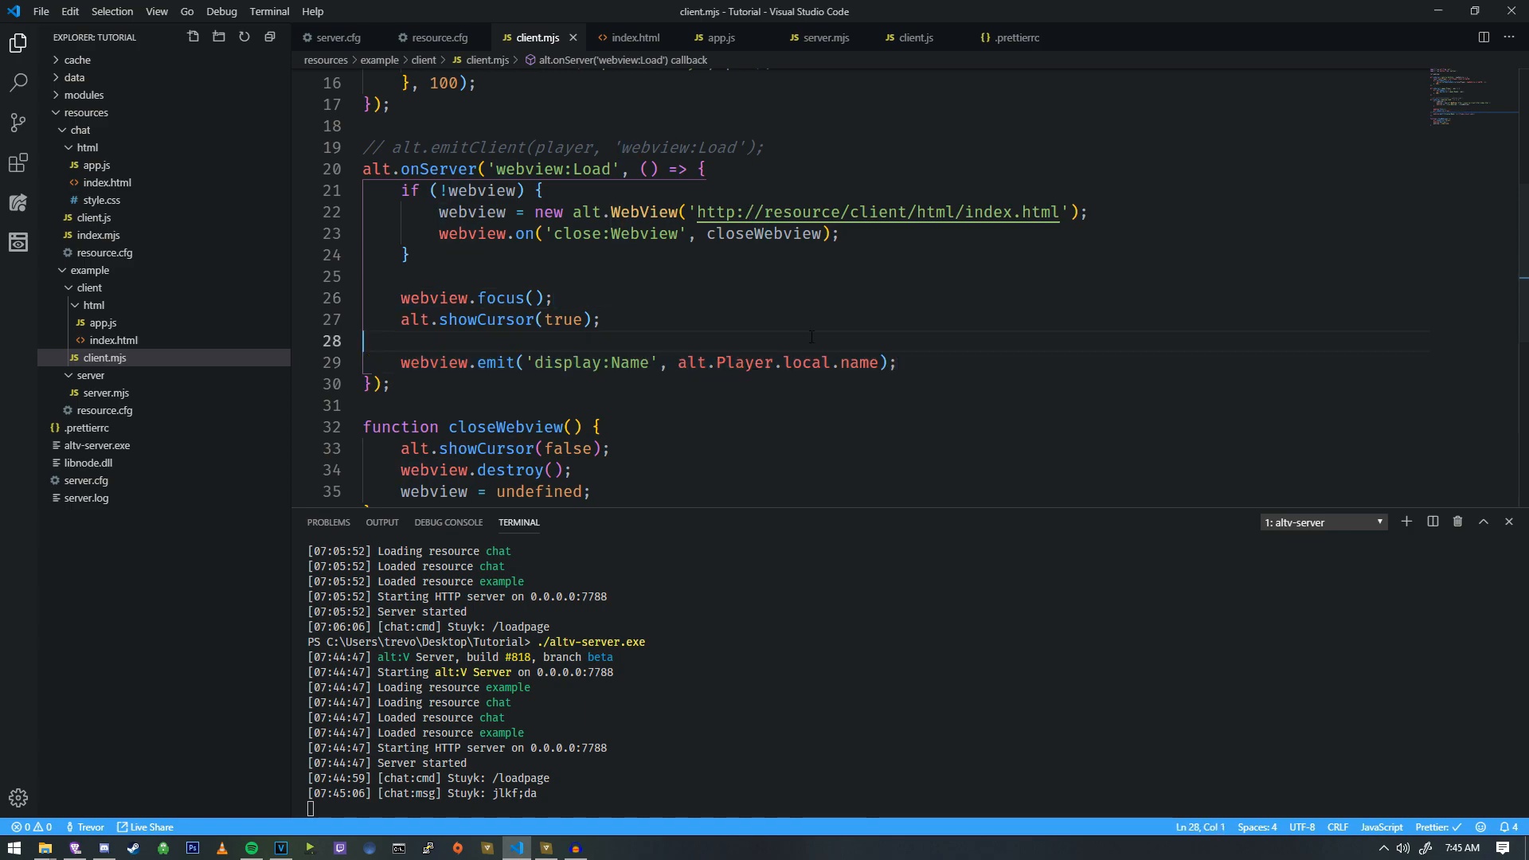
Move the if ('alt' in window) block to the end of app.js and add alt.emit('ready');.
click(721, 37)
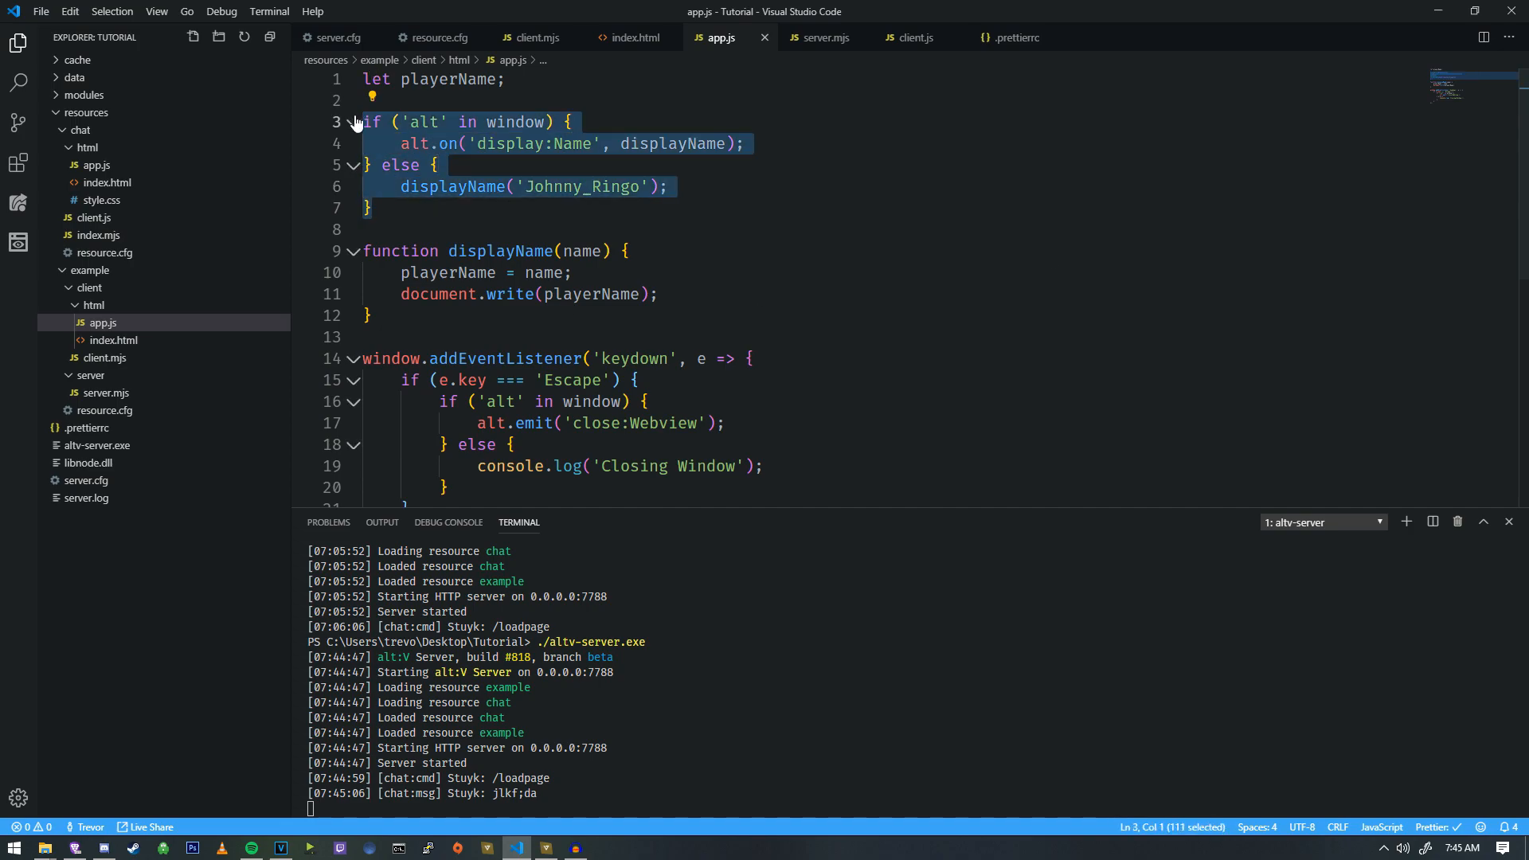
key(Delete)
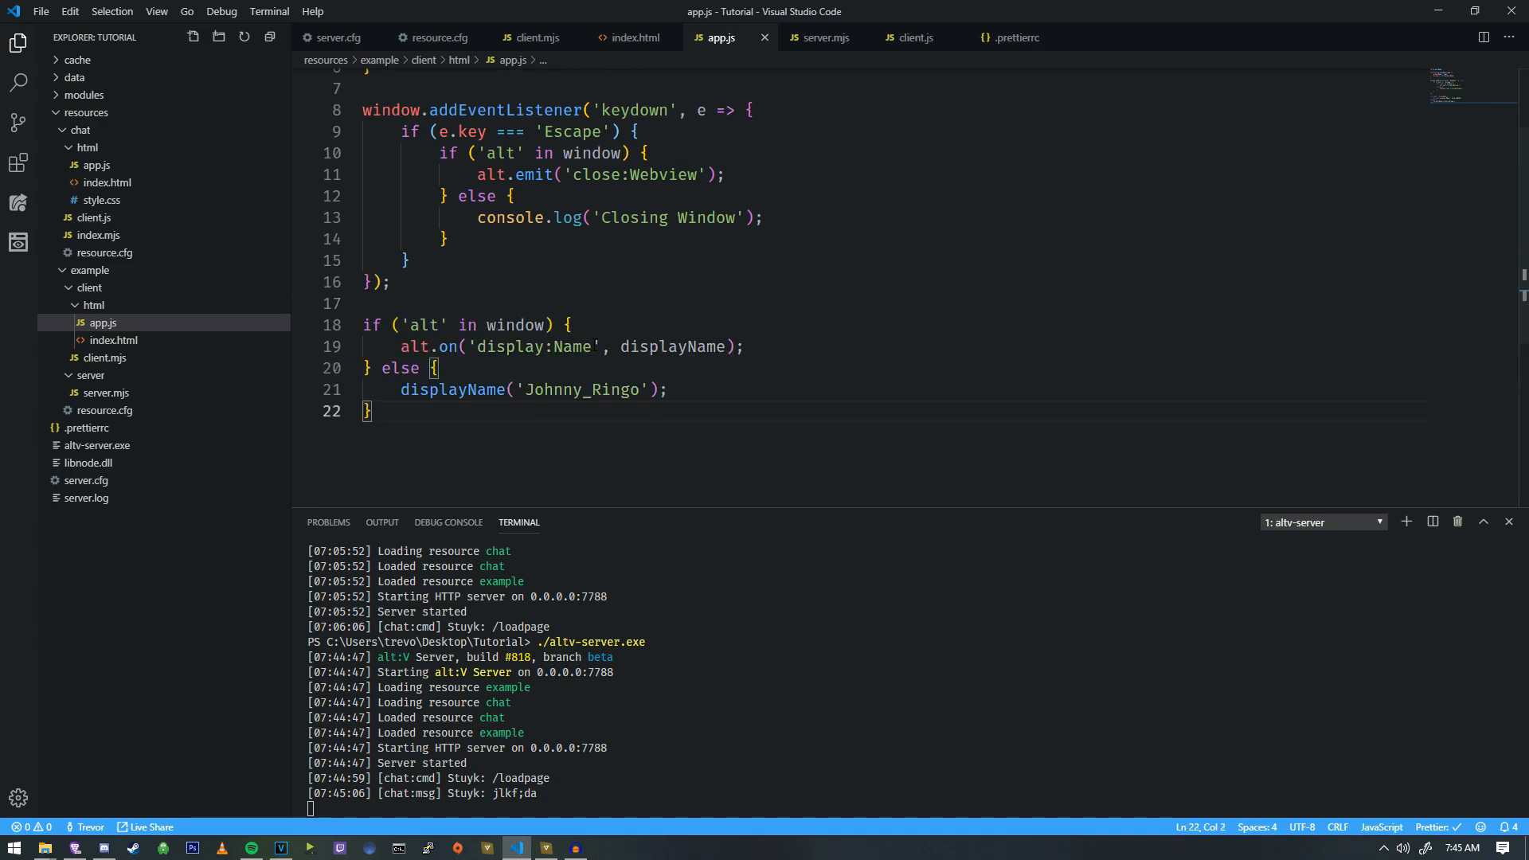
key(enter)
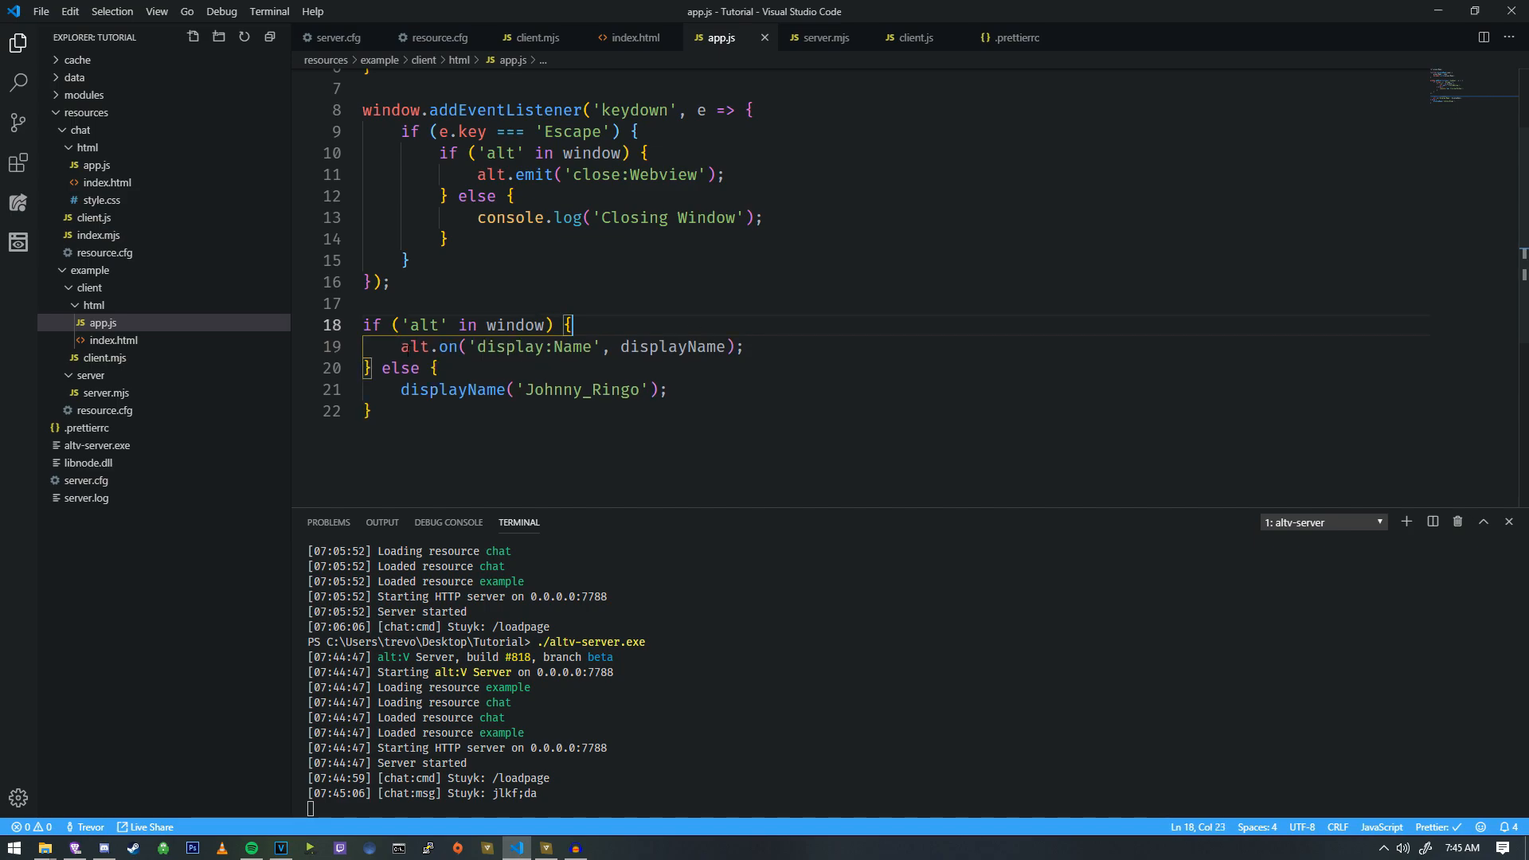
text(alt.emit('ready)
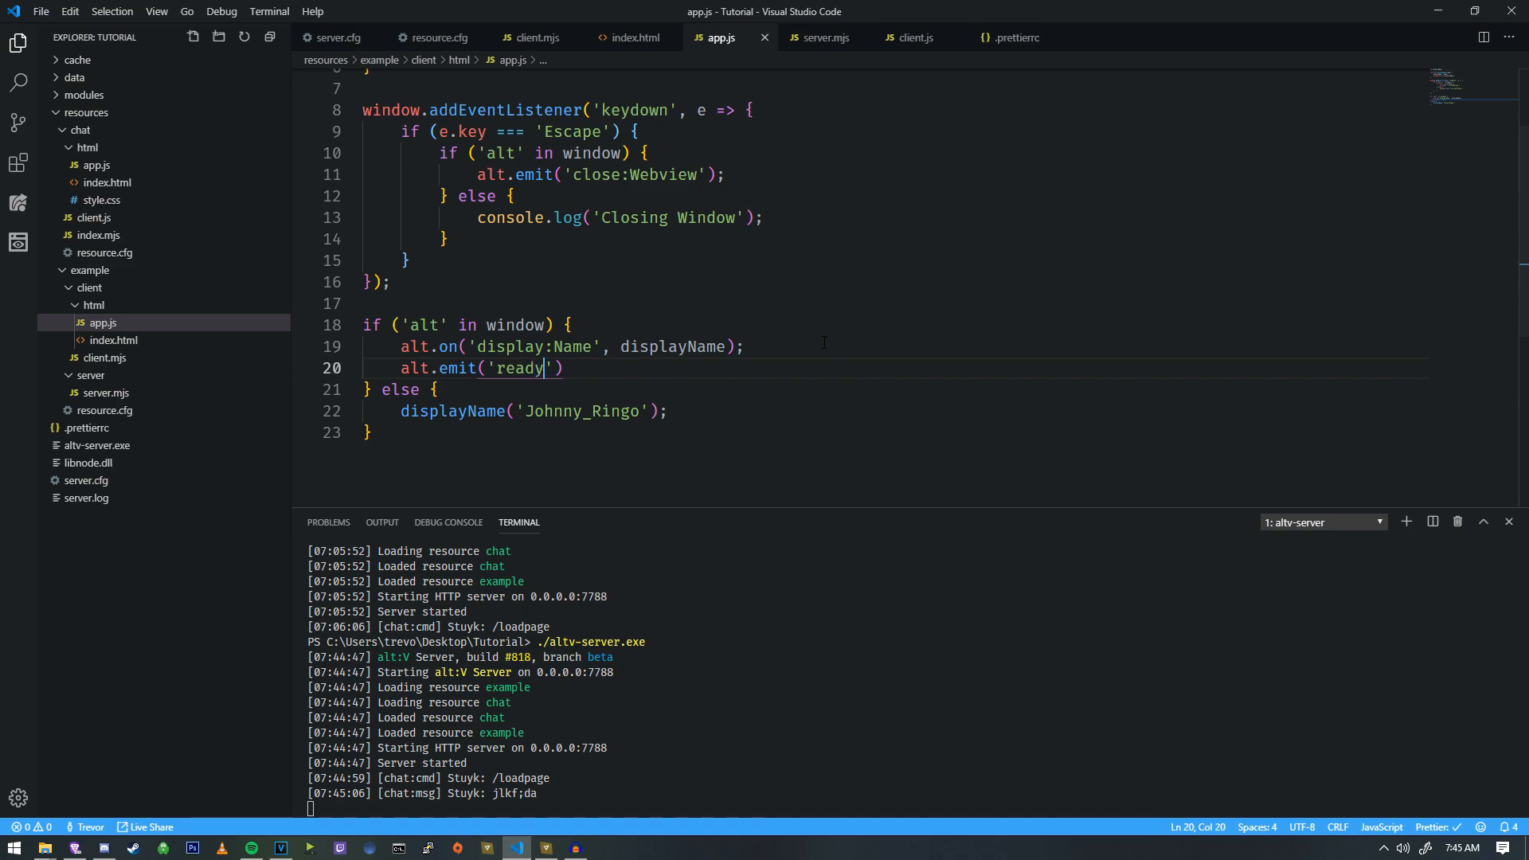
text(;)
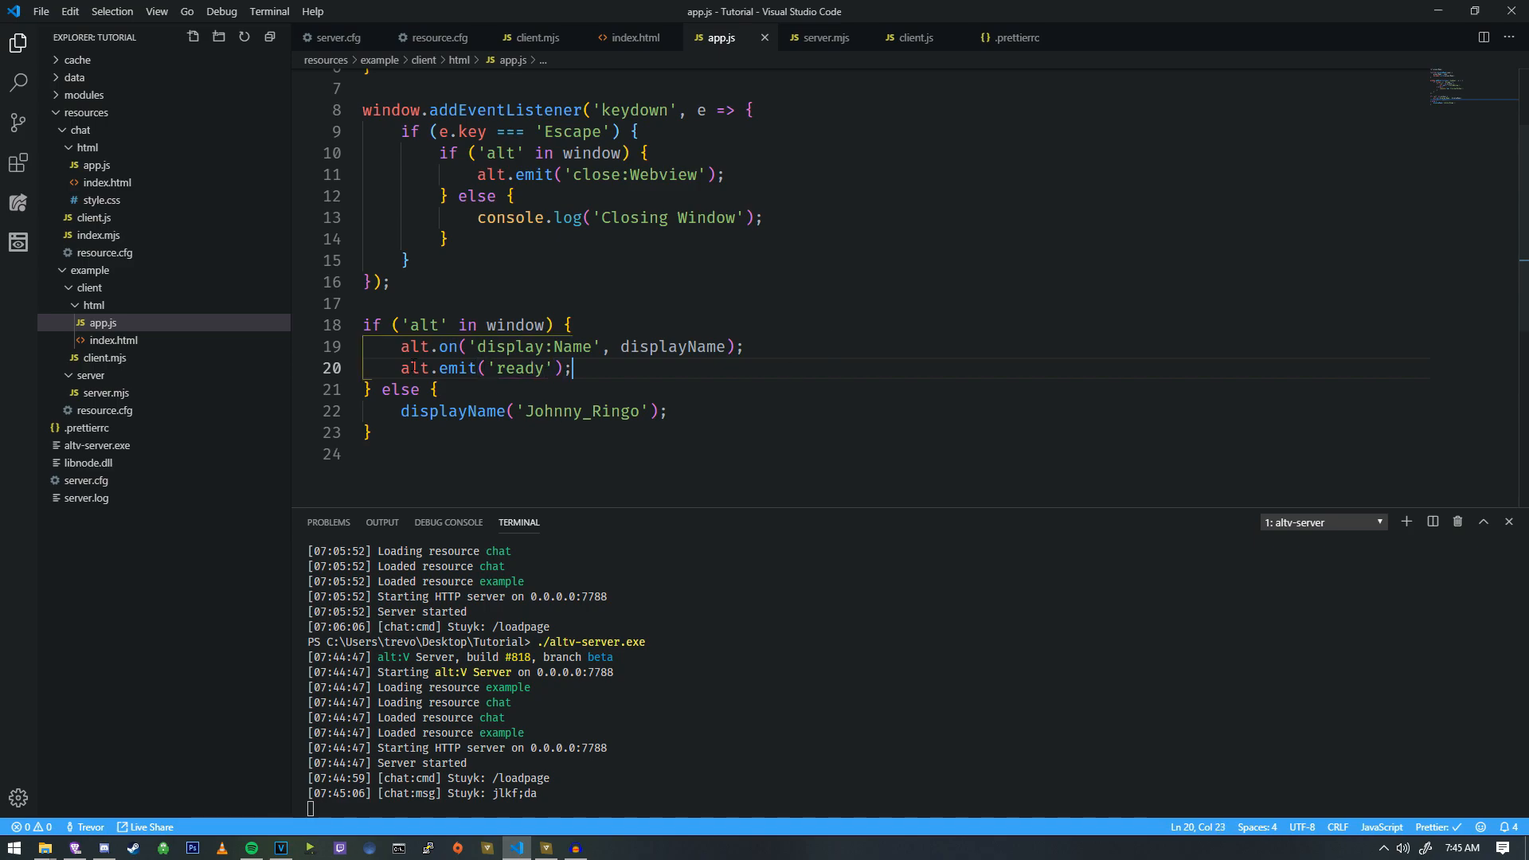
Switch through the chat client.js tab to server.mjs.
click(911, 37)
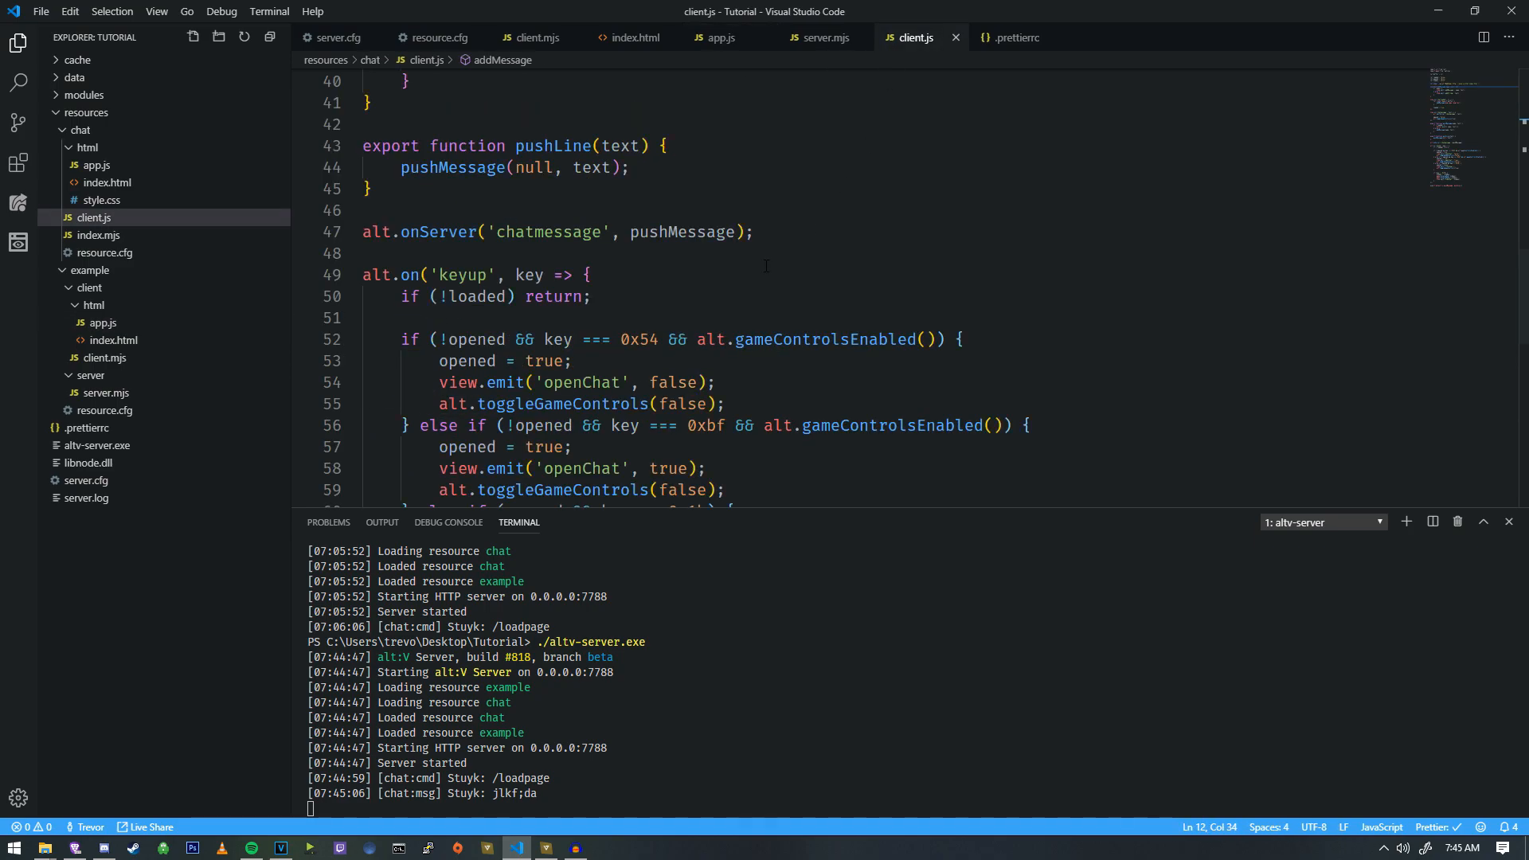
click(823, 37)
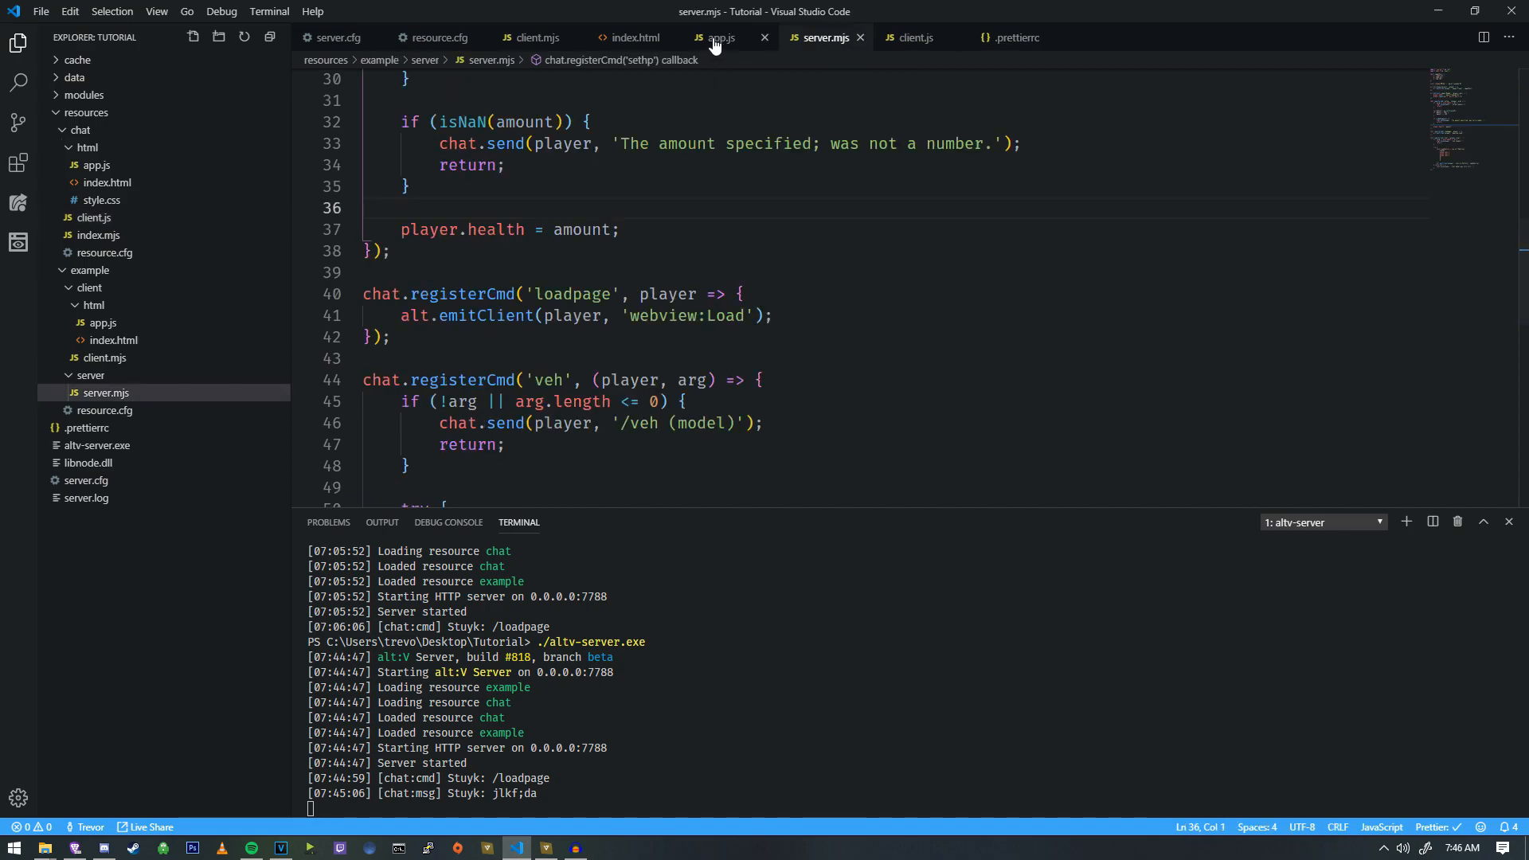
In client.mjs add webview.on('ready', ready) and a ready function emitting display:Name.
click(532, 37)
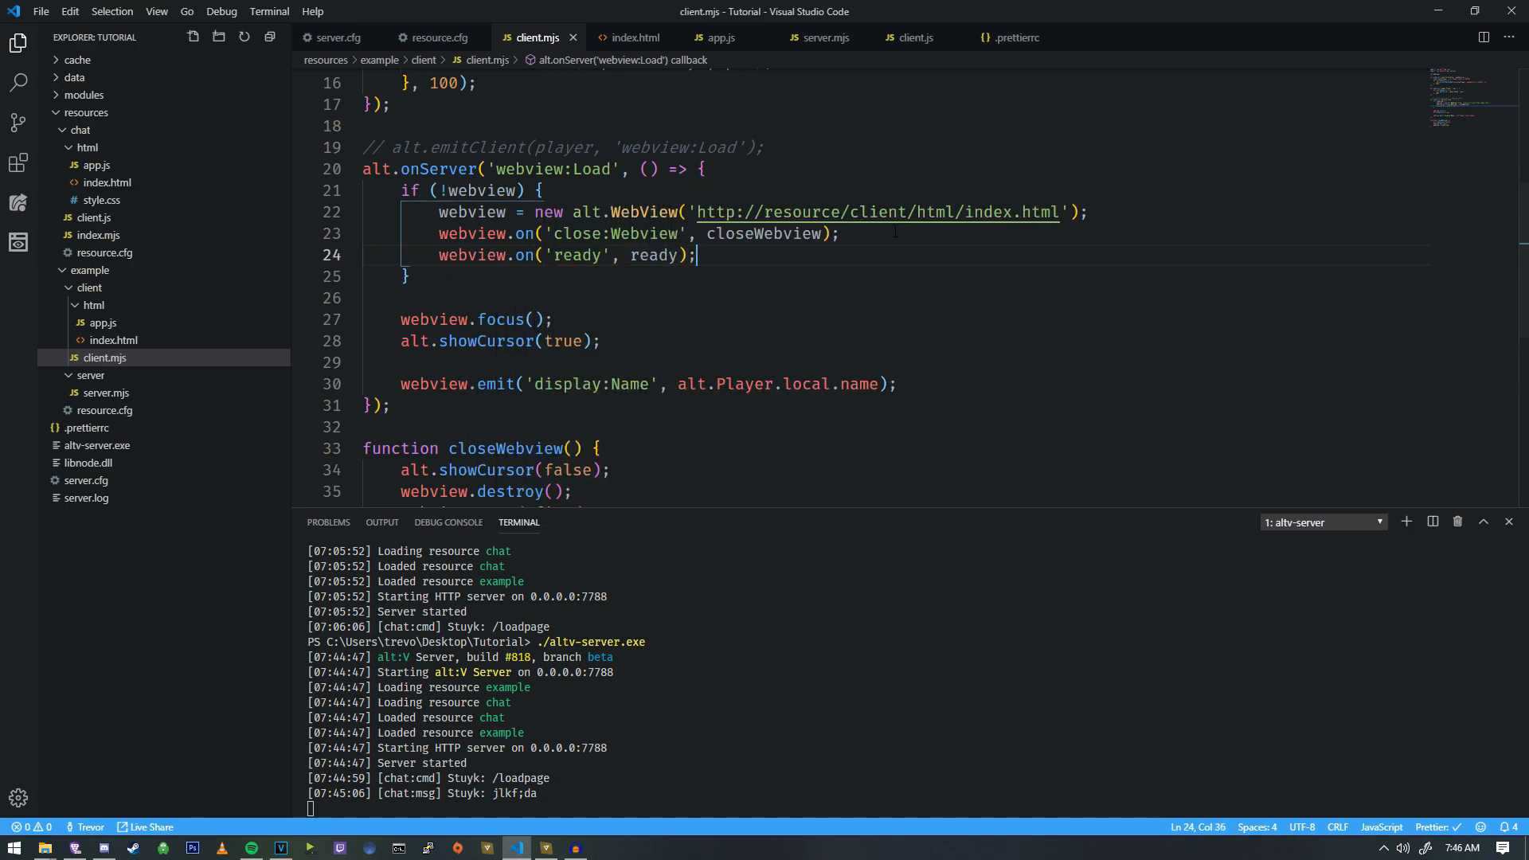
text(function ready() {)
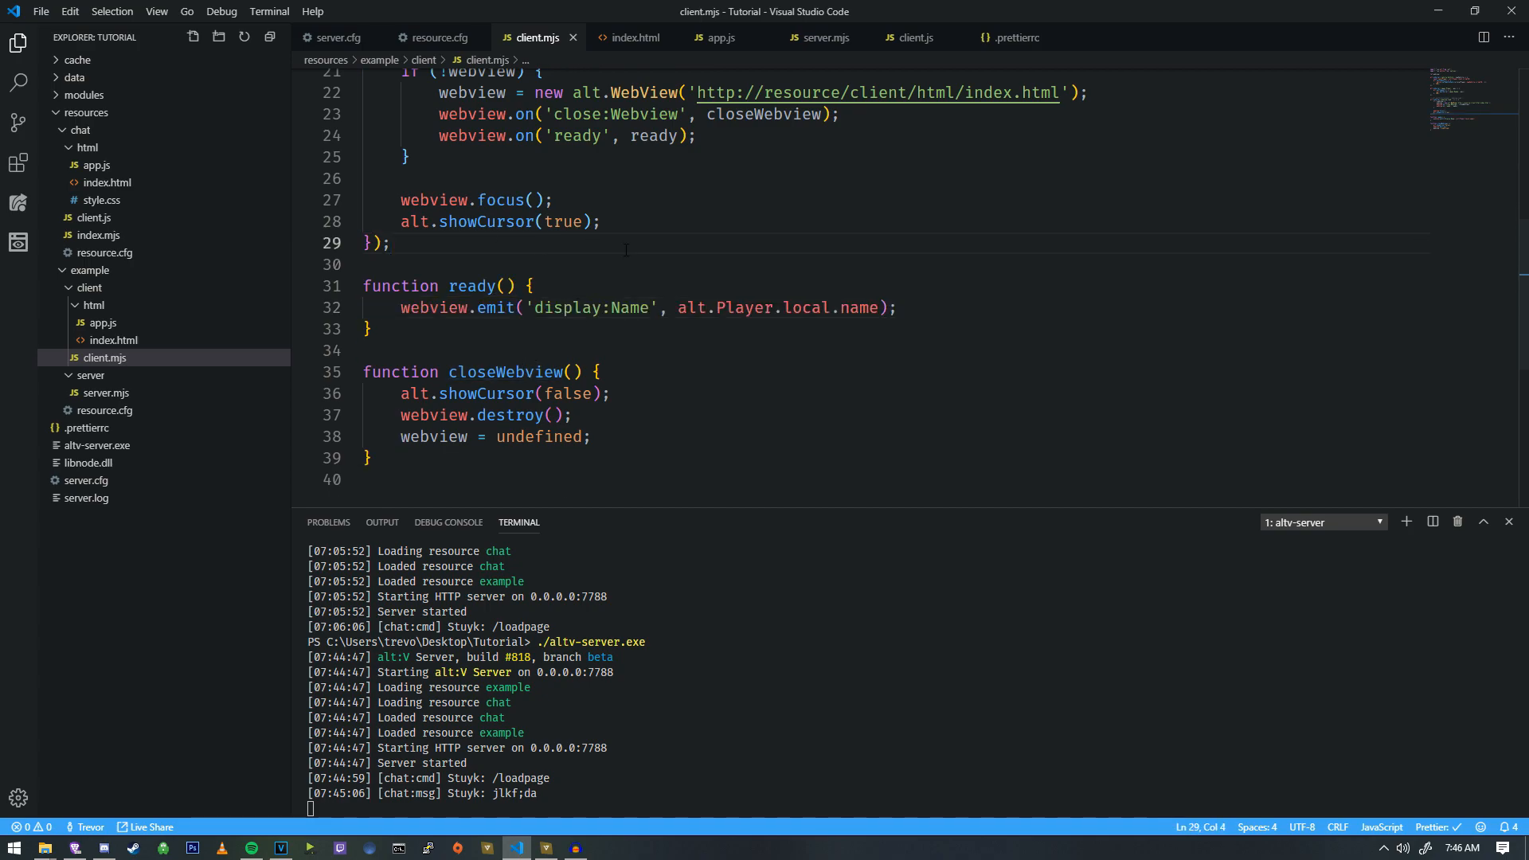
click(366, 264)
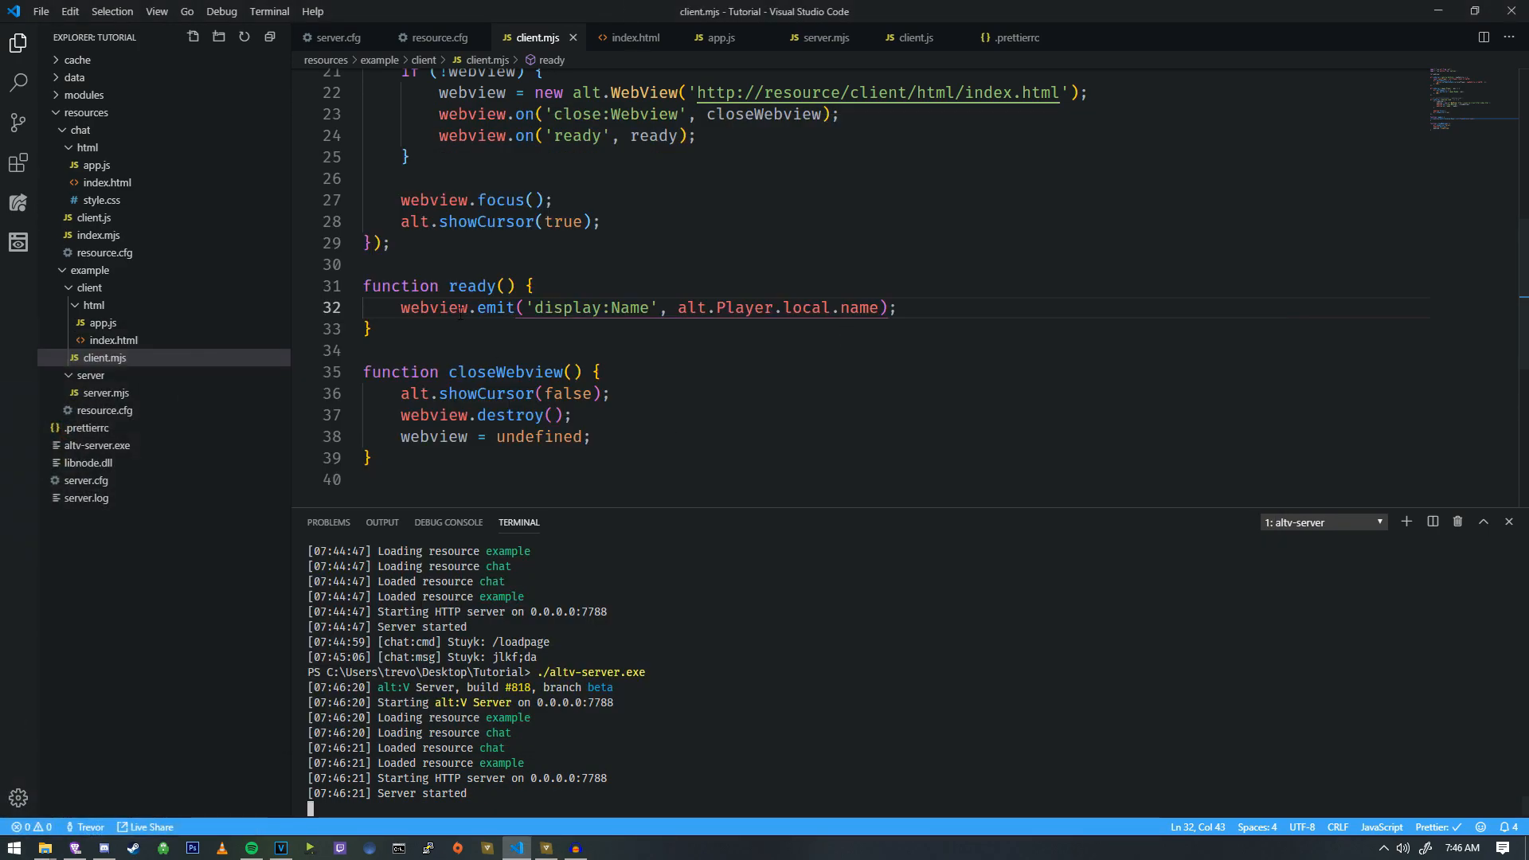
click(391, 242)
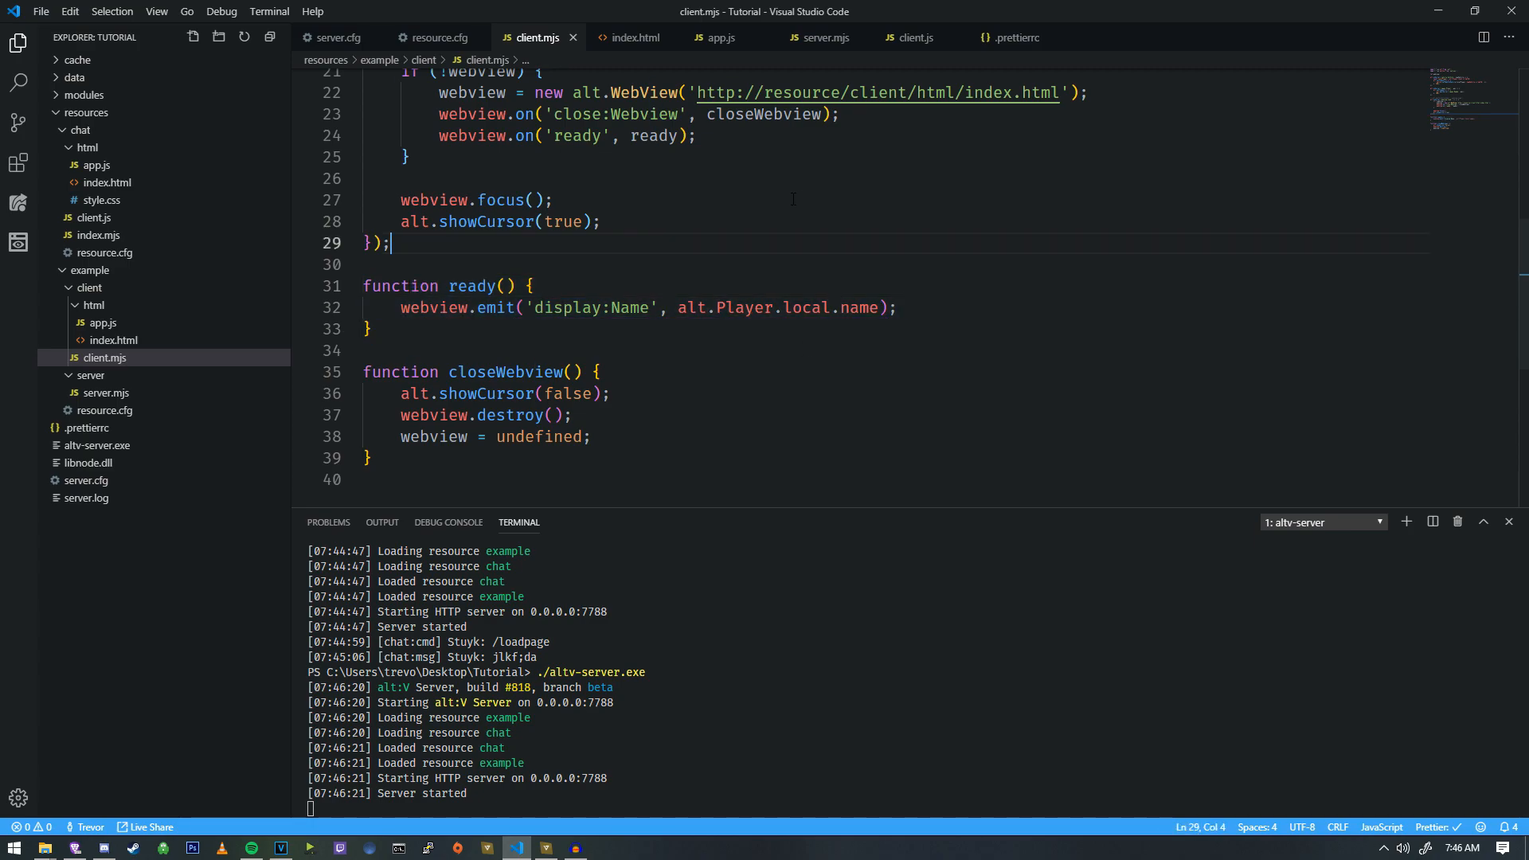
mouse_move(878, 92)
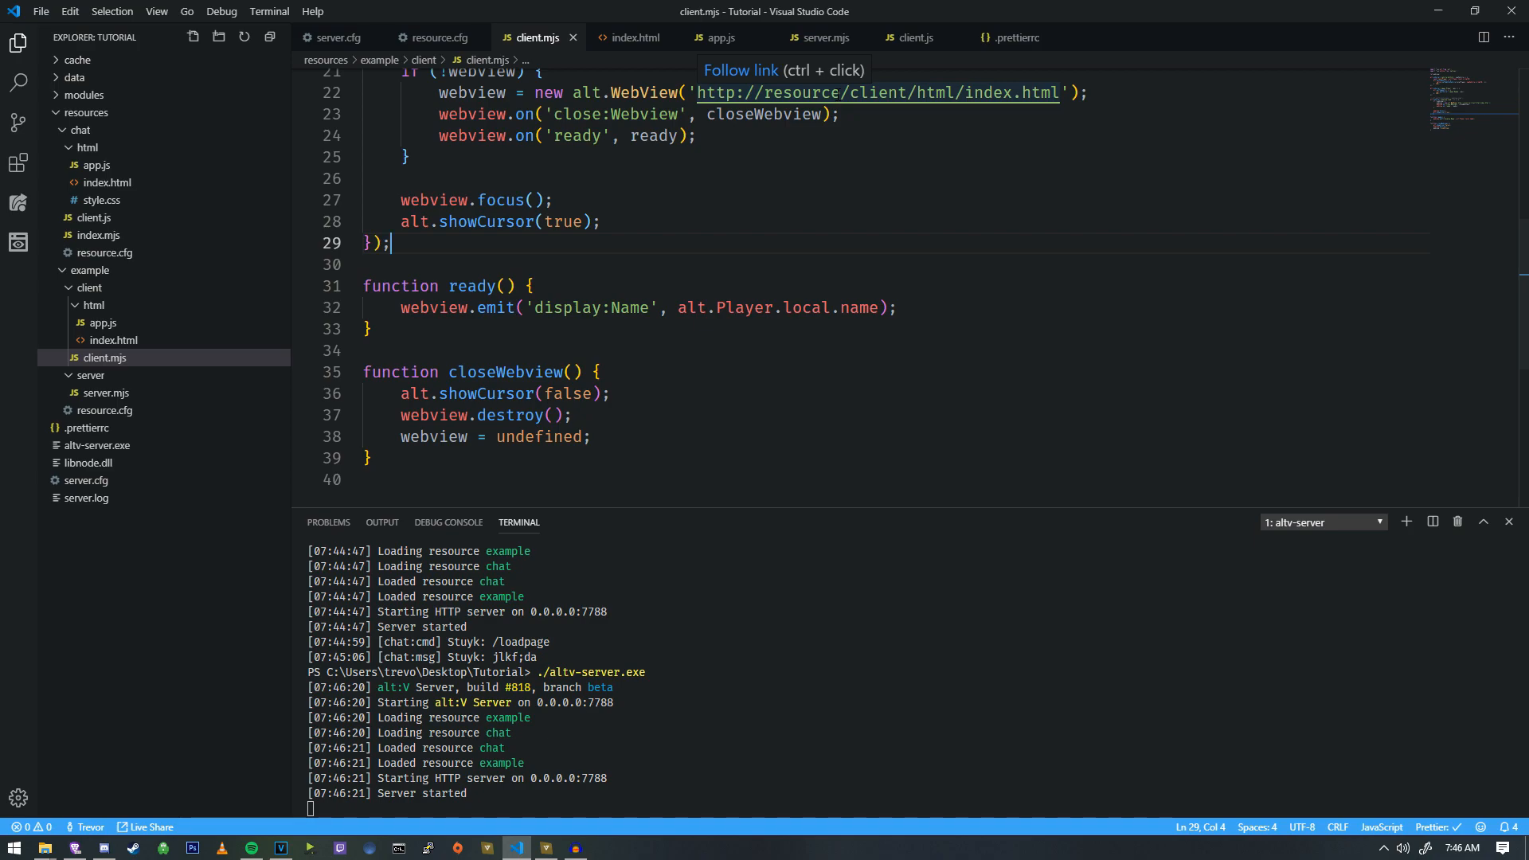
Check app.js, then rerun ./altv-server.exe in the terminal and select the display:Name emit line.
click(720, 36)
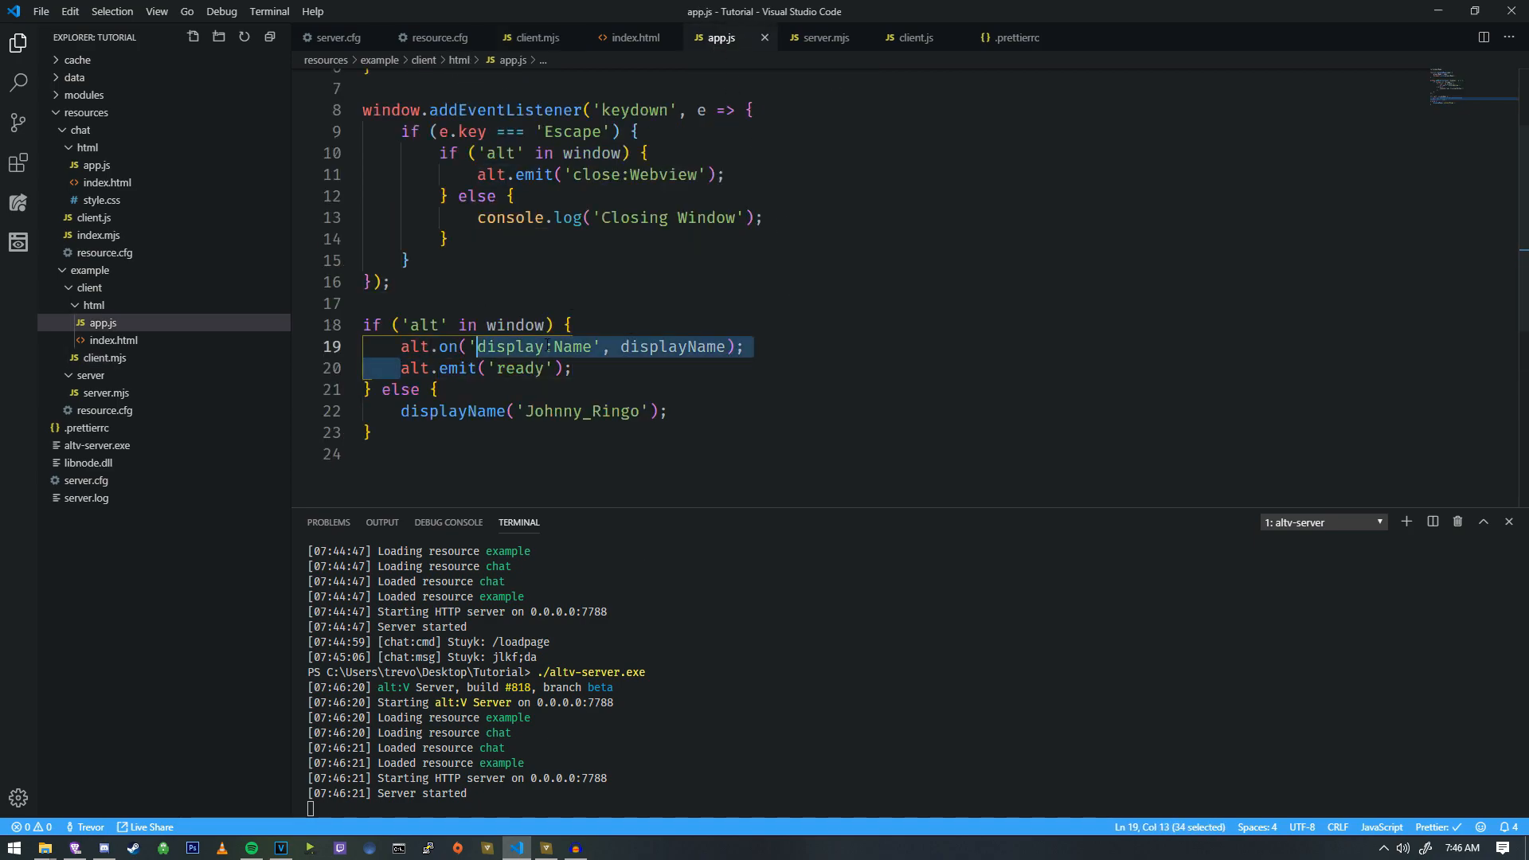
click(573, 368)
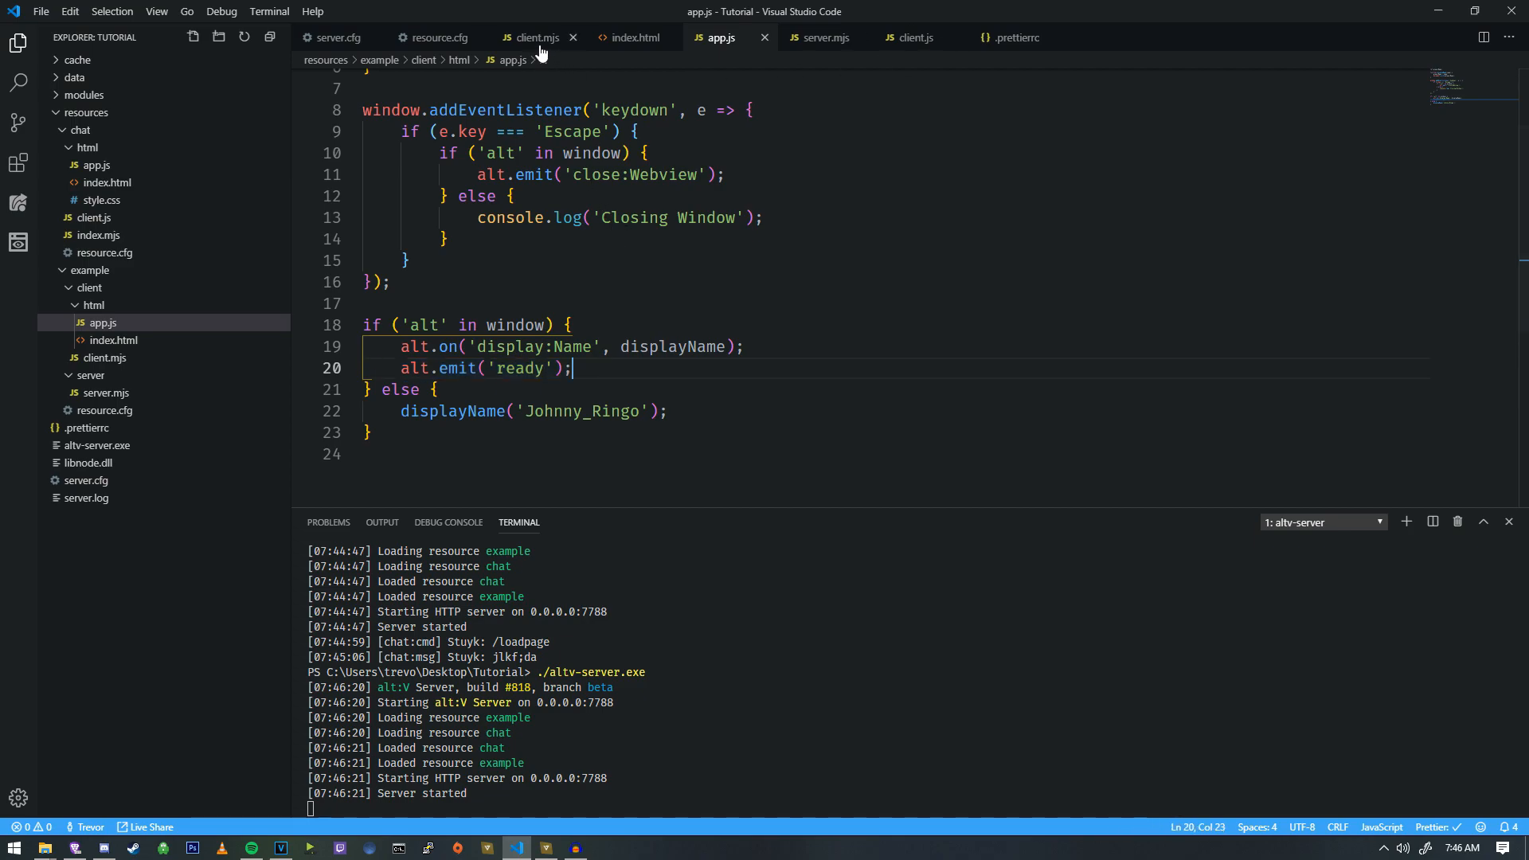
click(532, 36)
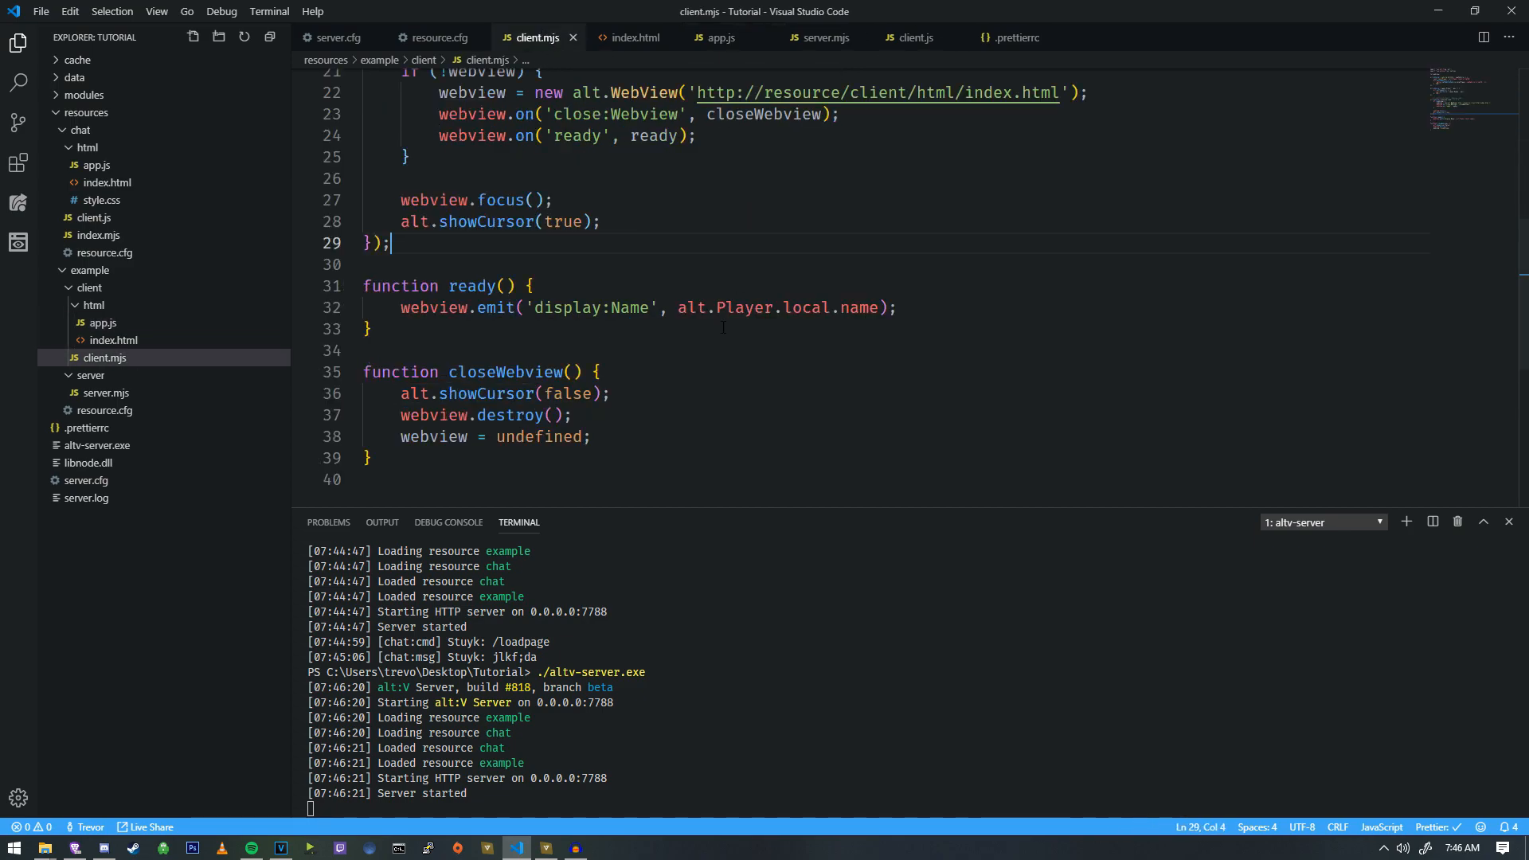
click(368, 329)
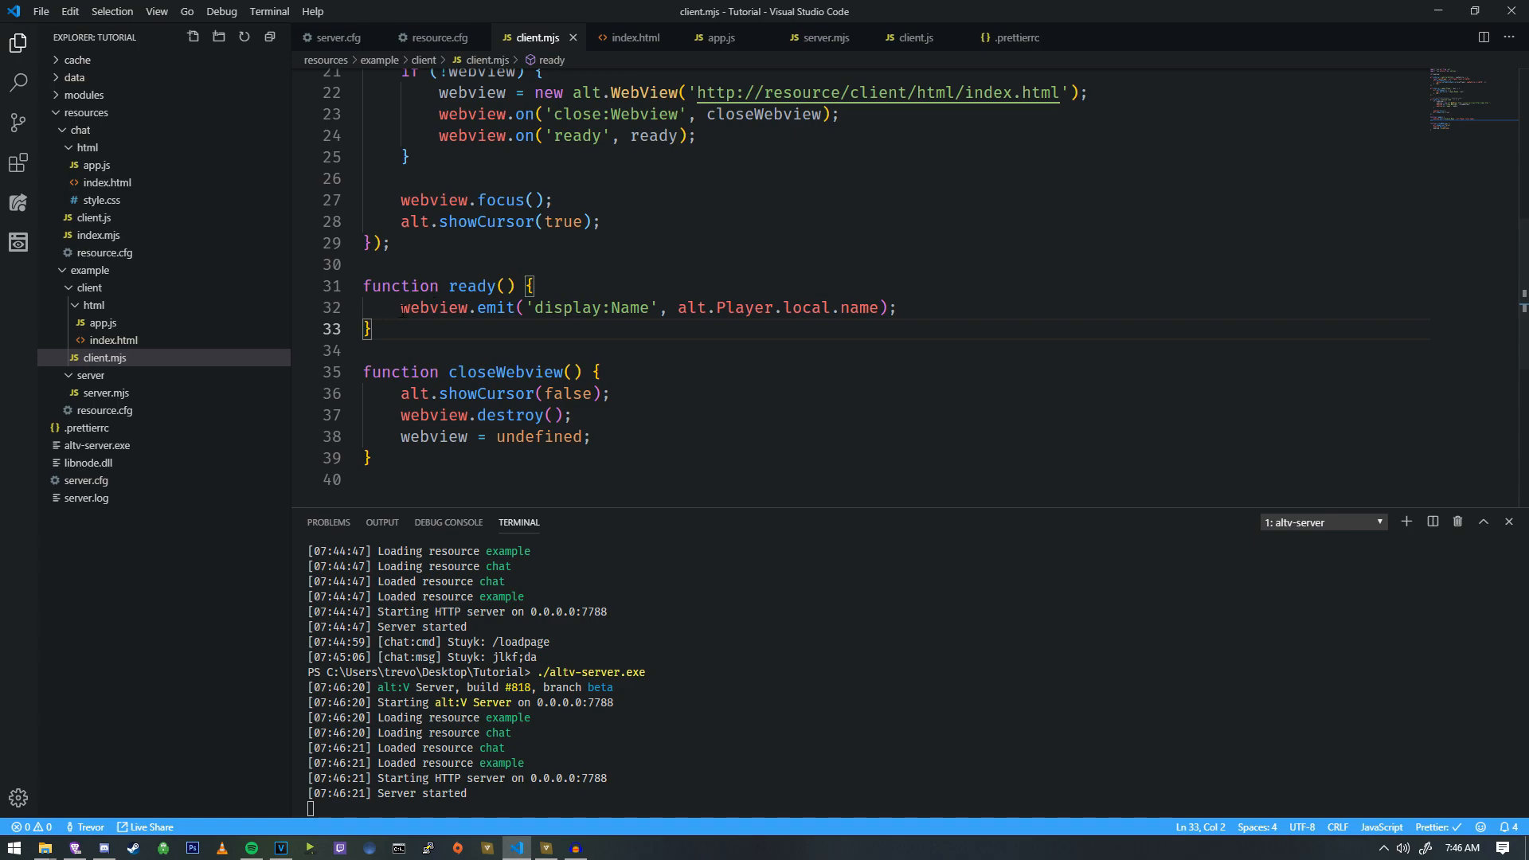
triple_click(643, 307)
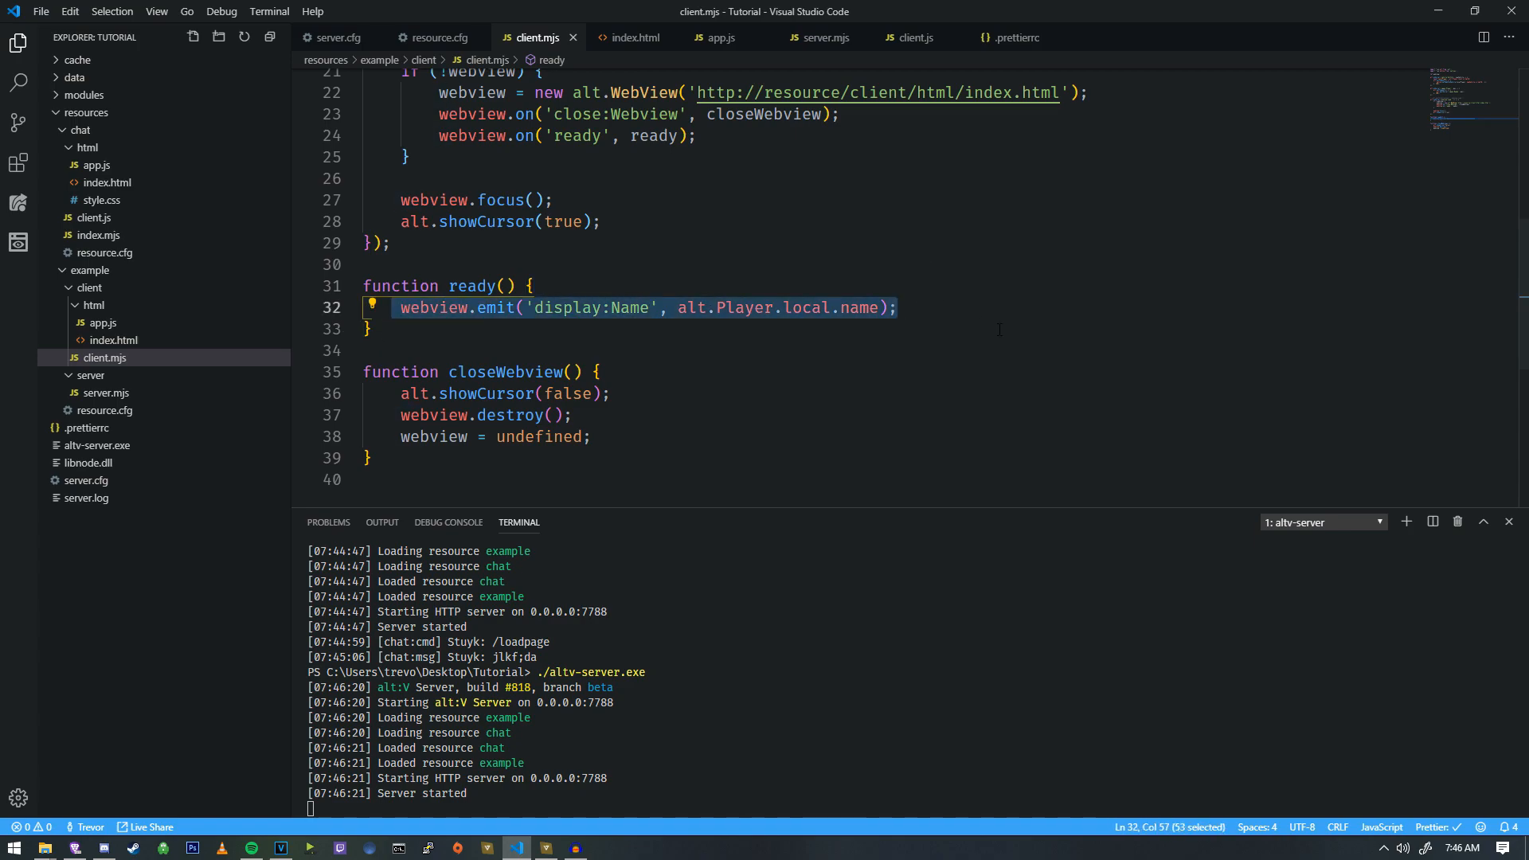
Run /loadpage in alt:V Multiplayer to see the local player's name, then return to the editor.
click(371, 328)
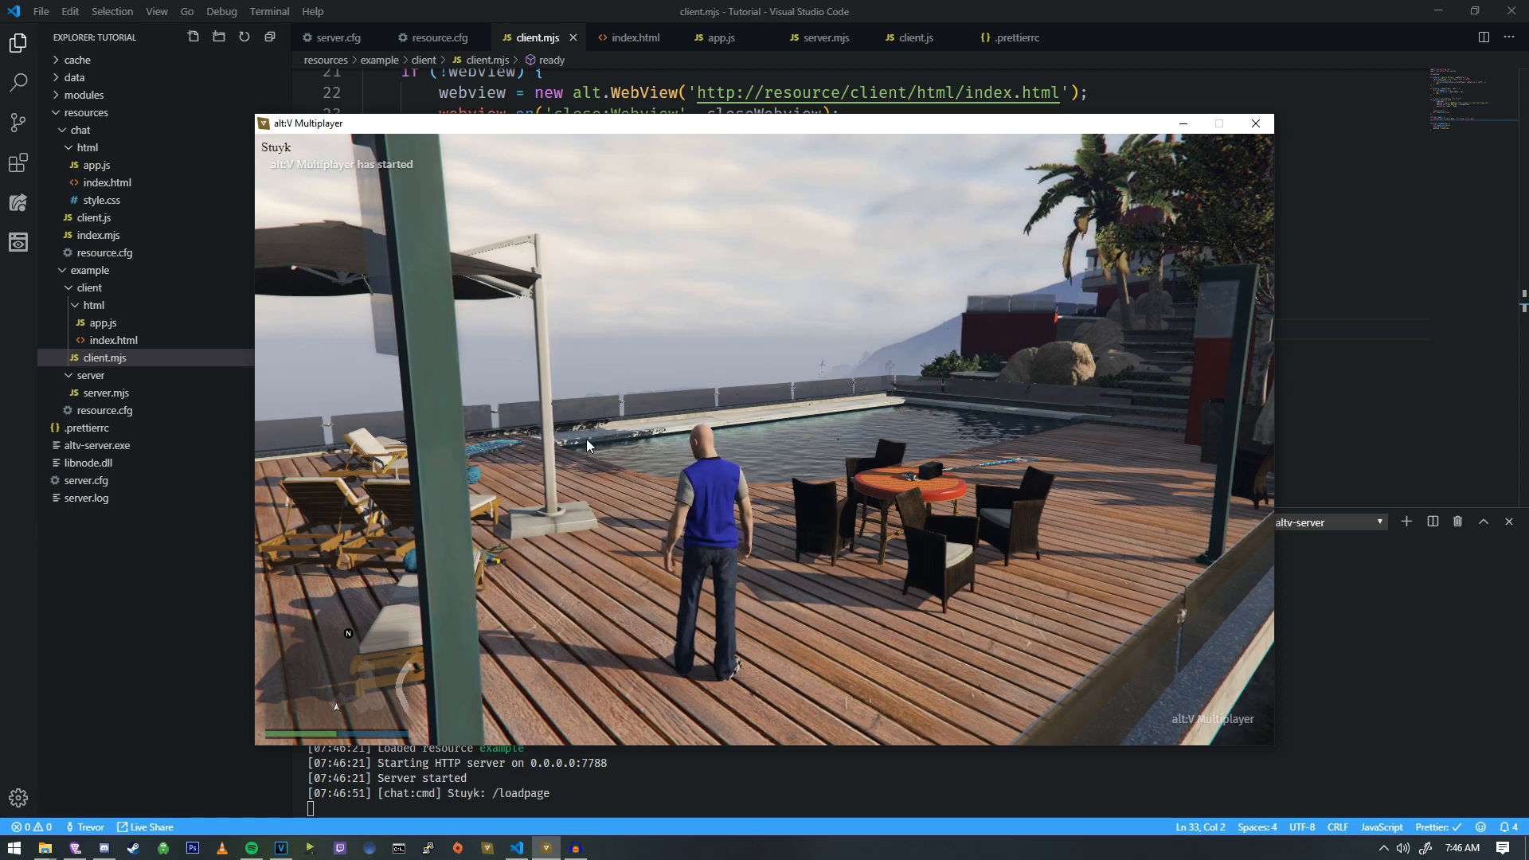
click(14, 846)
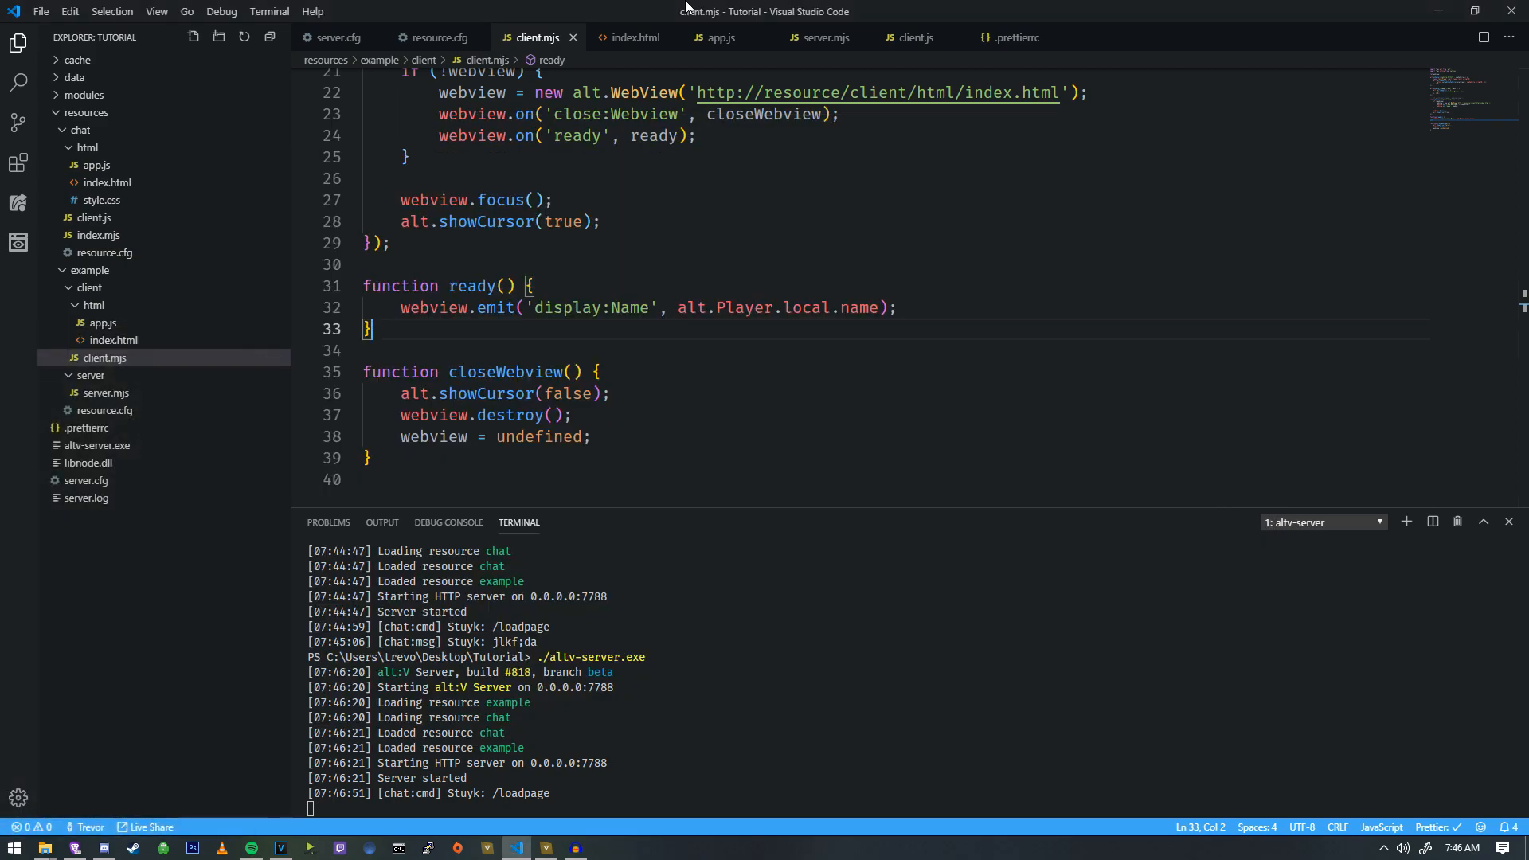
scroll(up, 3)
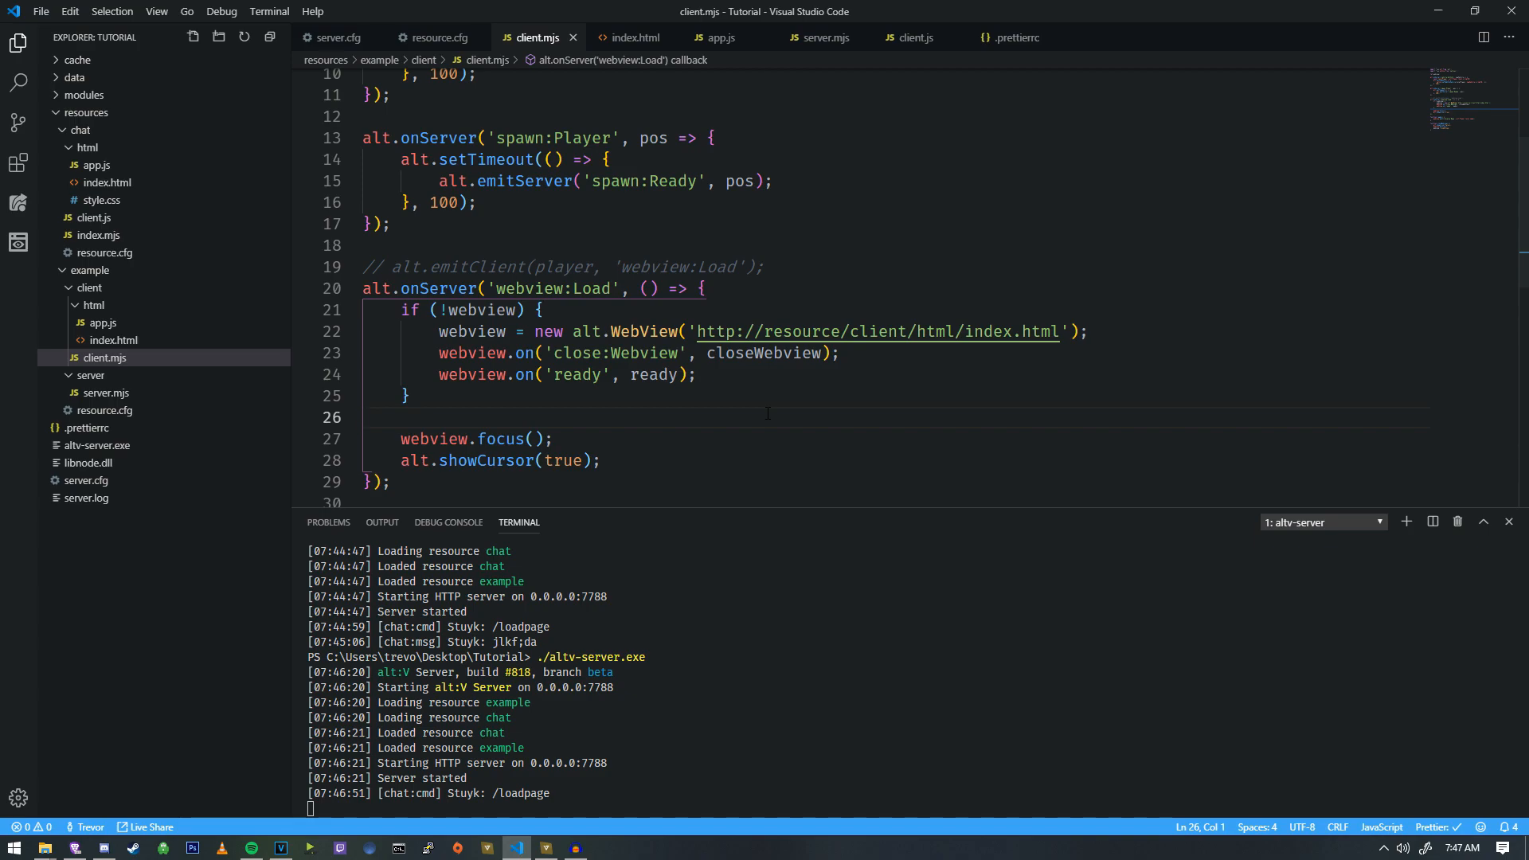
scroll(up, 3)
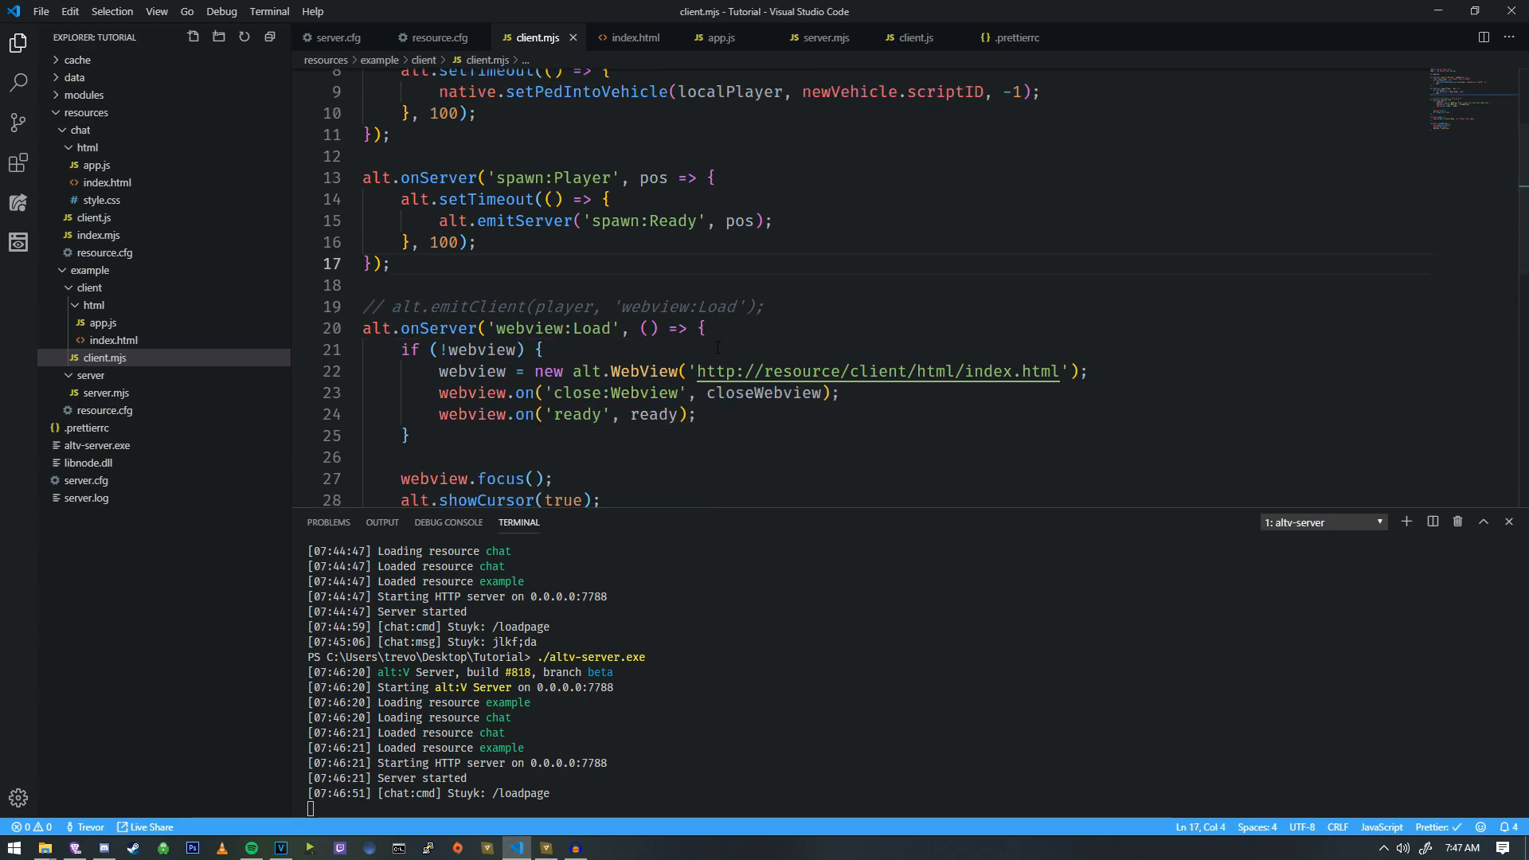